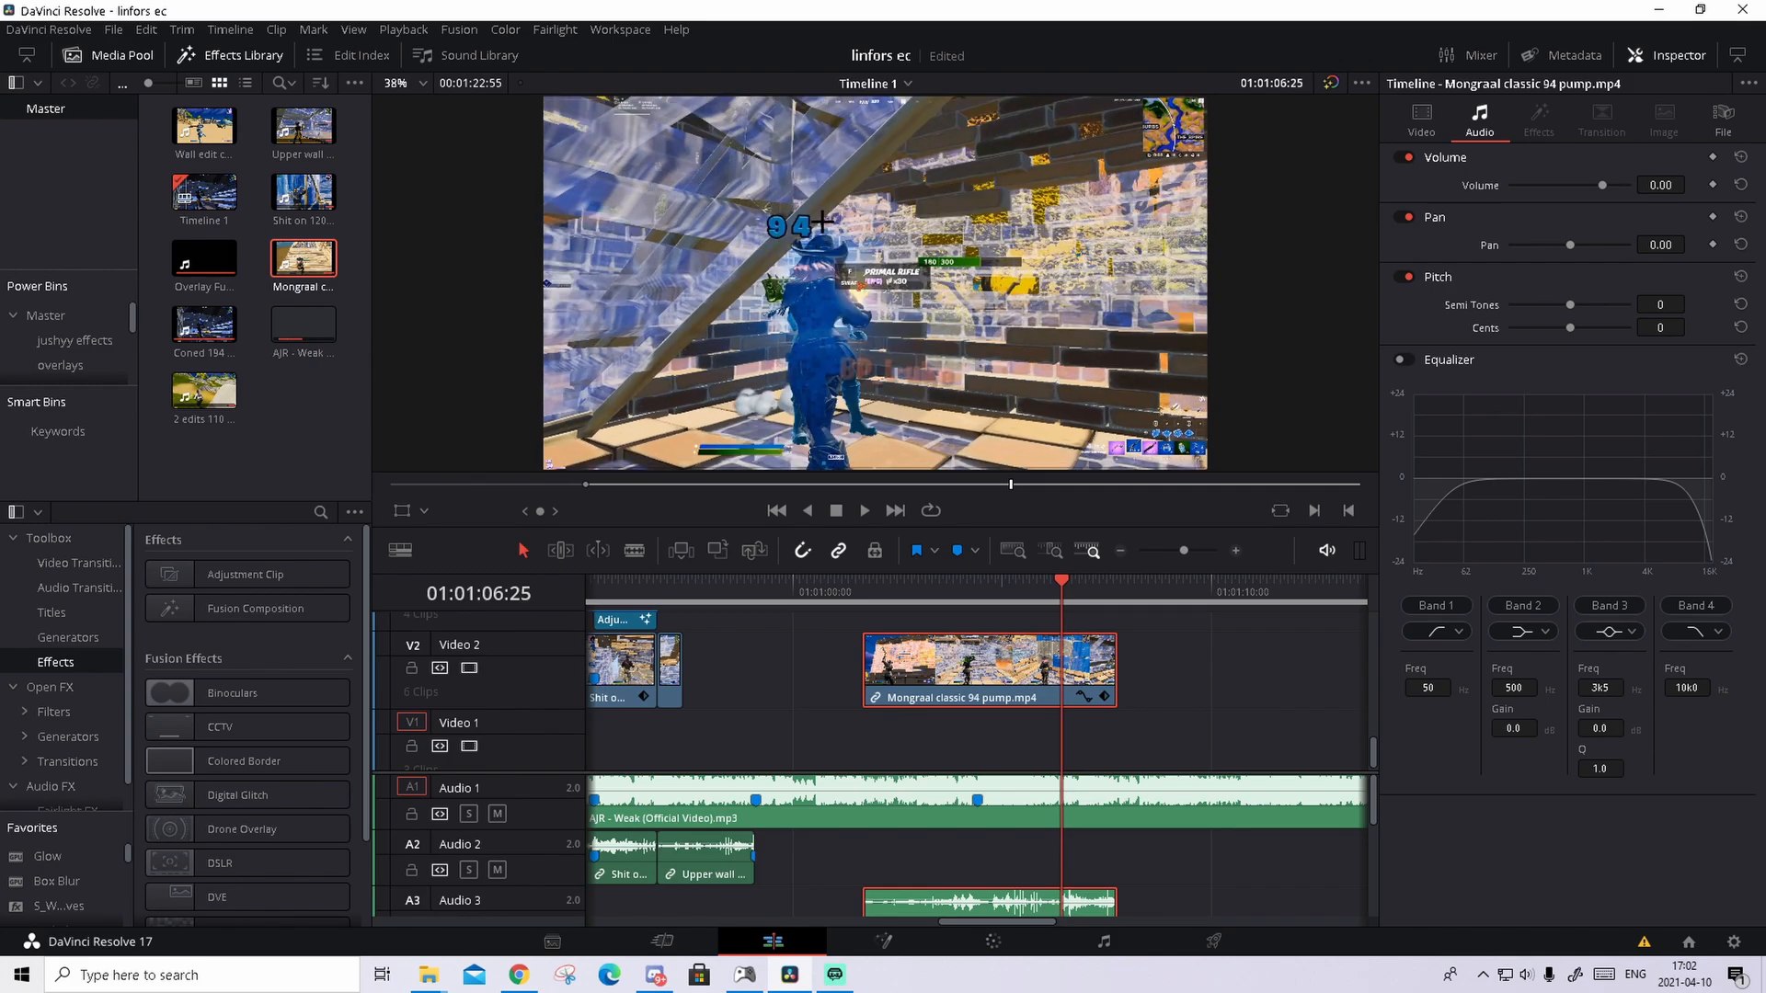
Drop a marker on the beat and reveal Retime Controls on the Mongraal clip.
key(m)
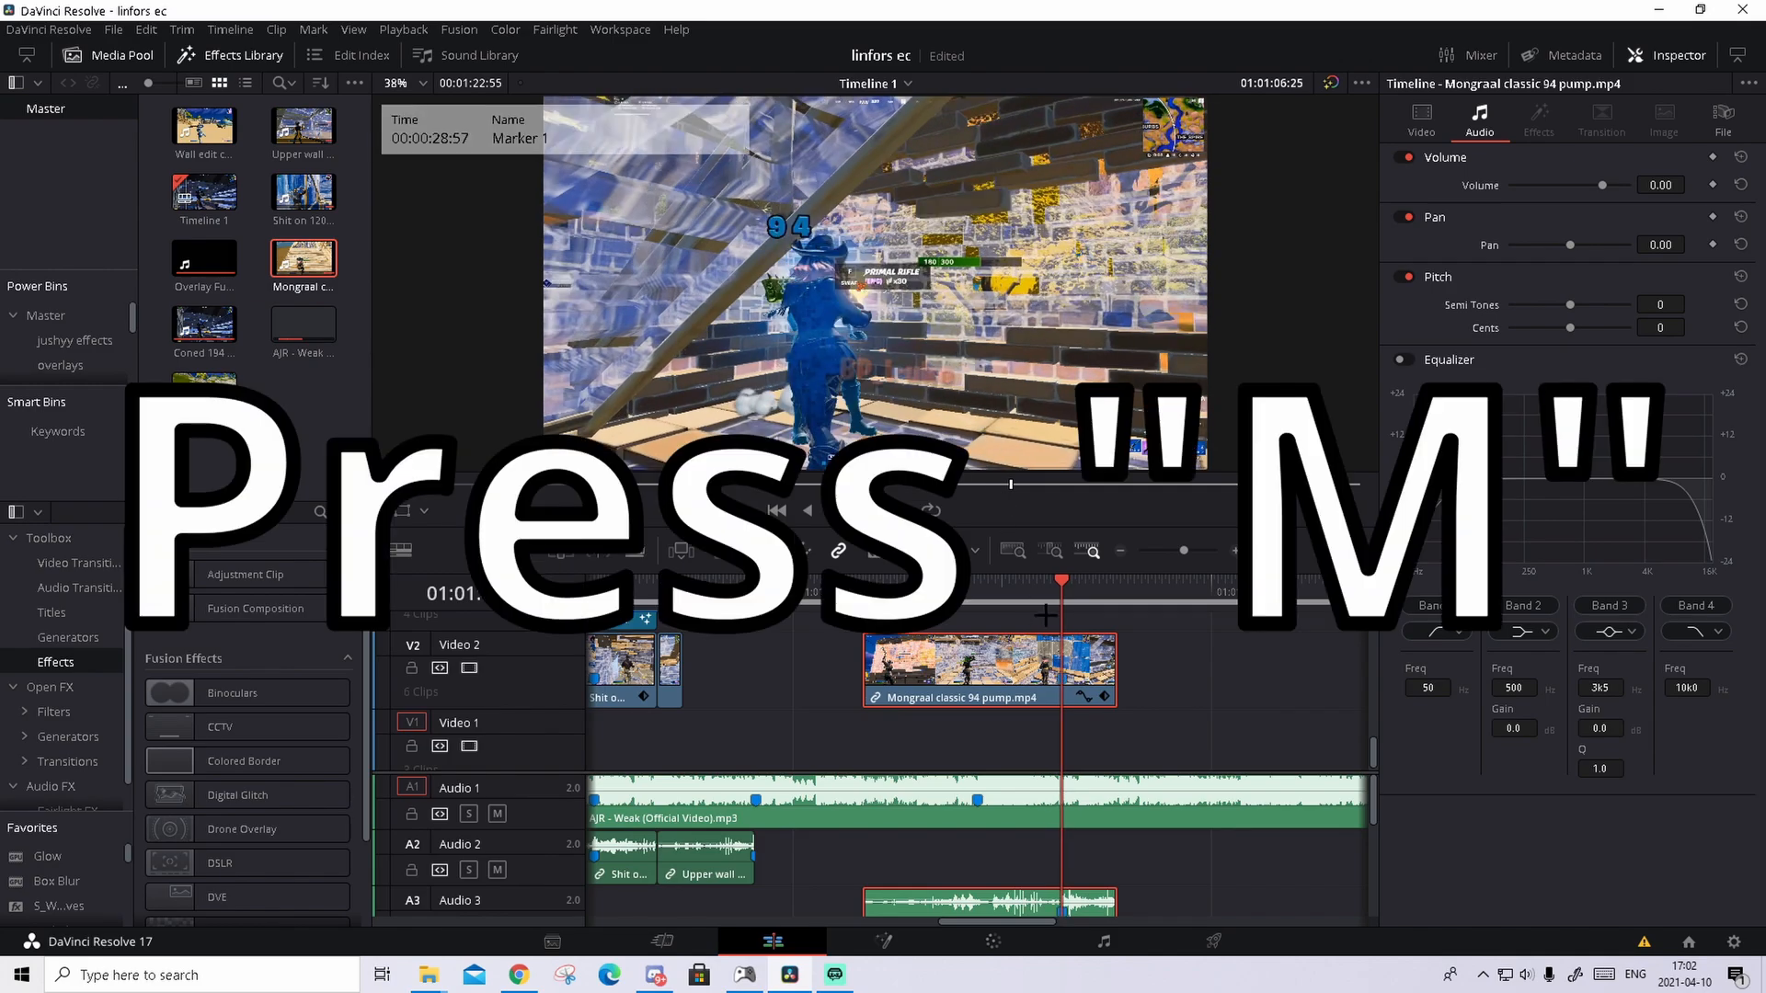
key(m)
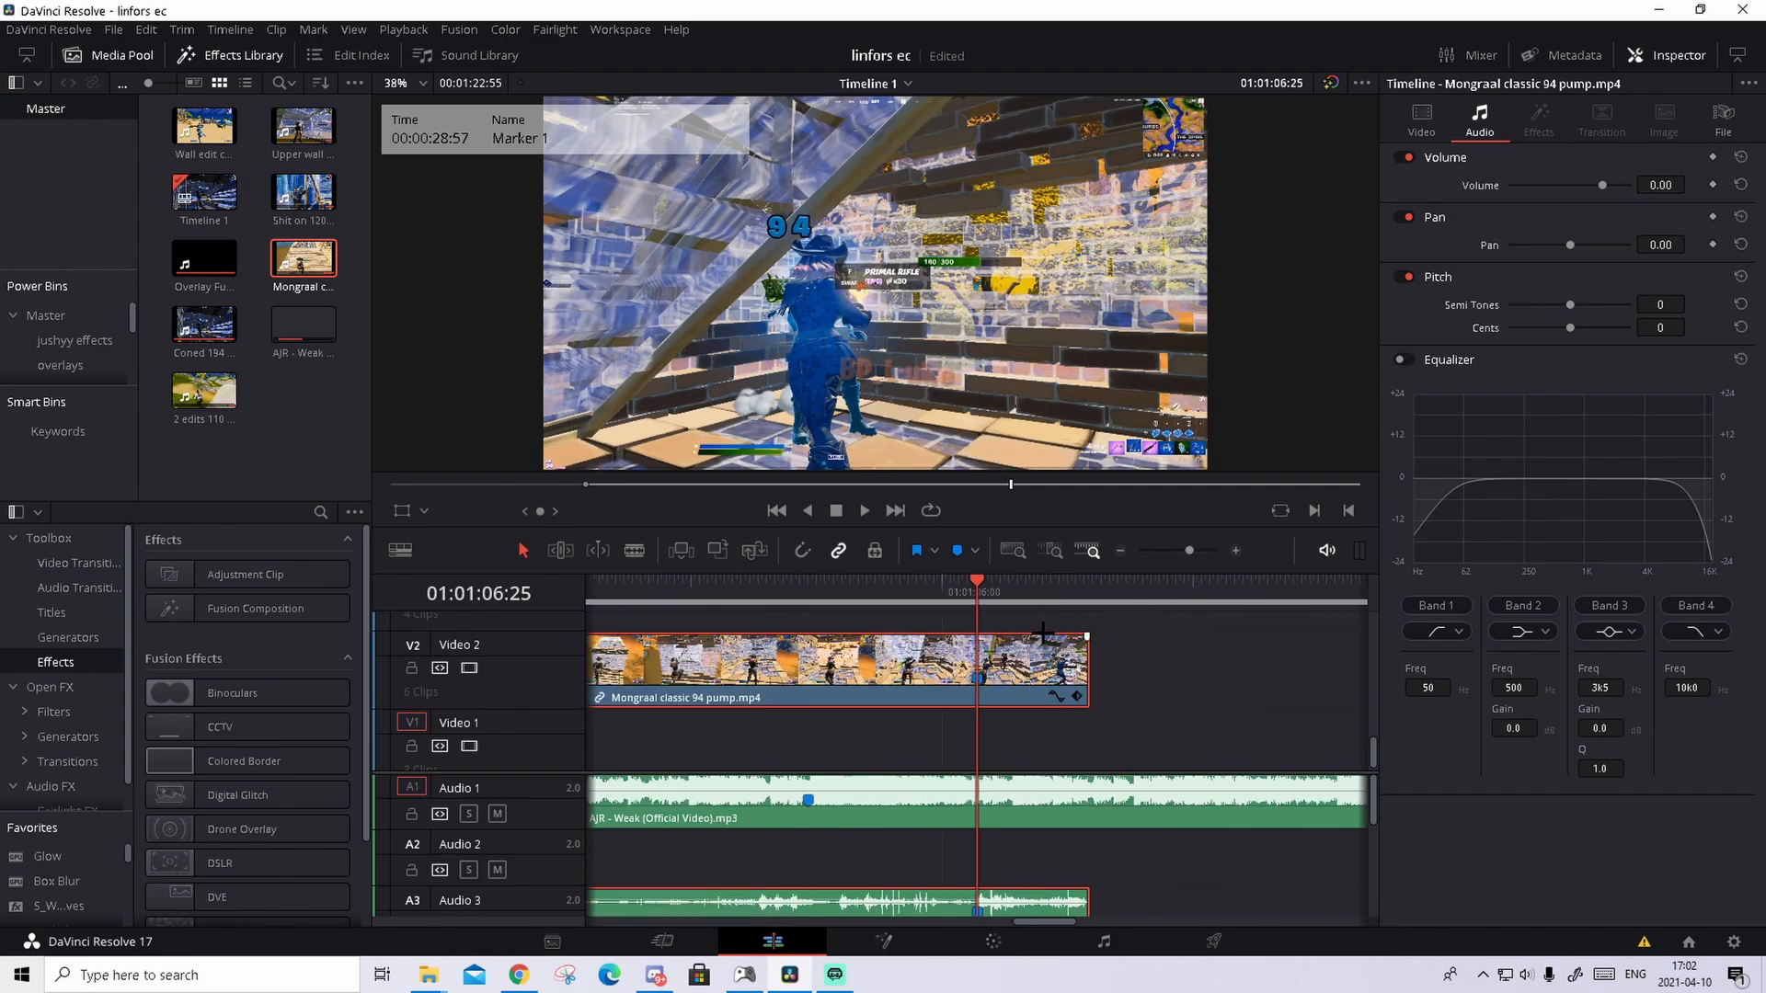
key(ctrl+r)
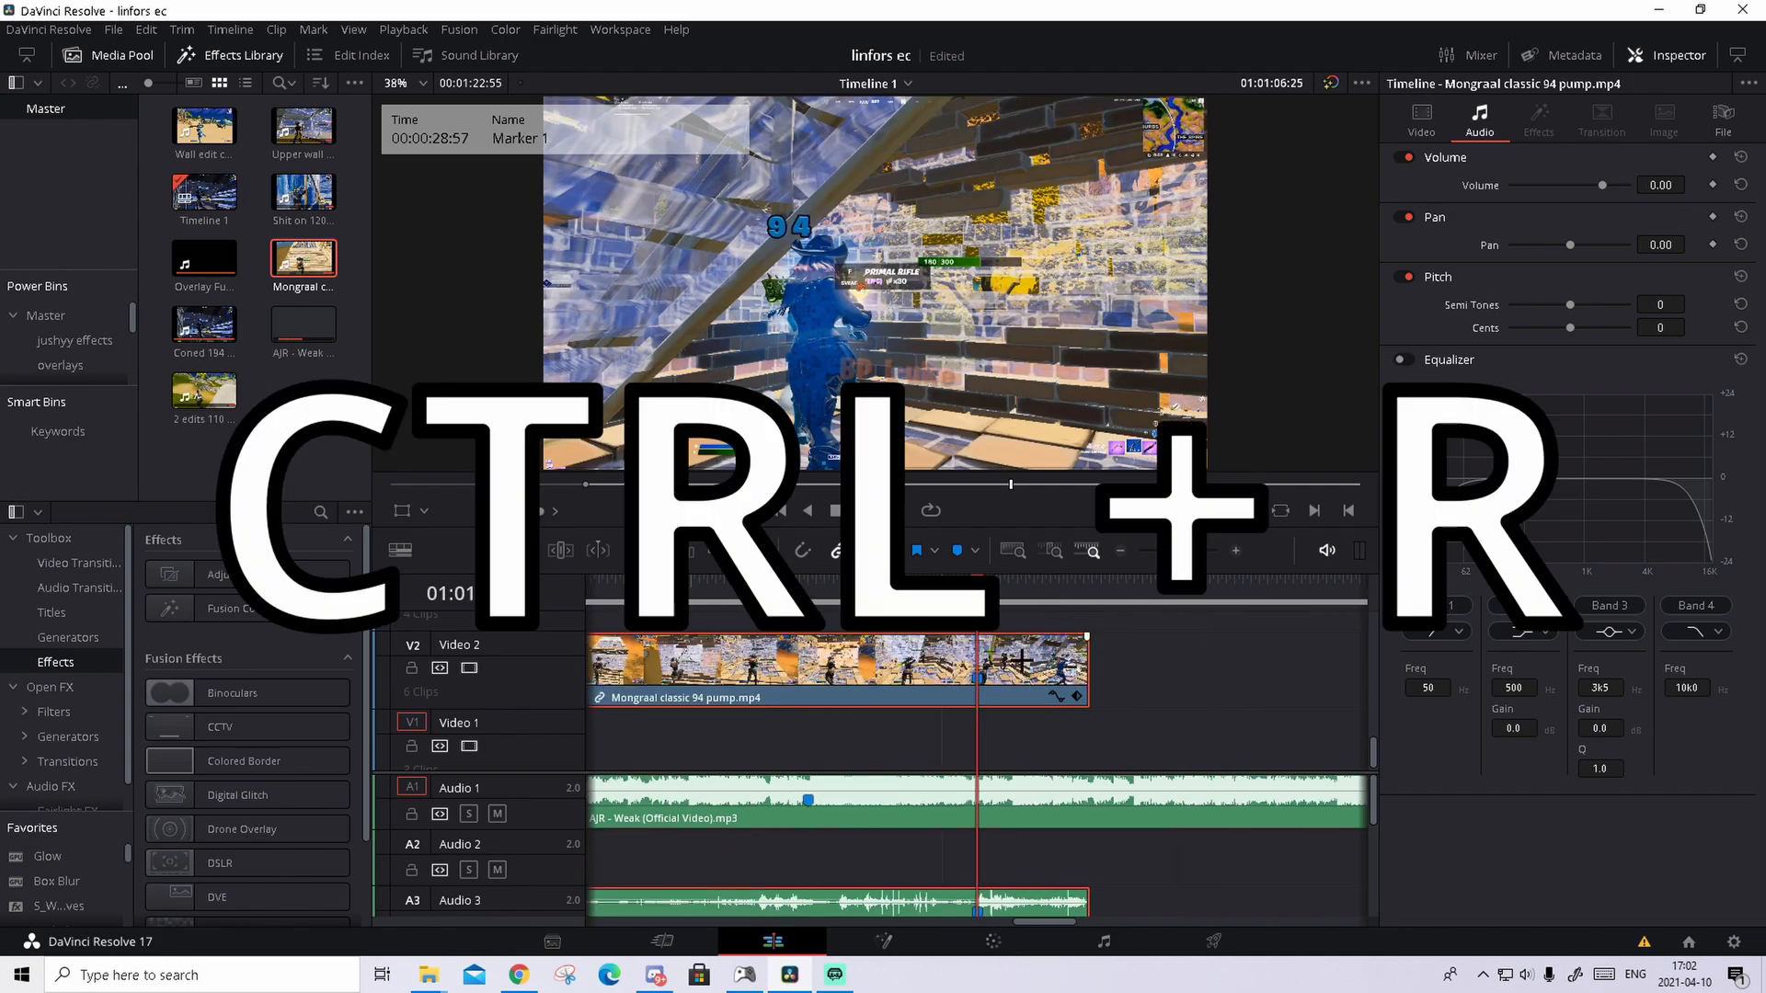
key(ctrl+r)
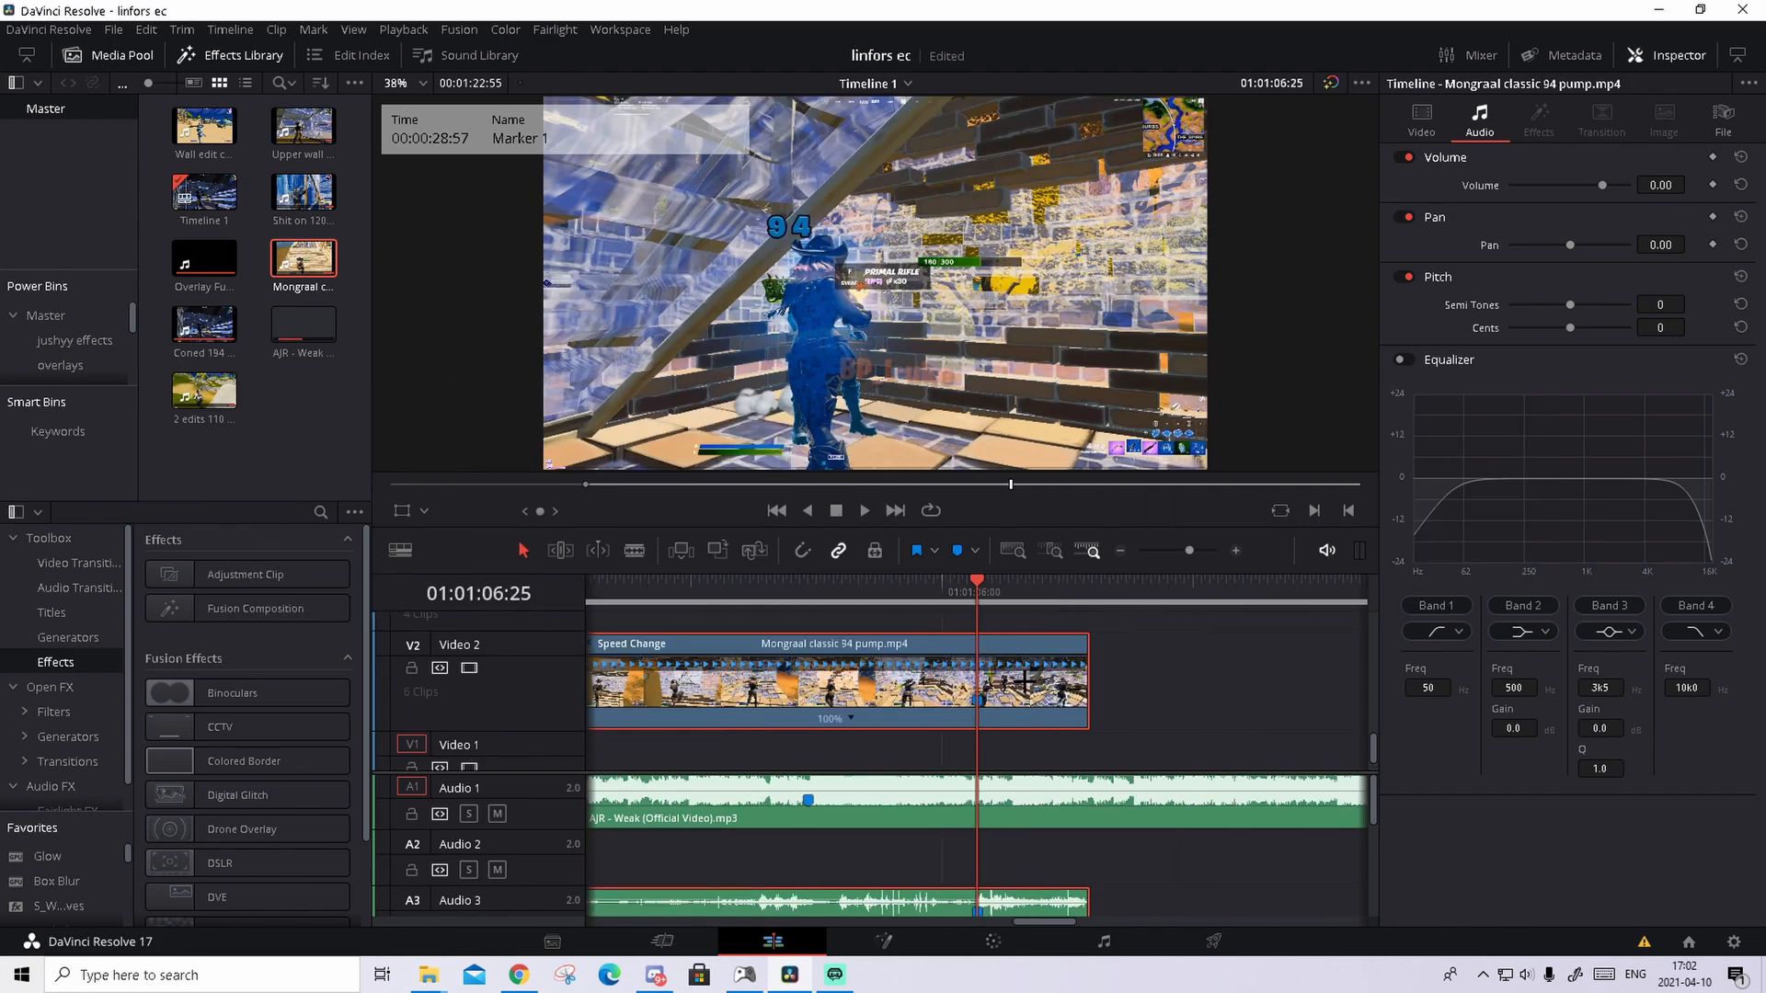
Show the clip's Retime Curve and add a speed point near the playhead.
right_click(839, 675)
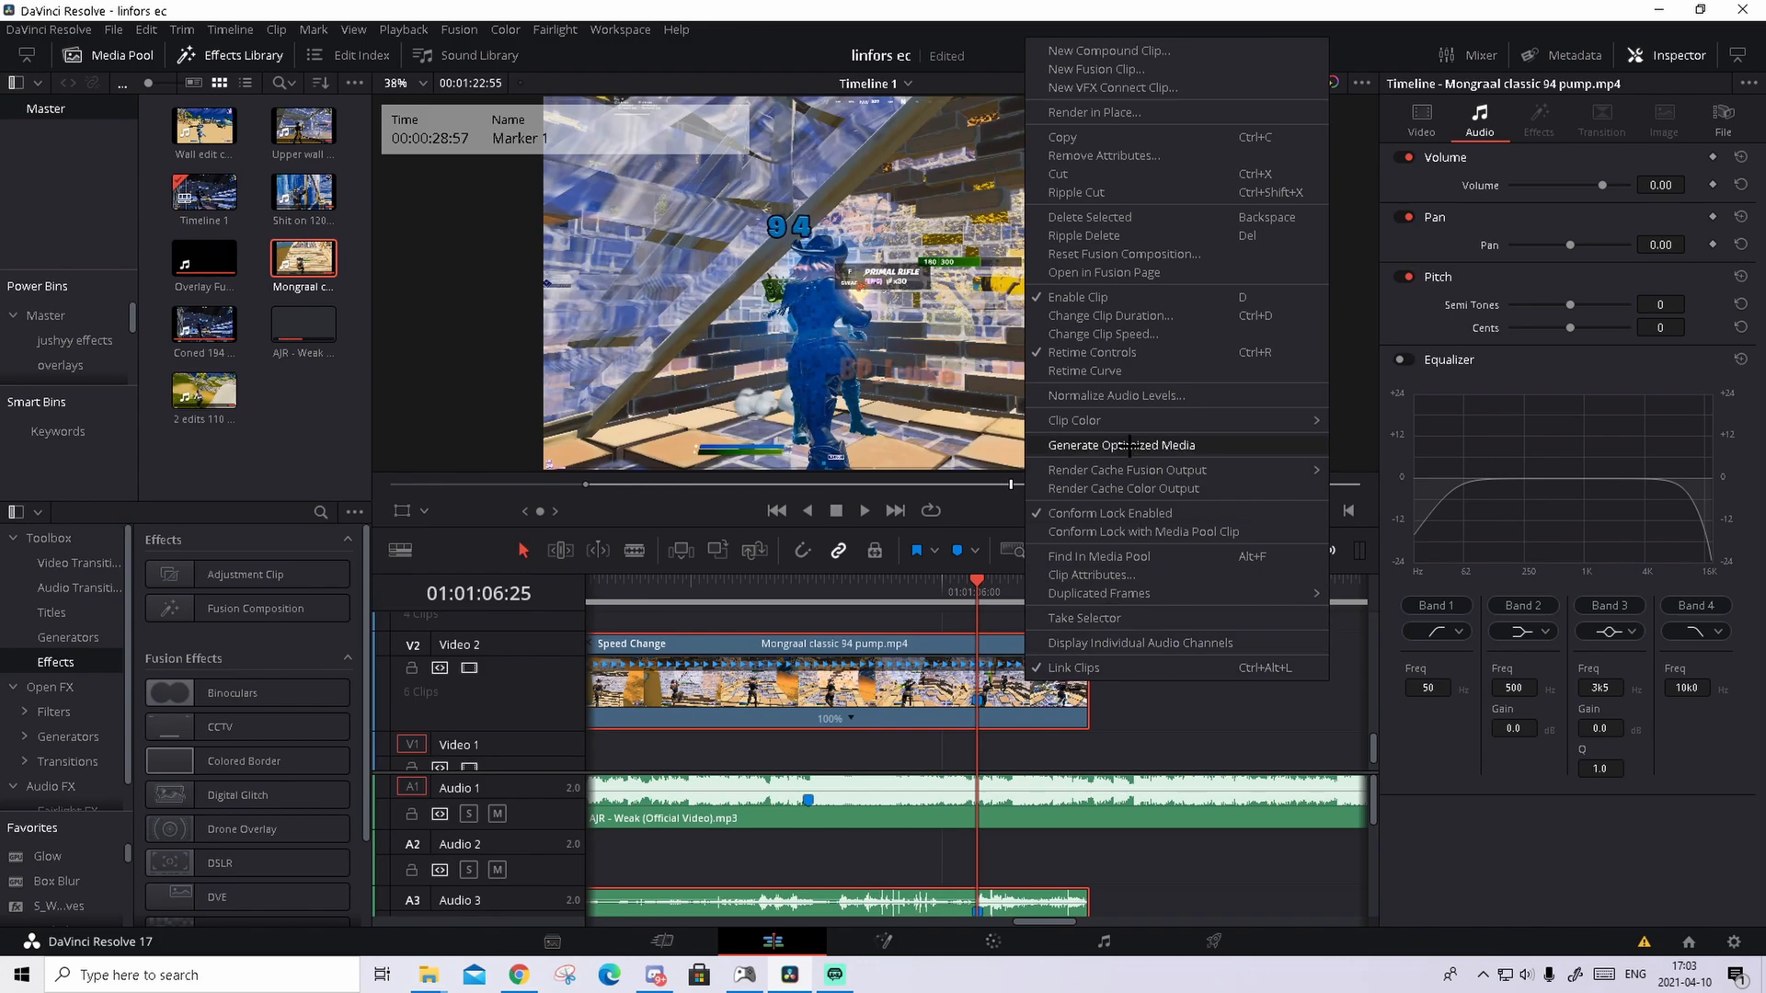
click(1085, 370)
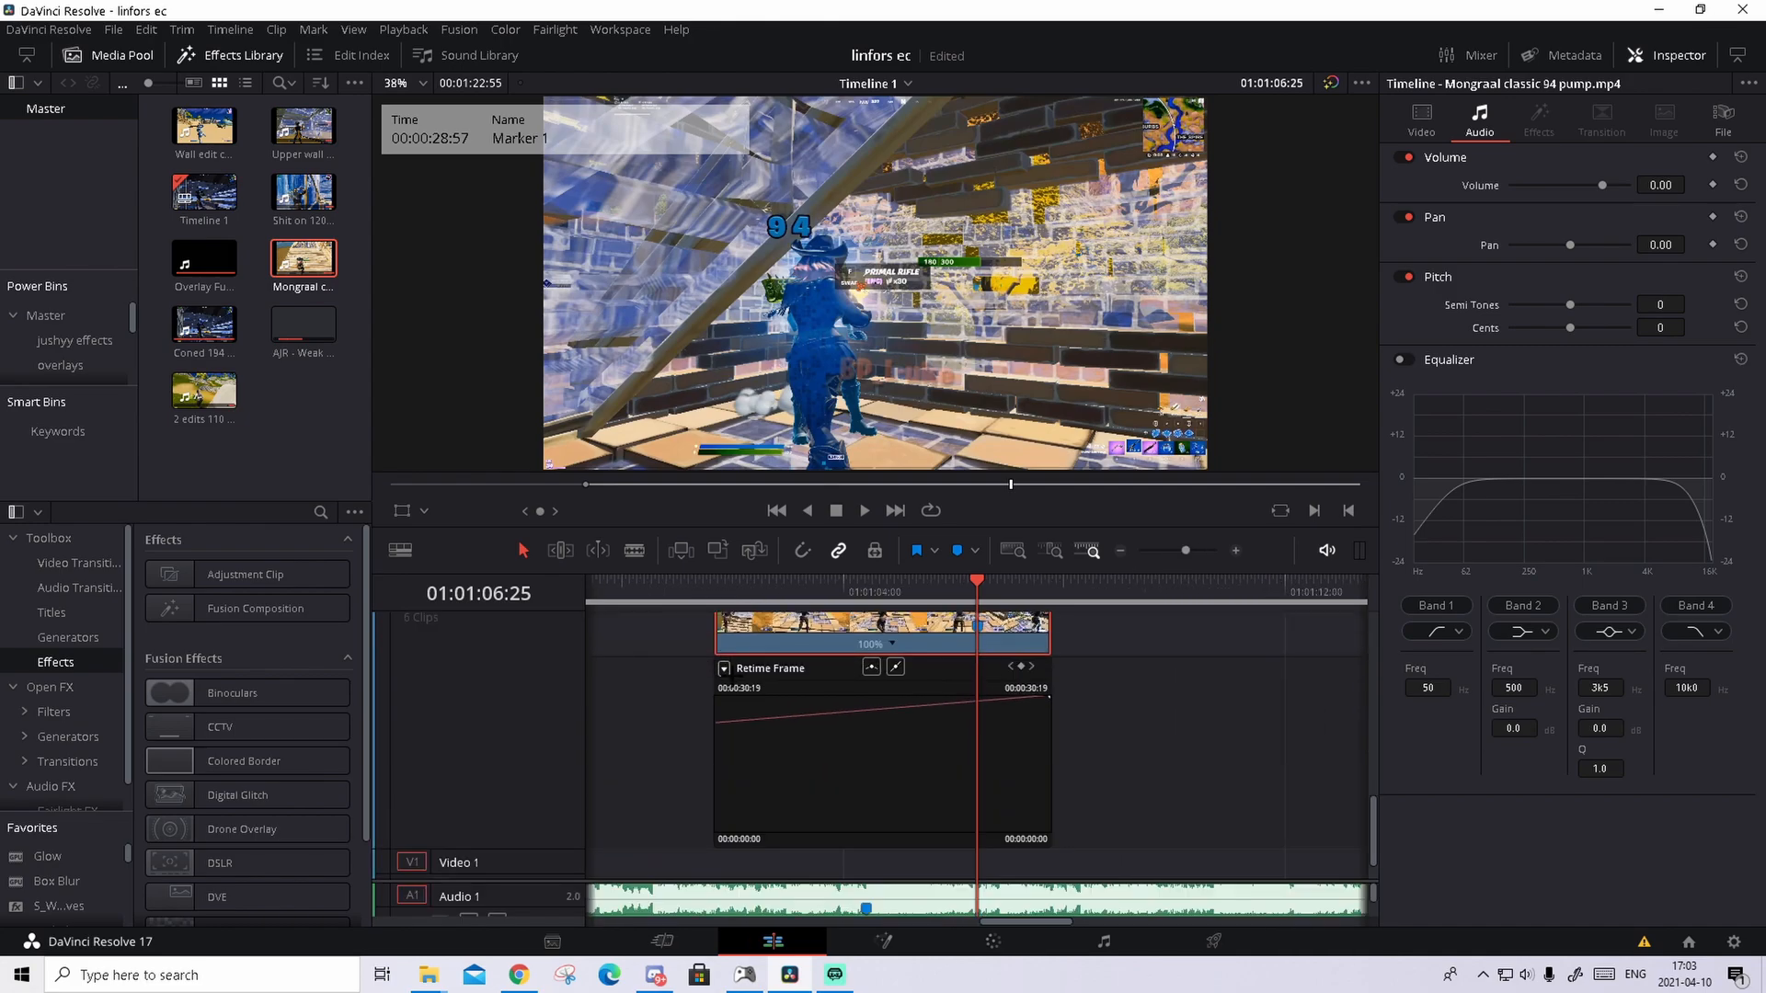
click(870, 666)
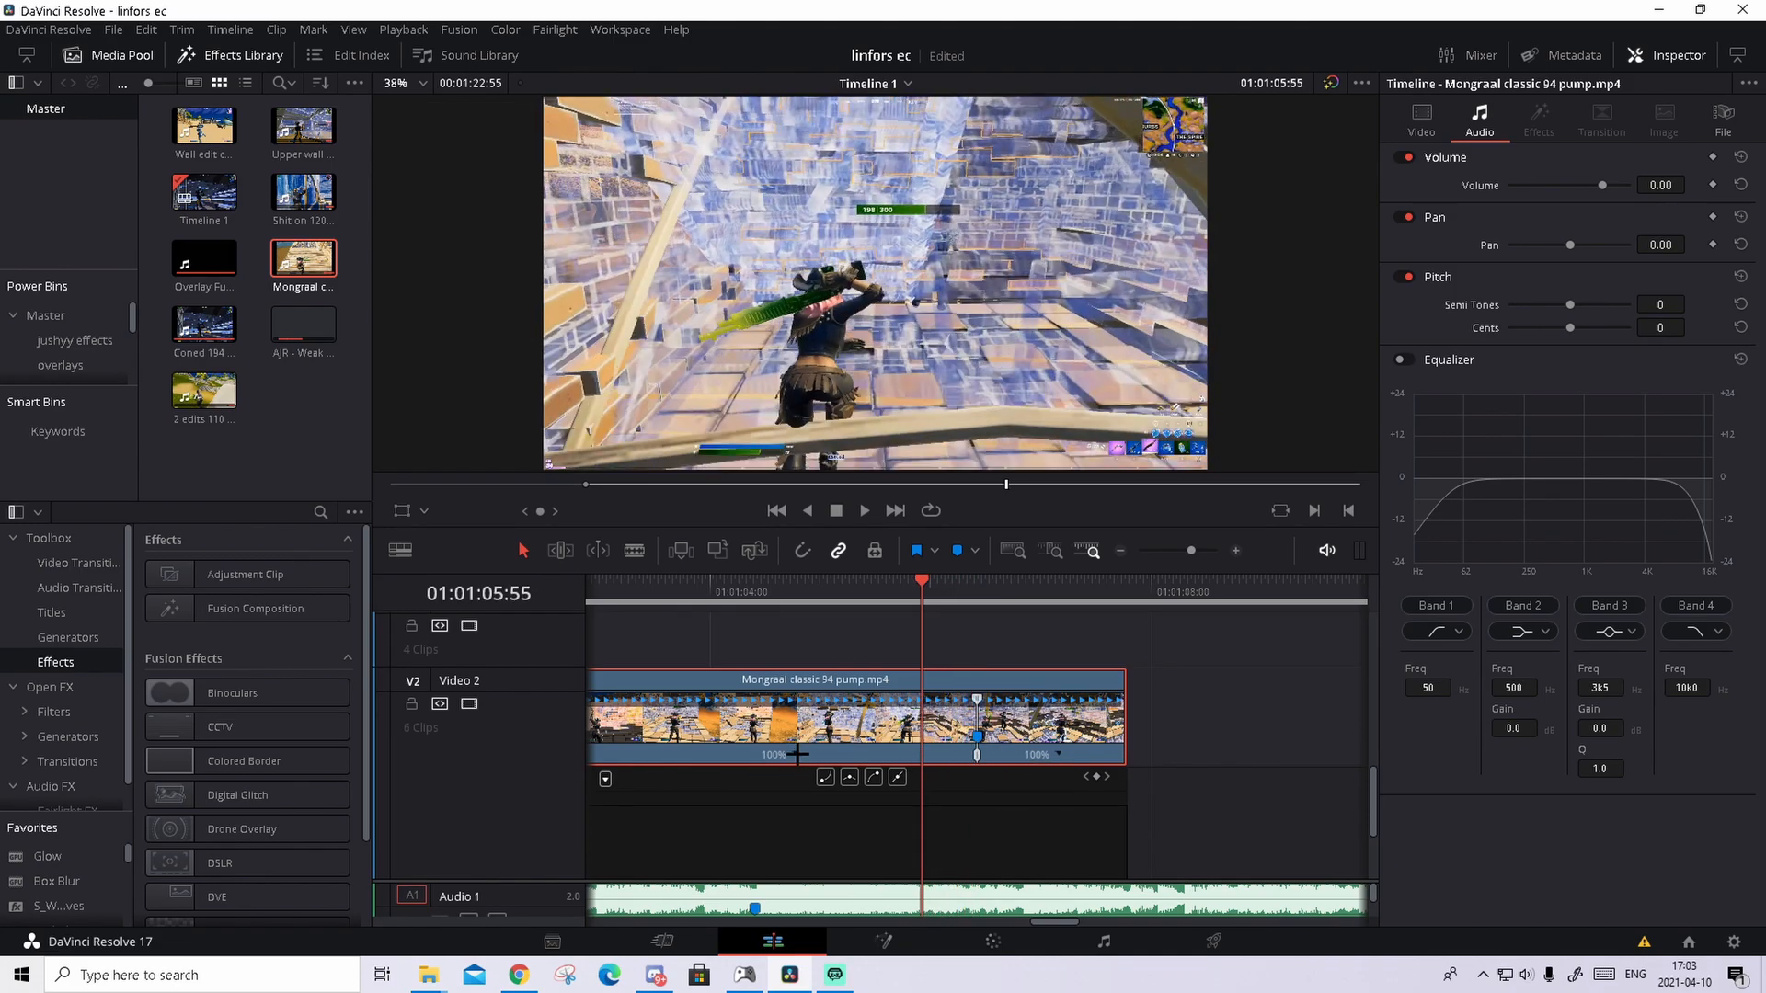
mouse_move(950, 590)
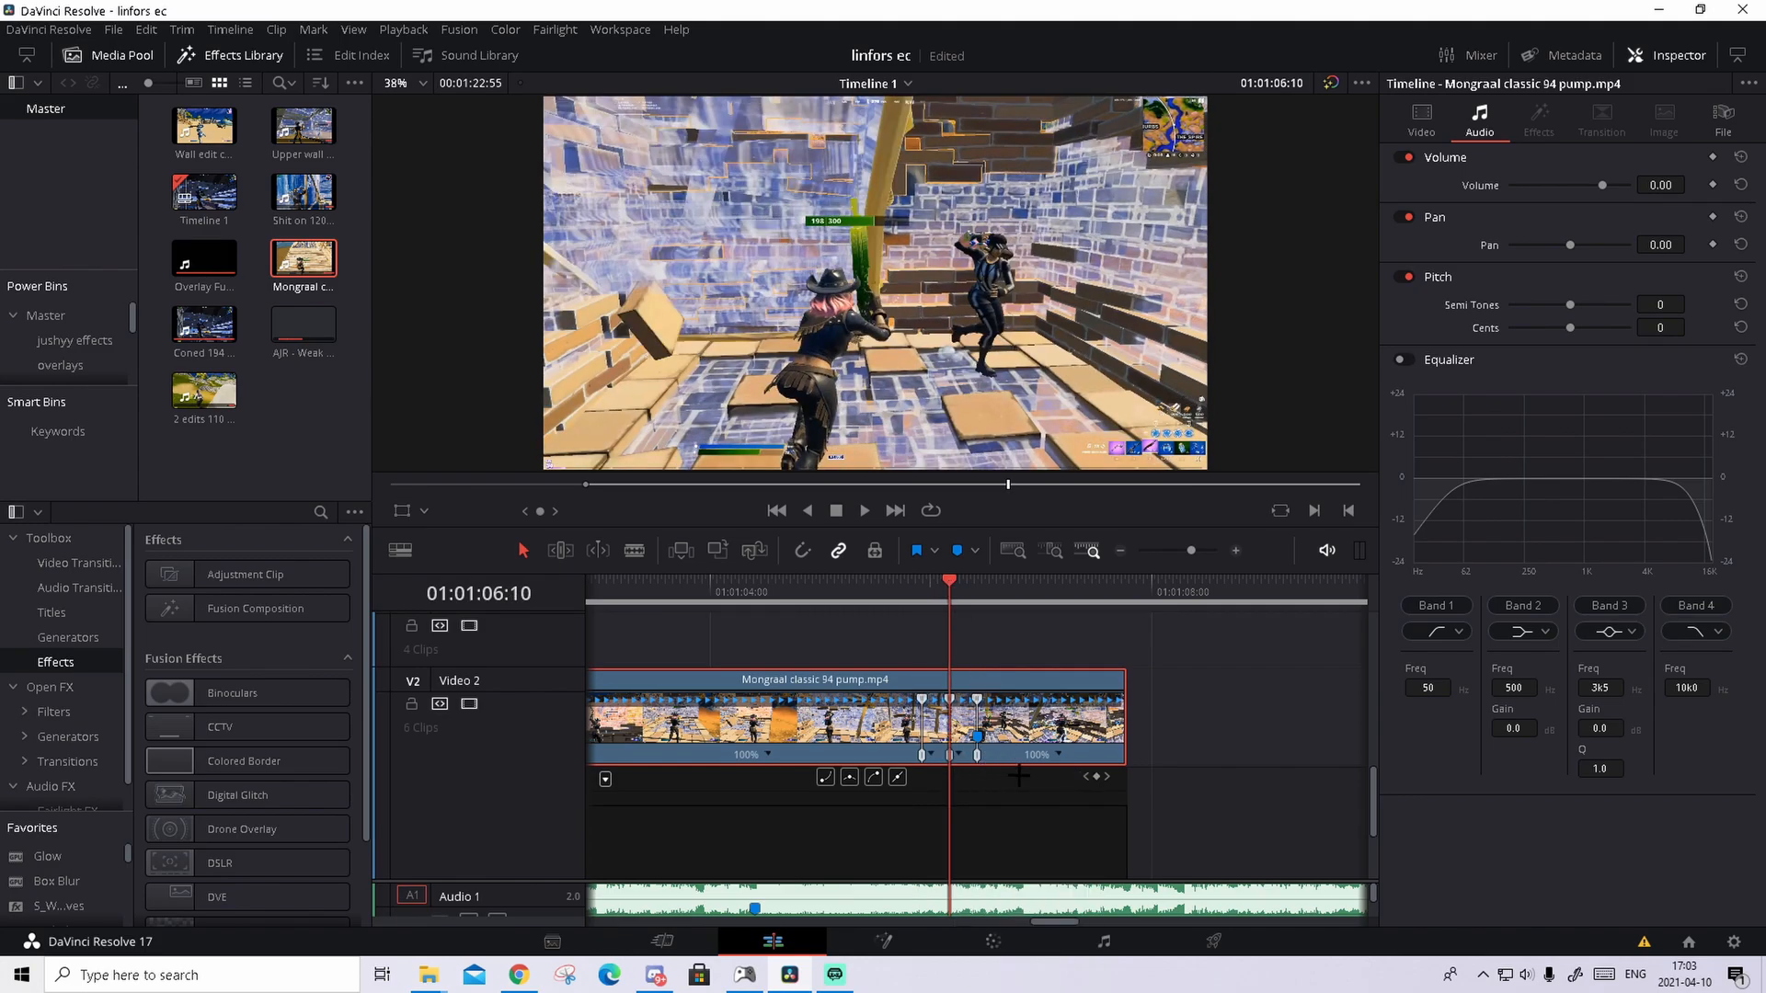
Bring up the speed options on the clip's speed point to adjust segment speed.
right_click(934, 680)
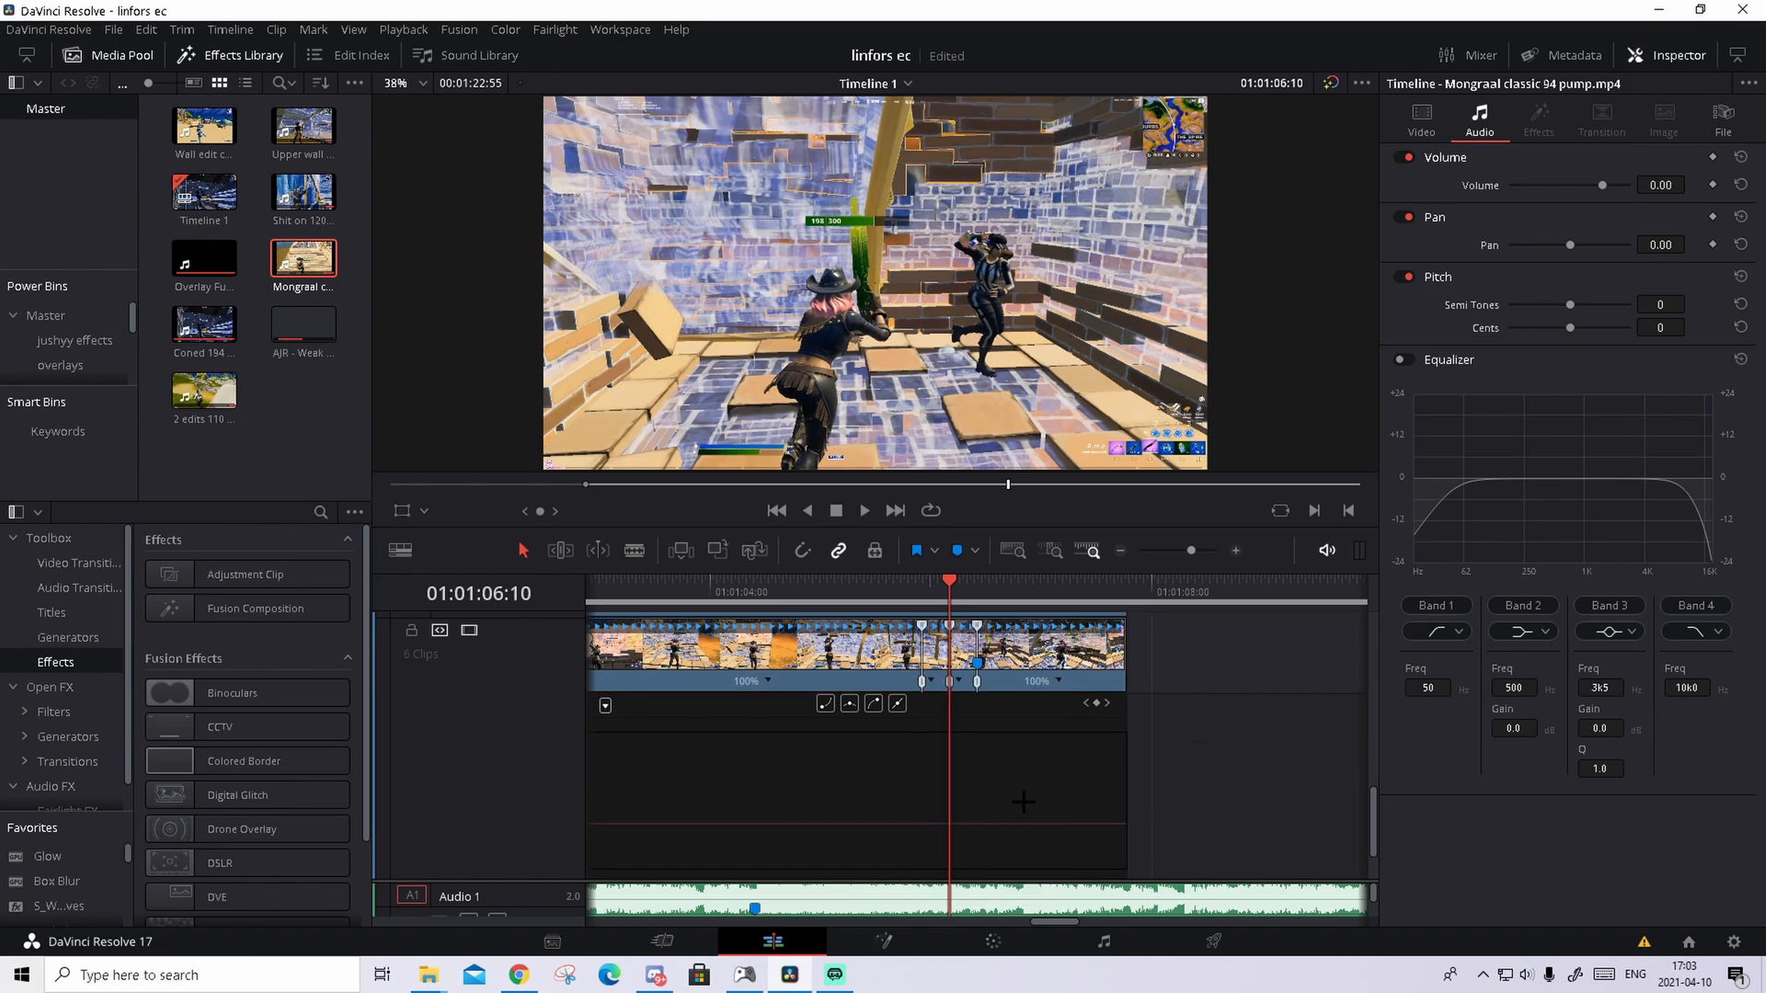
mouse_move(833, 838)
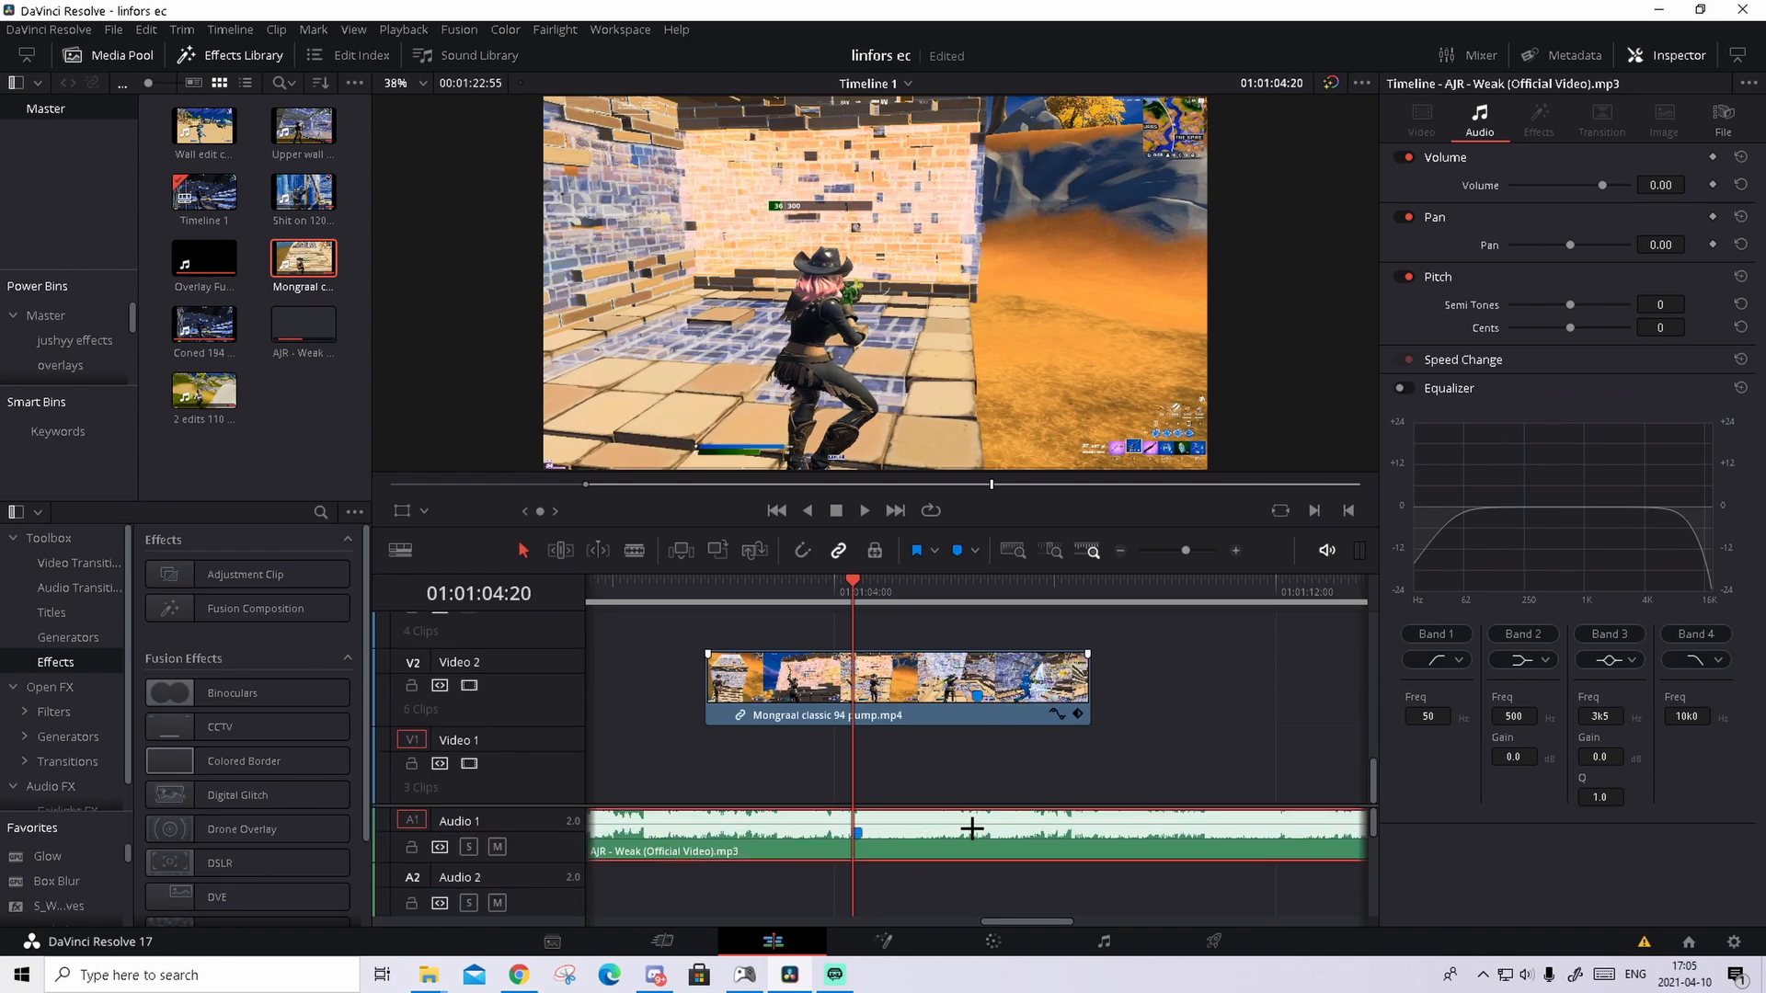
Mark the beat, move the shortened clip to the timeline start and park the playhead on the marker.
key(m)
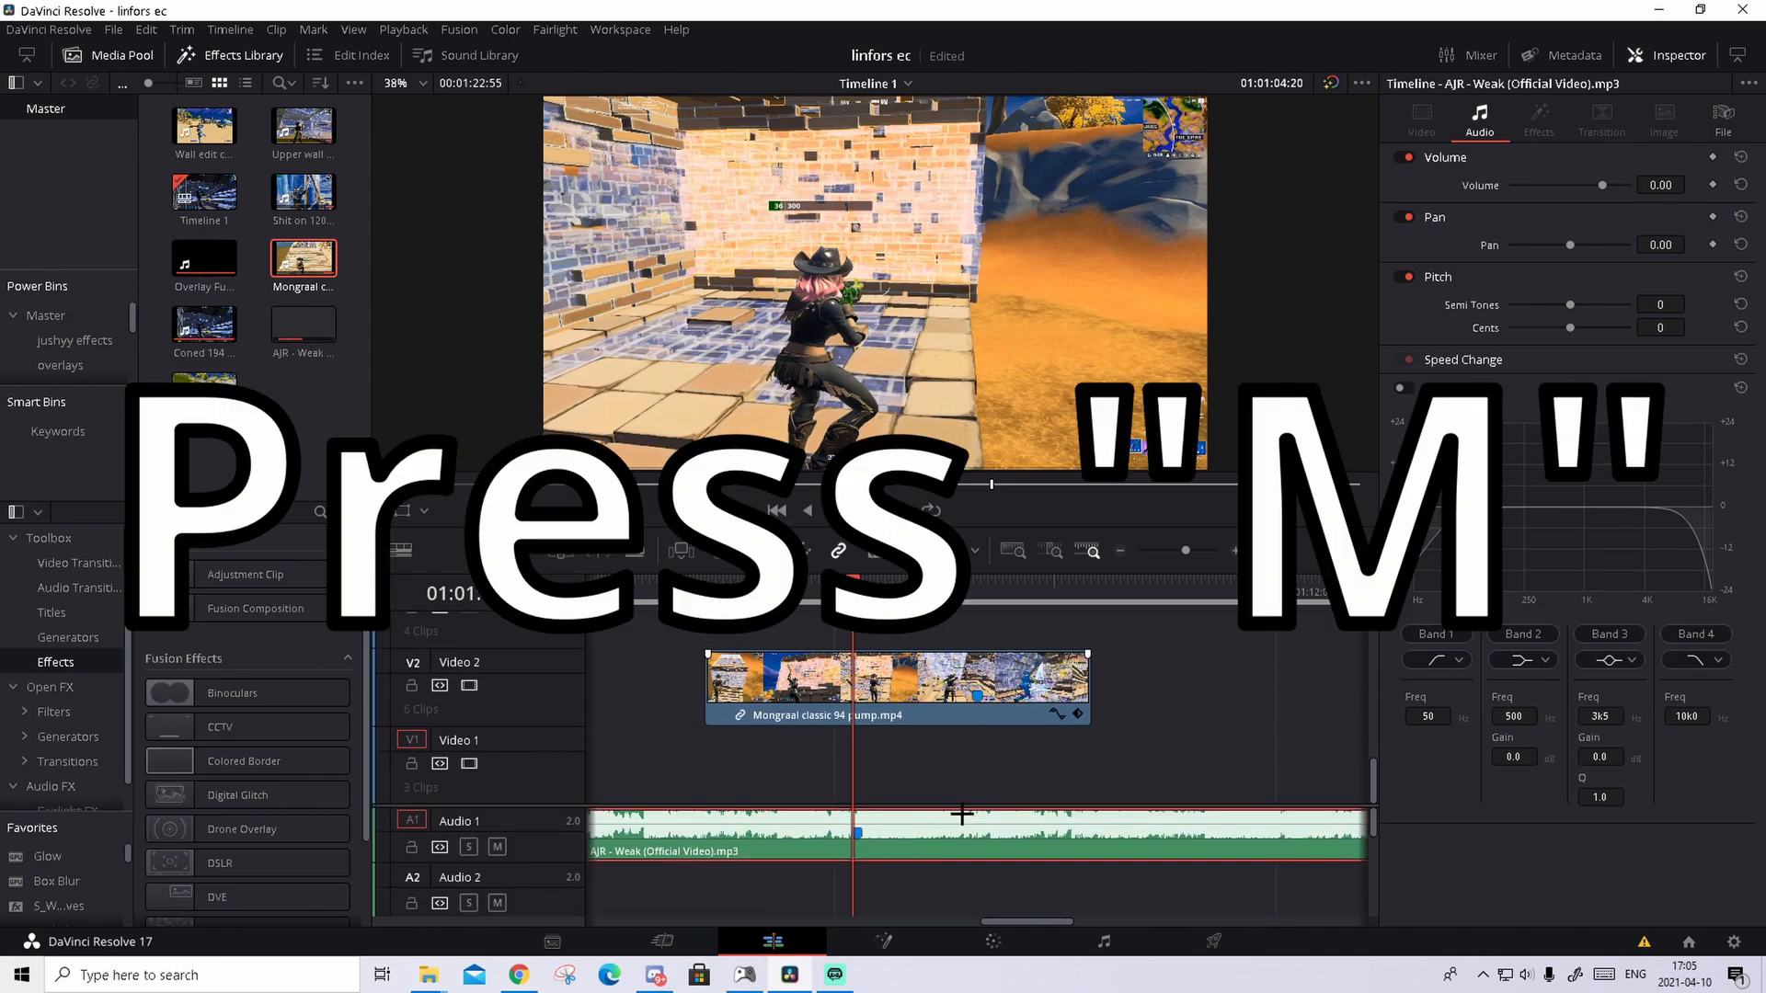
key(m)
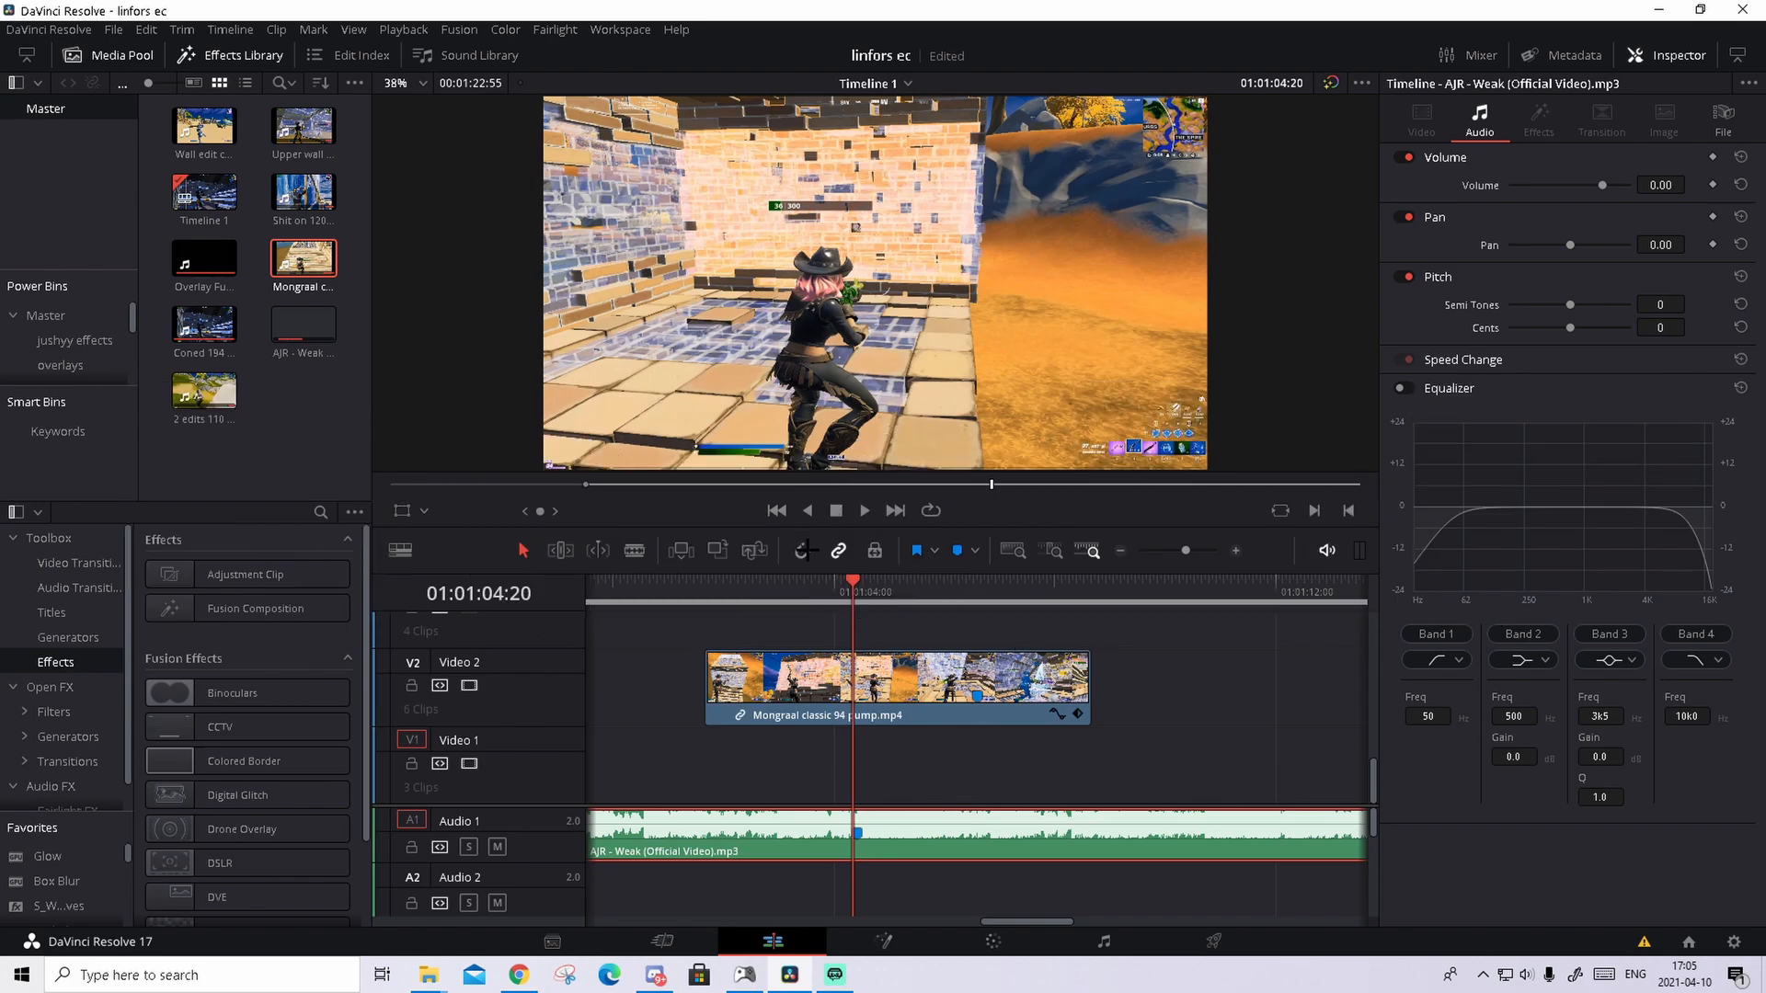
click(1146, 580)
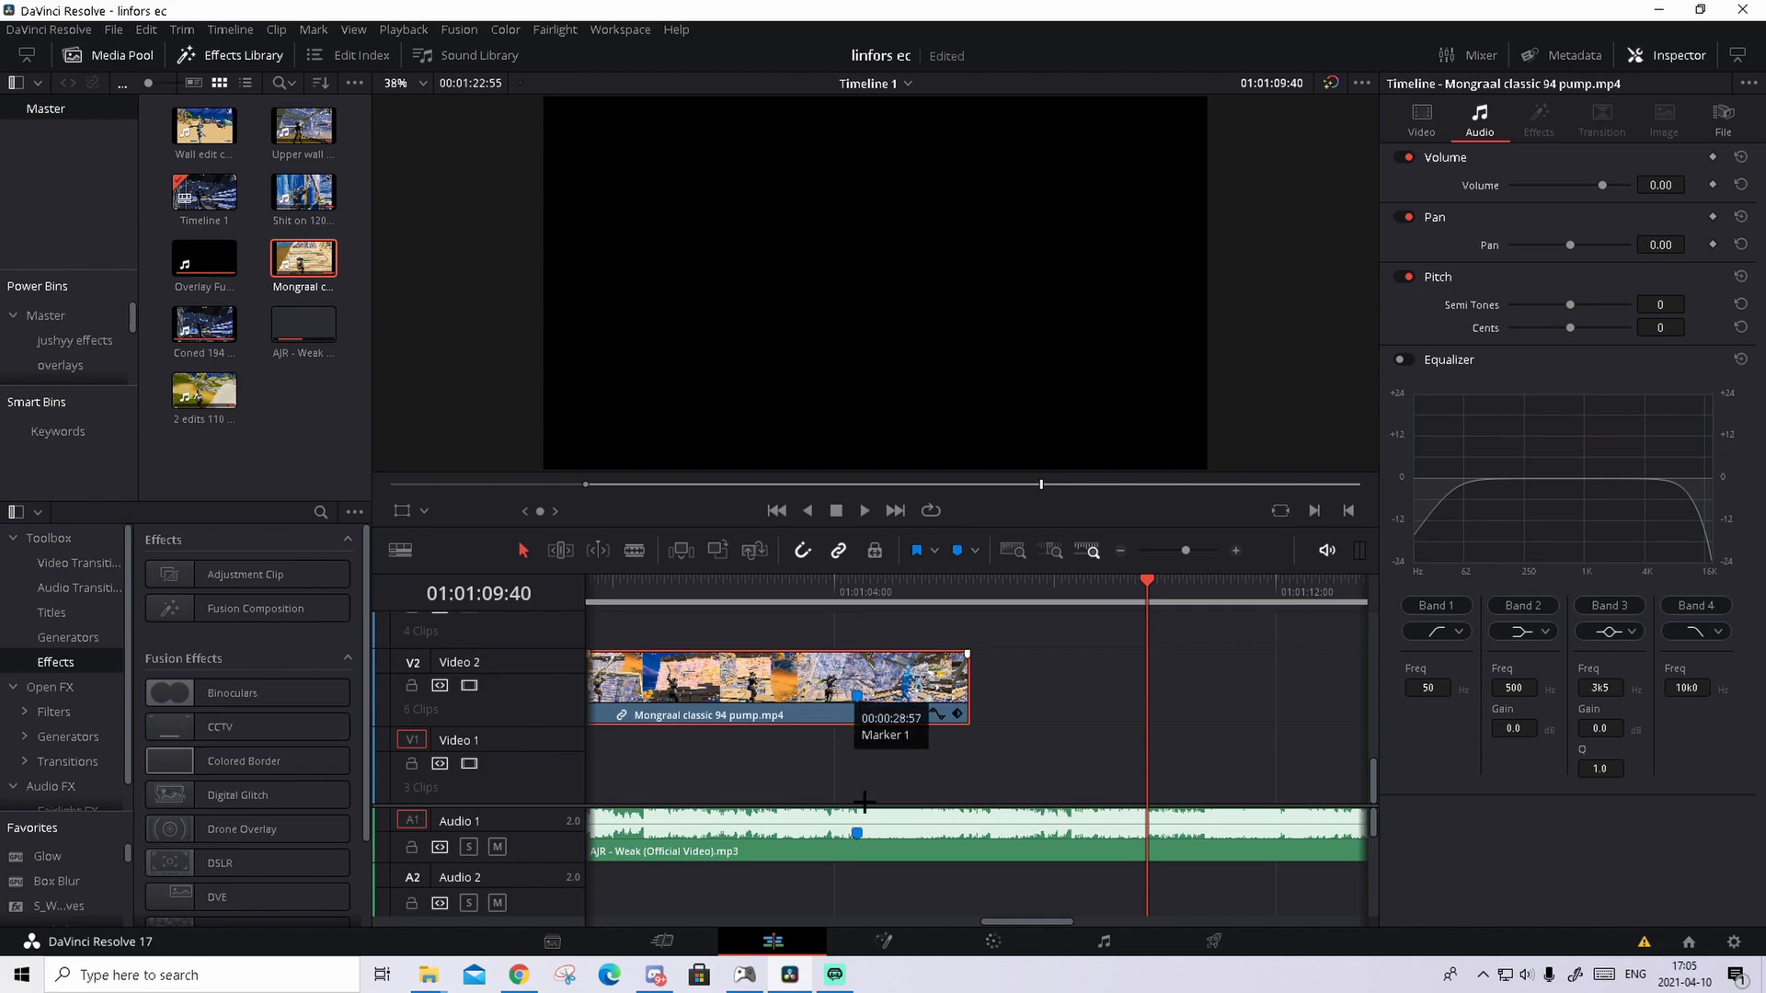
click(887, 590)
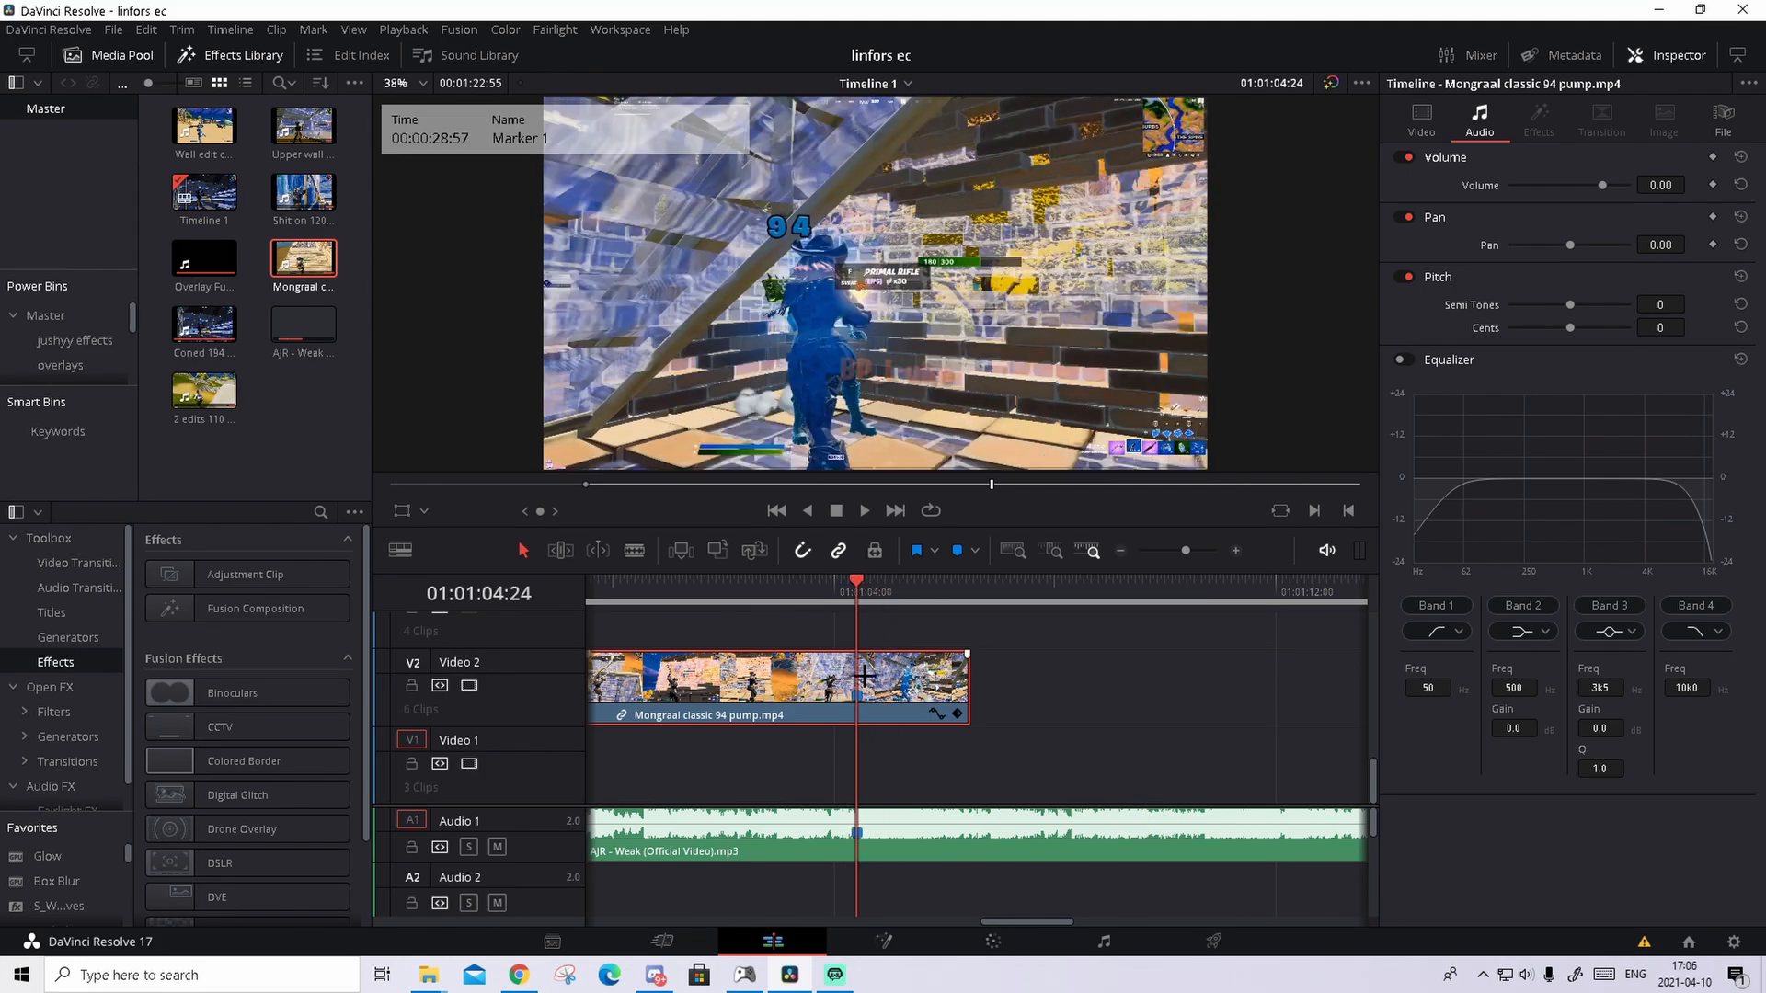
Blade the clip at the beat, slow the first piece to 46%, and blade again to isolate a short middle piece.
key(ctrl+b)
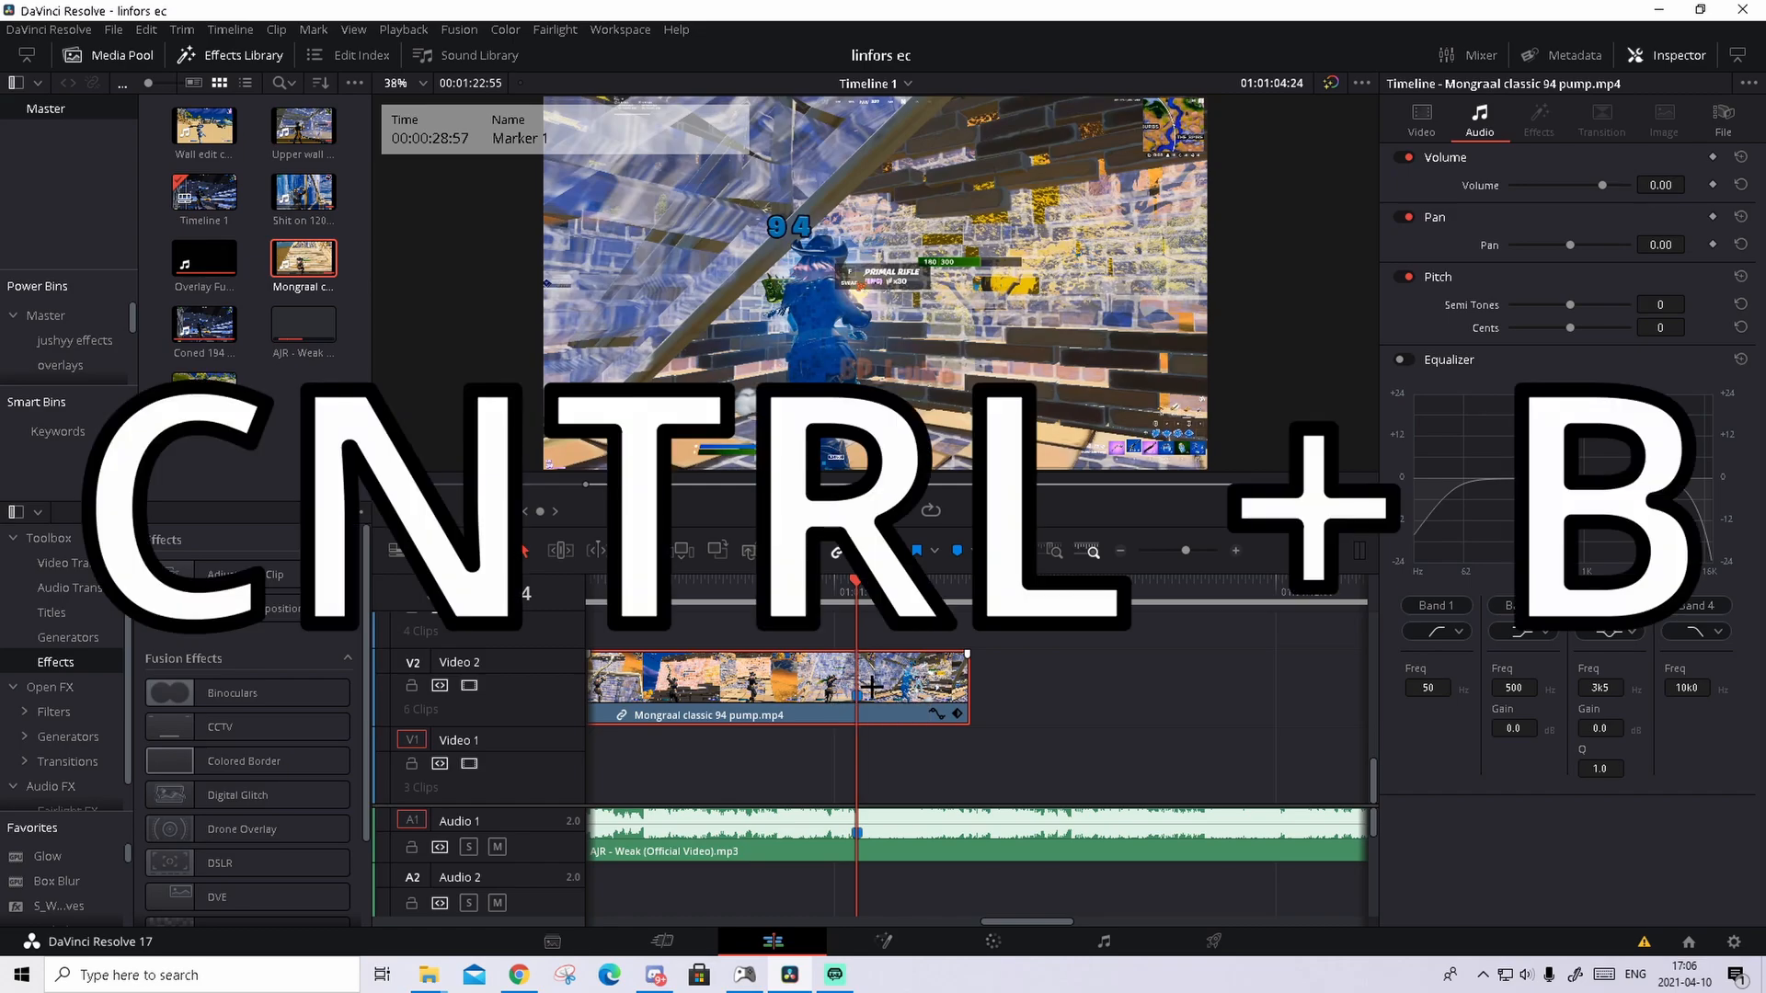
key(ctrl+b)
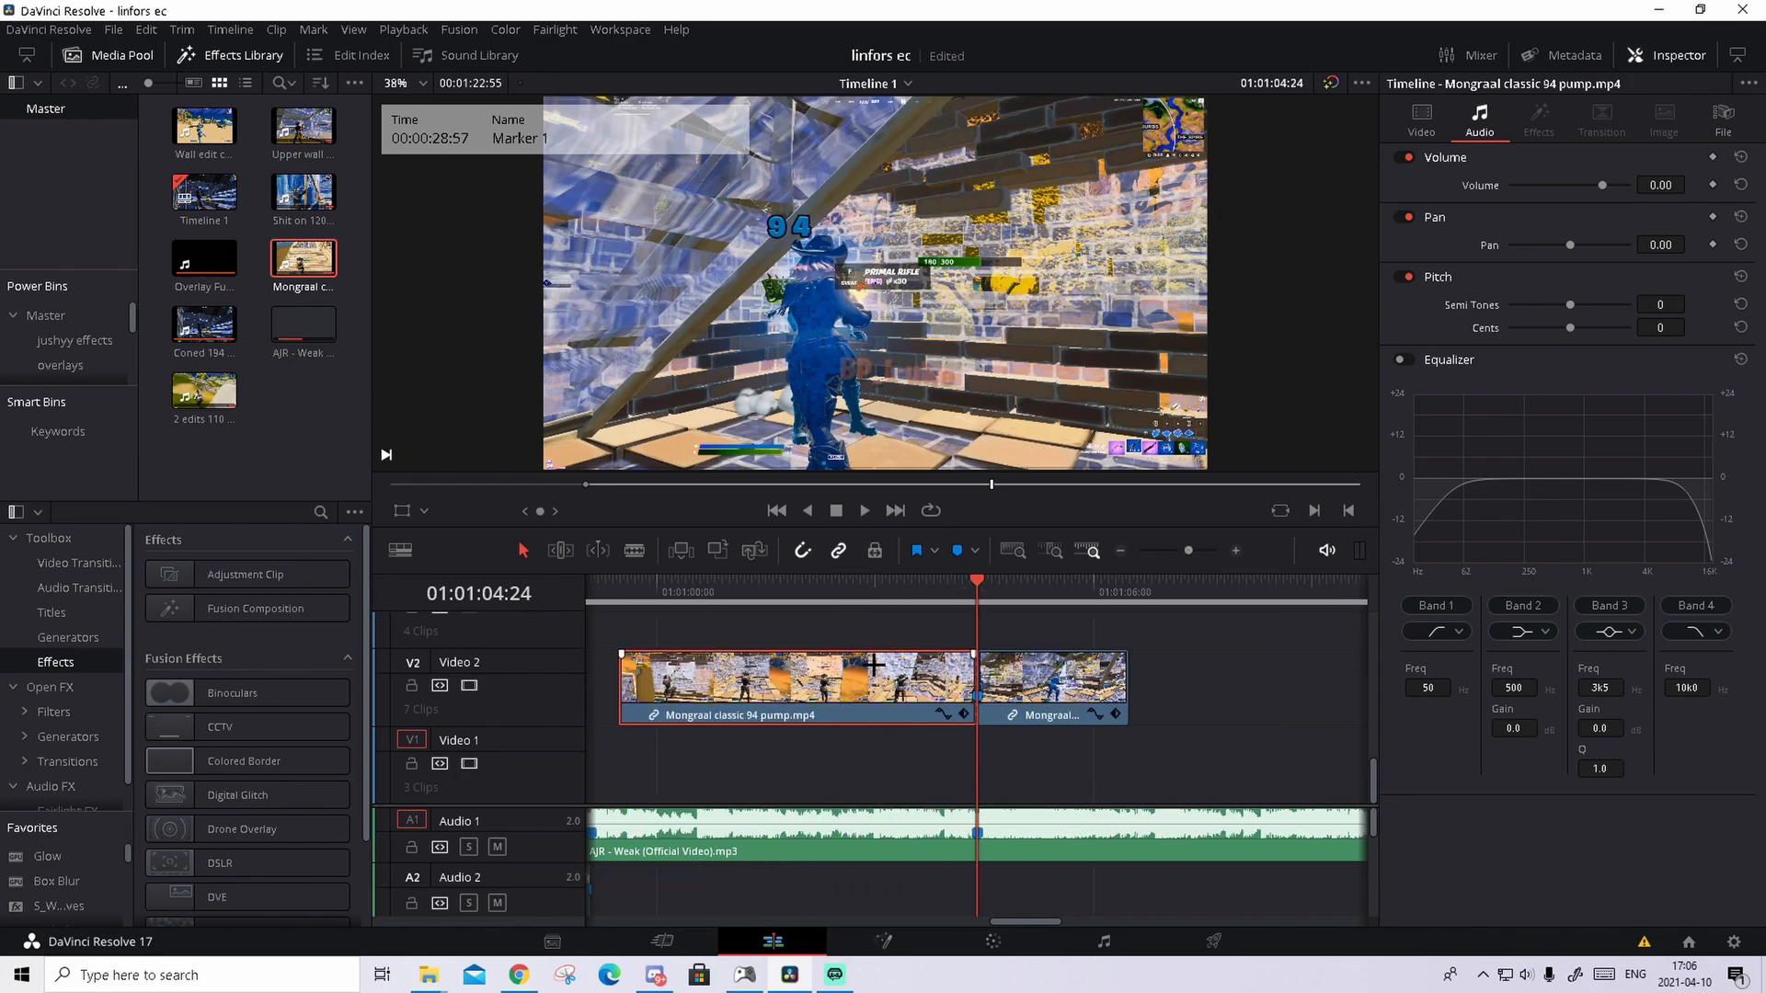
key(ctrl+r)
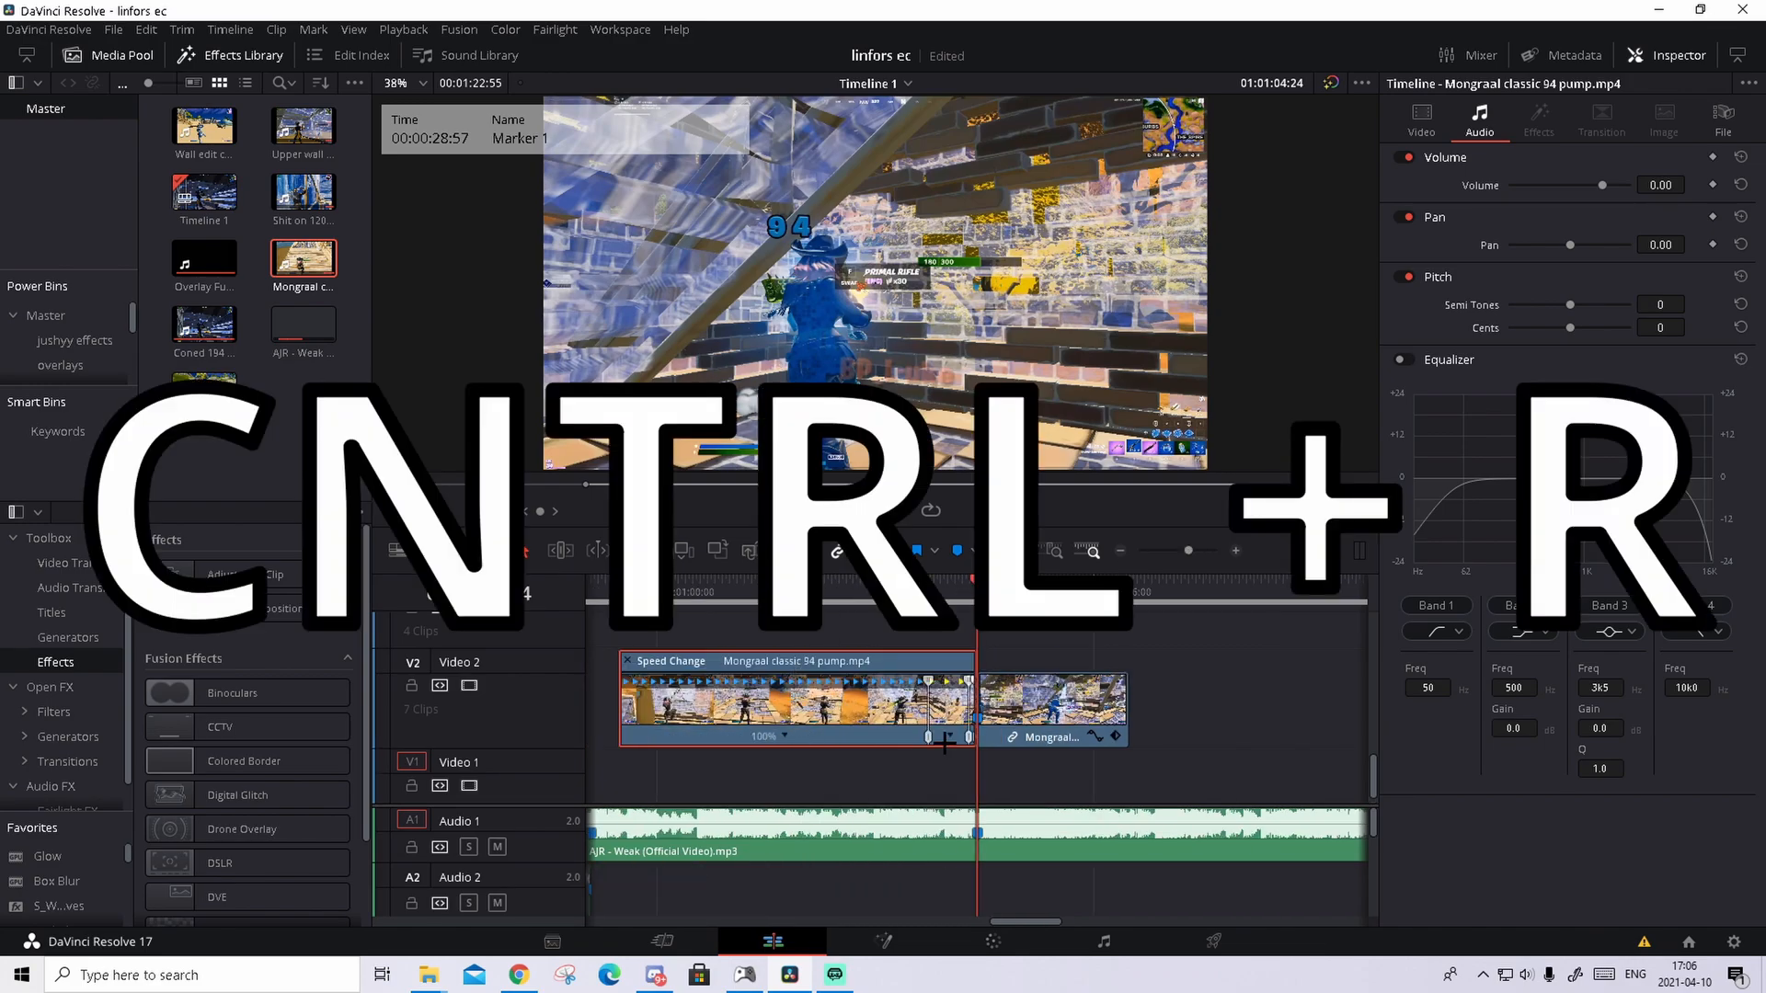
key(ctrl+r)
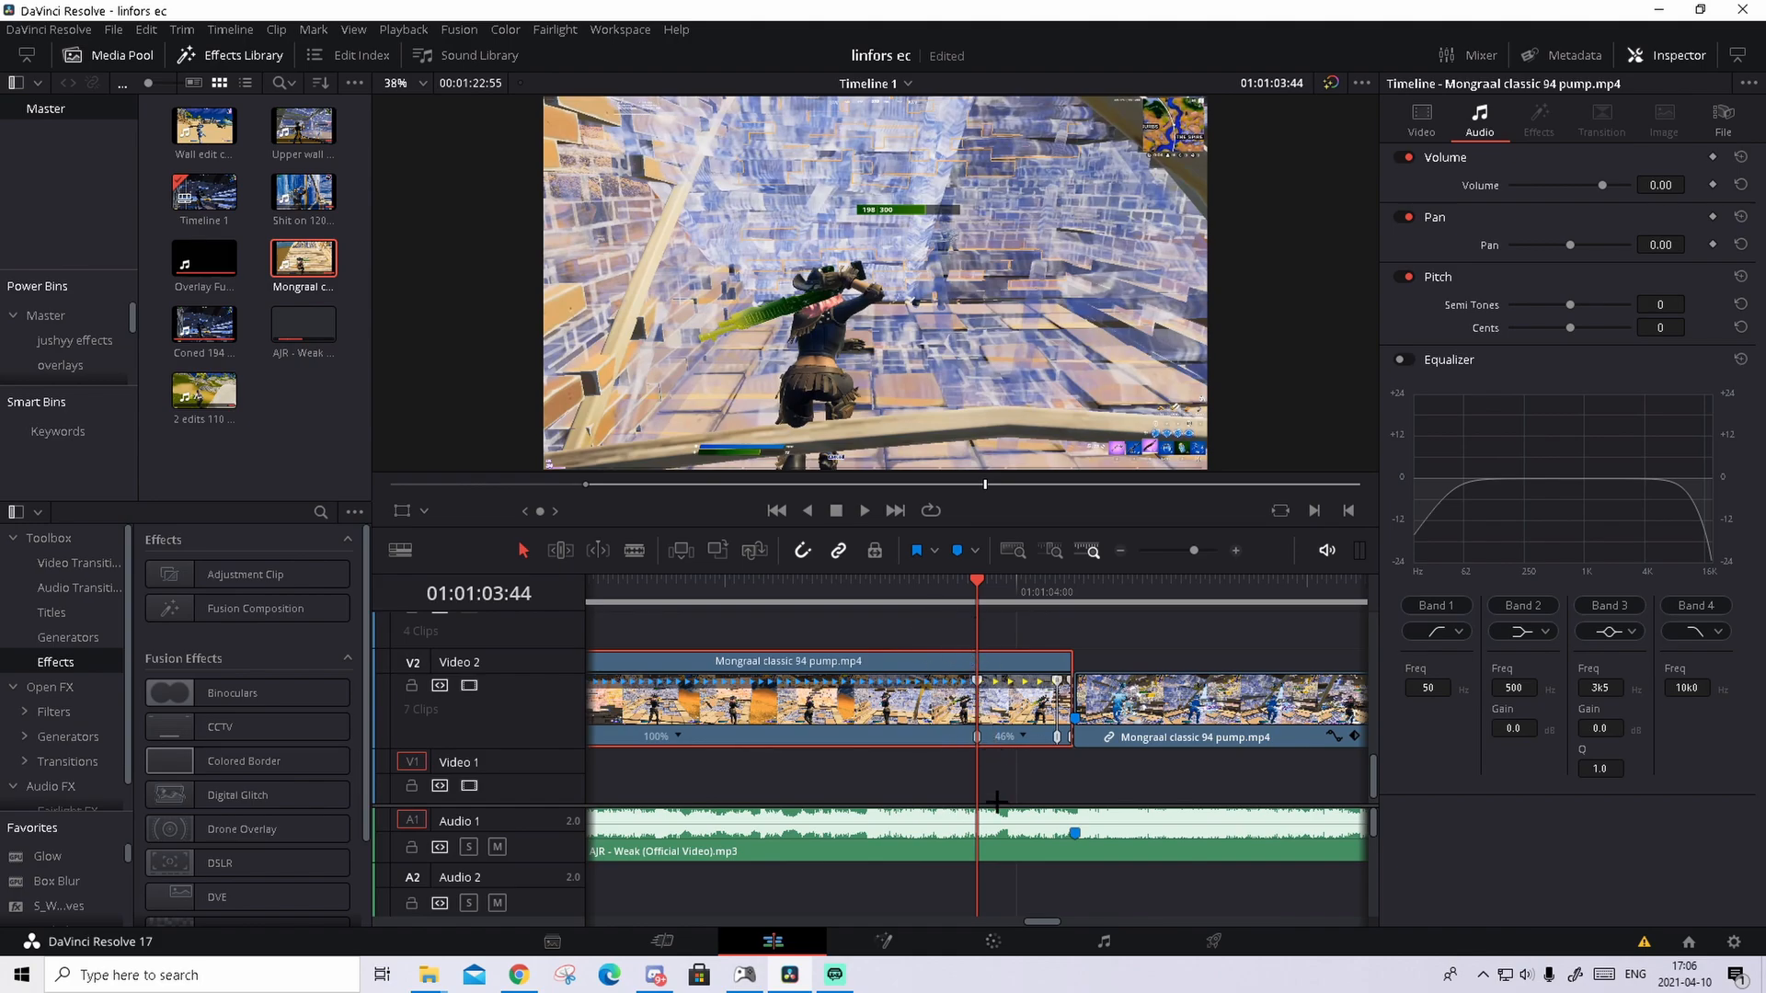
mouse_move(1004, 763)
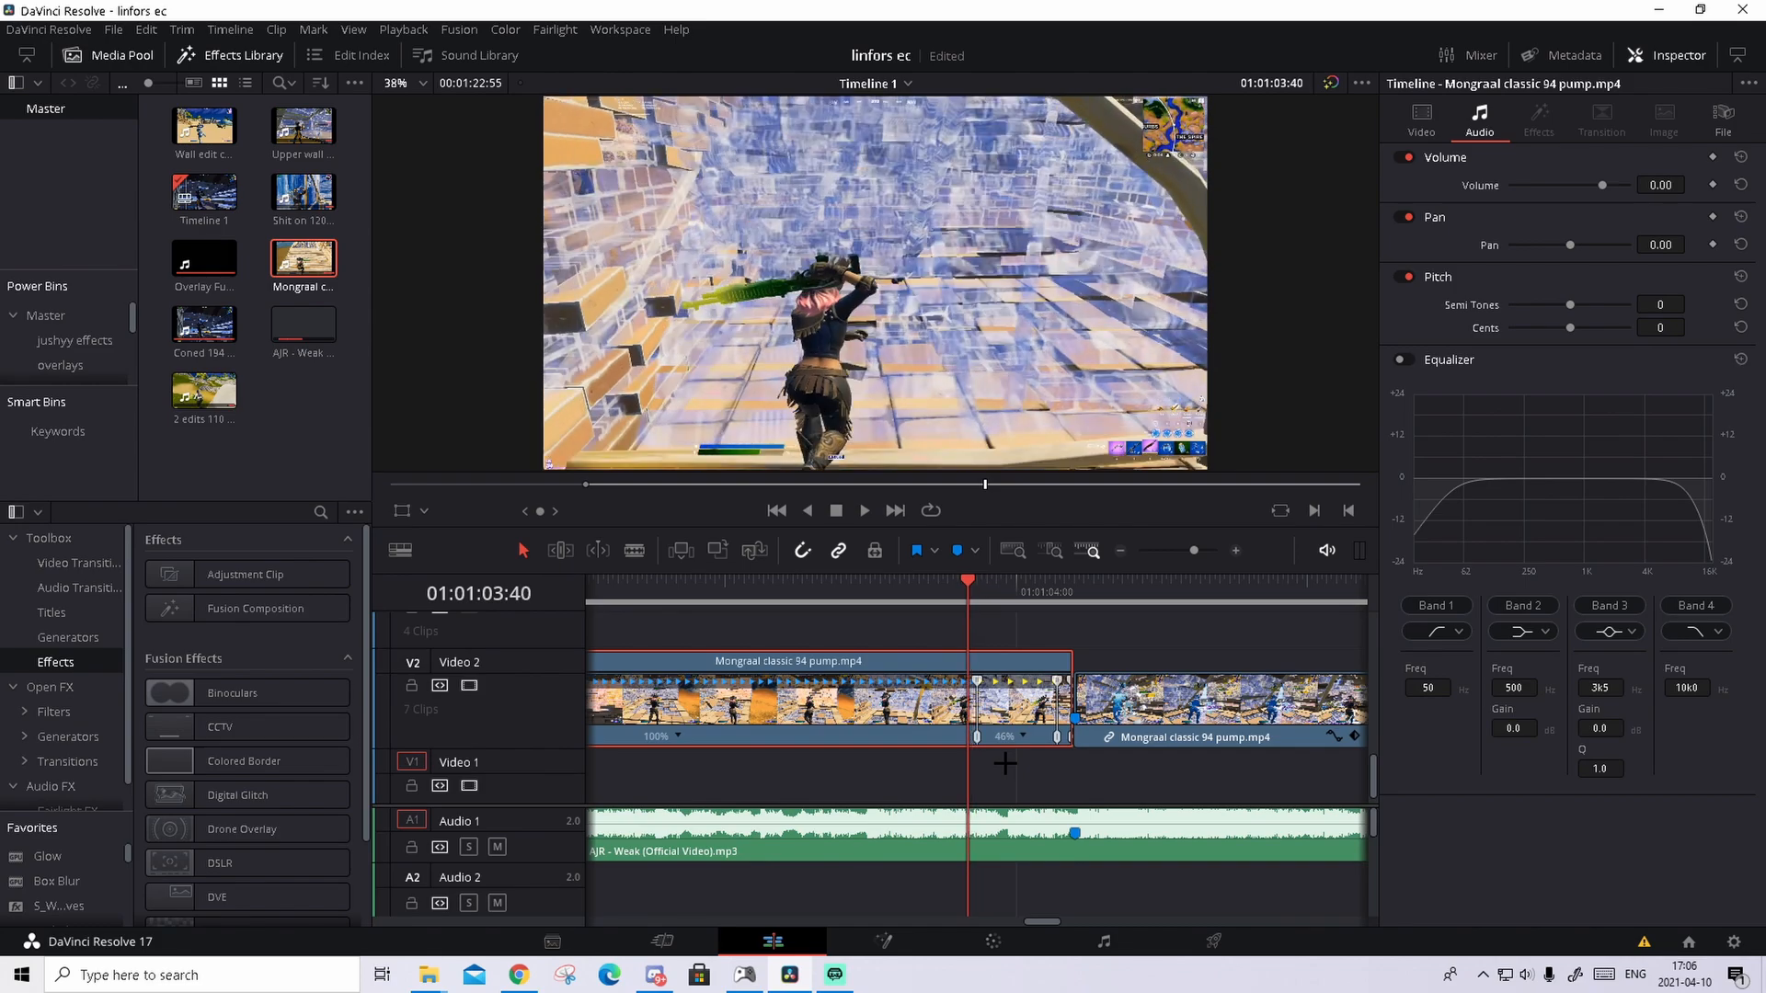
key(ctrl+b)
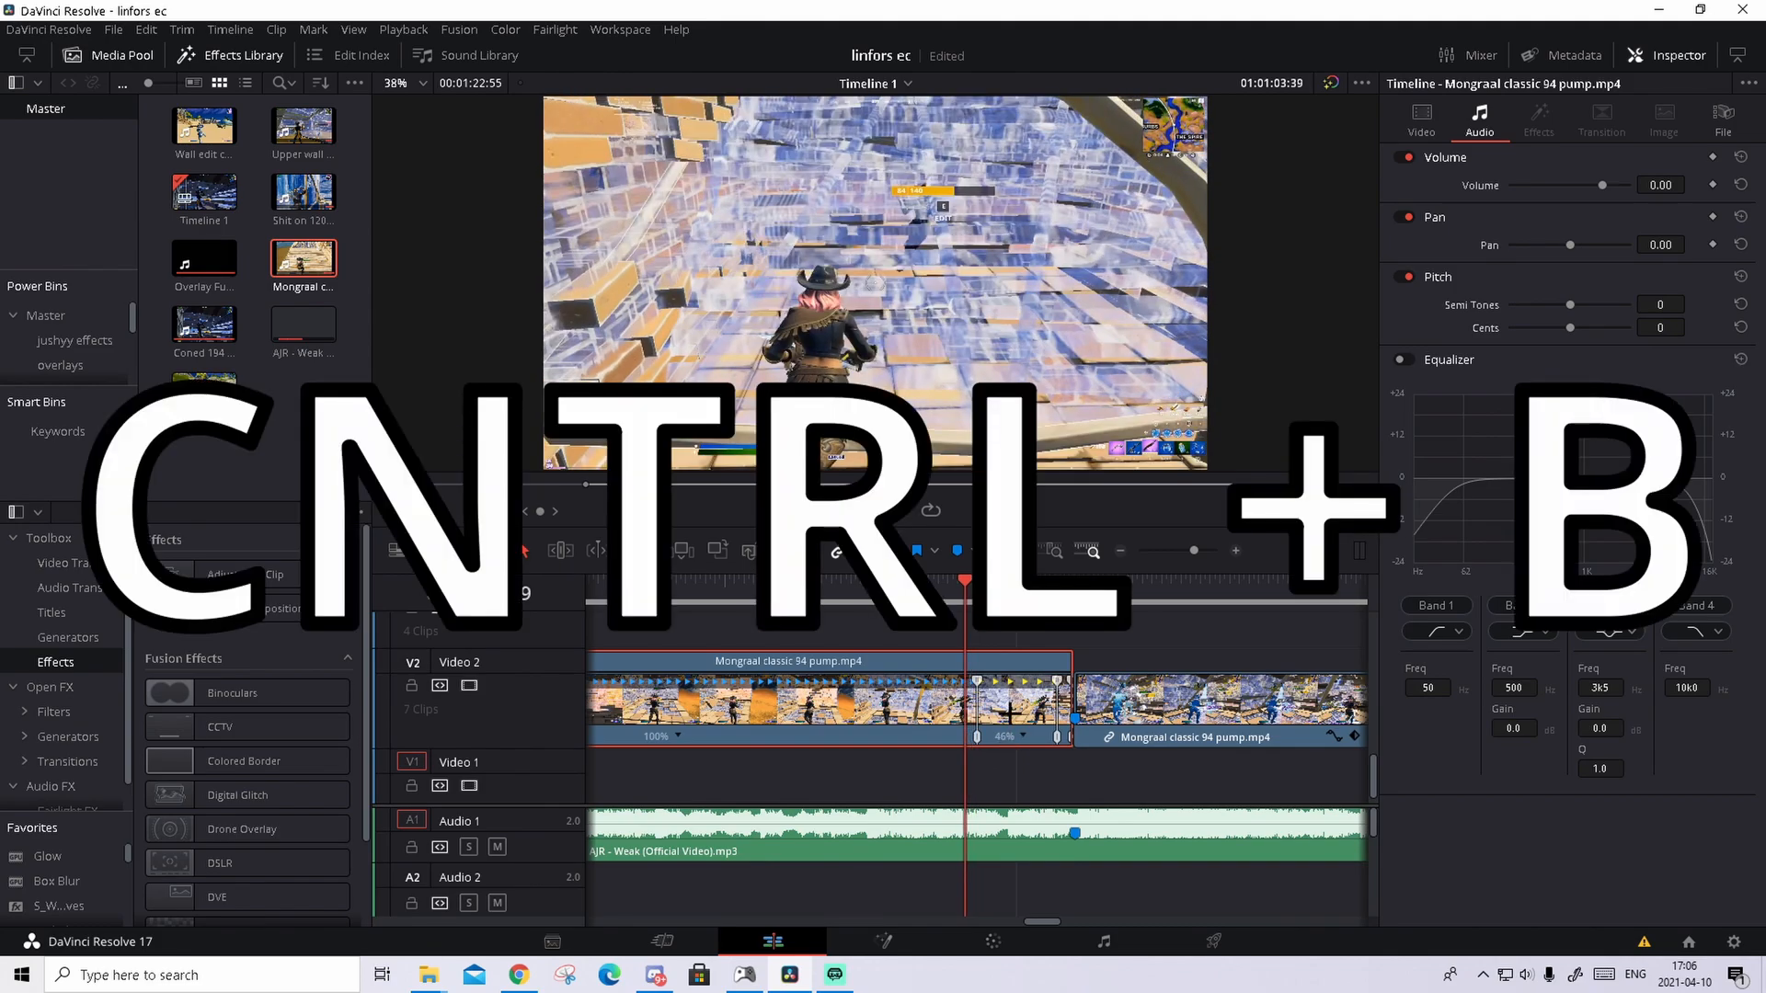
key(ctrl+b)
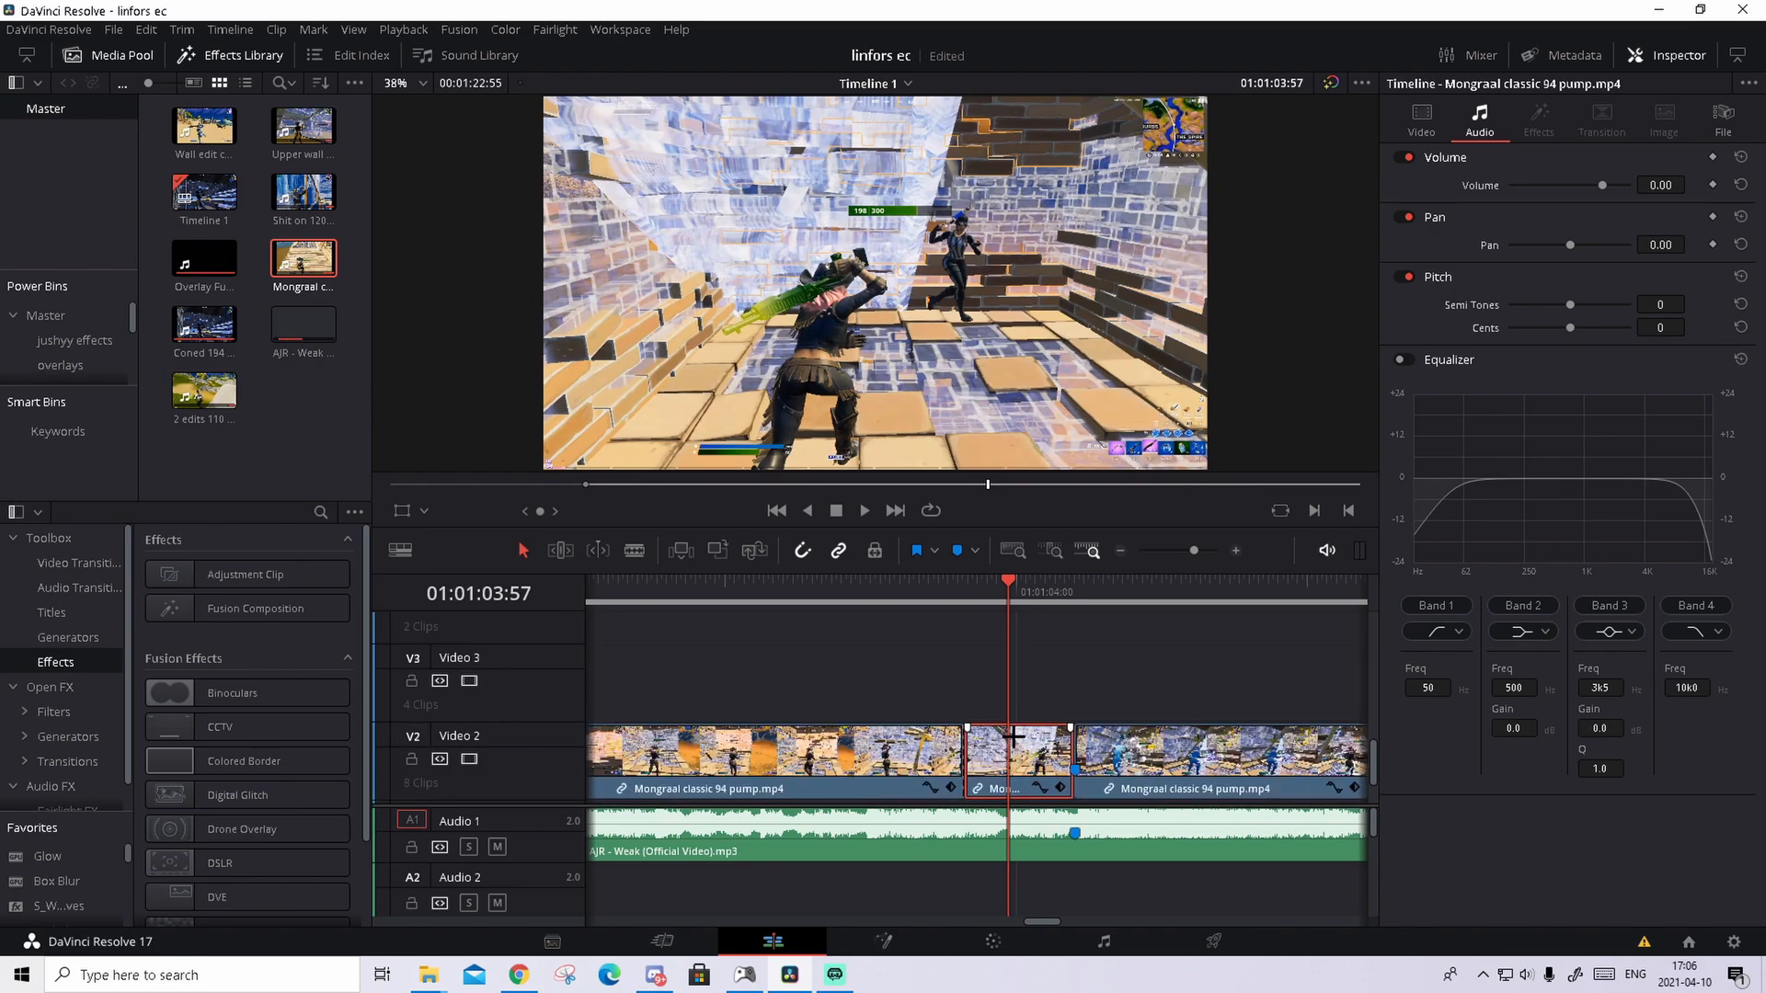
Search the Effects Library for '_tri' to find Sapphire S_TriTone for the middle piece.
click(50, 687)
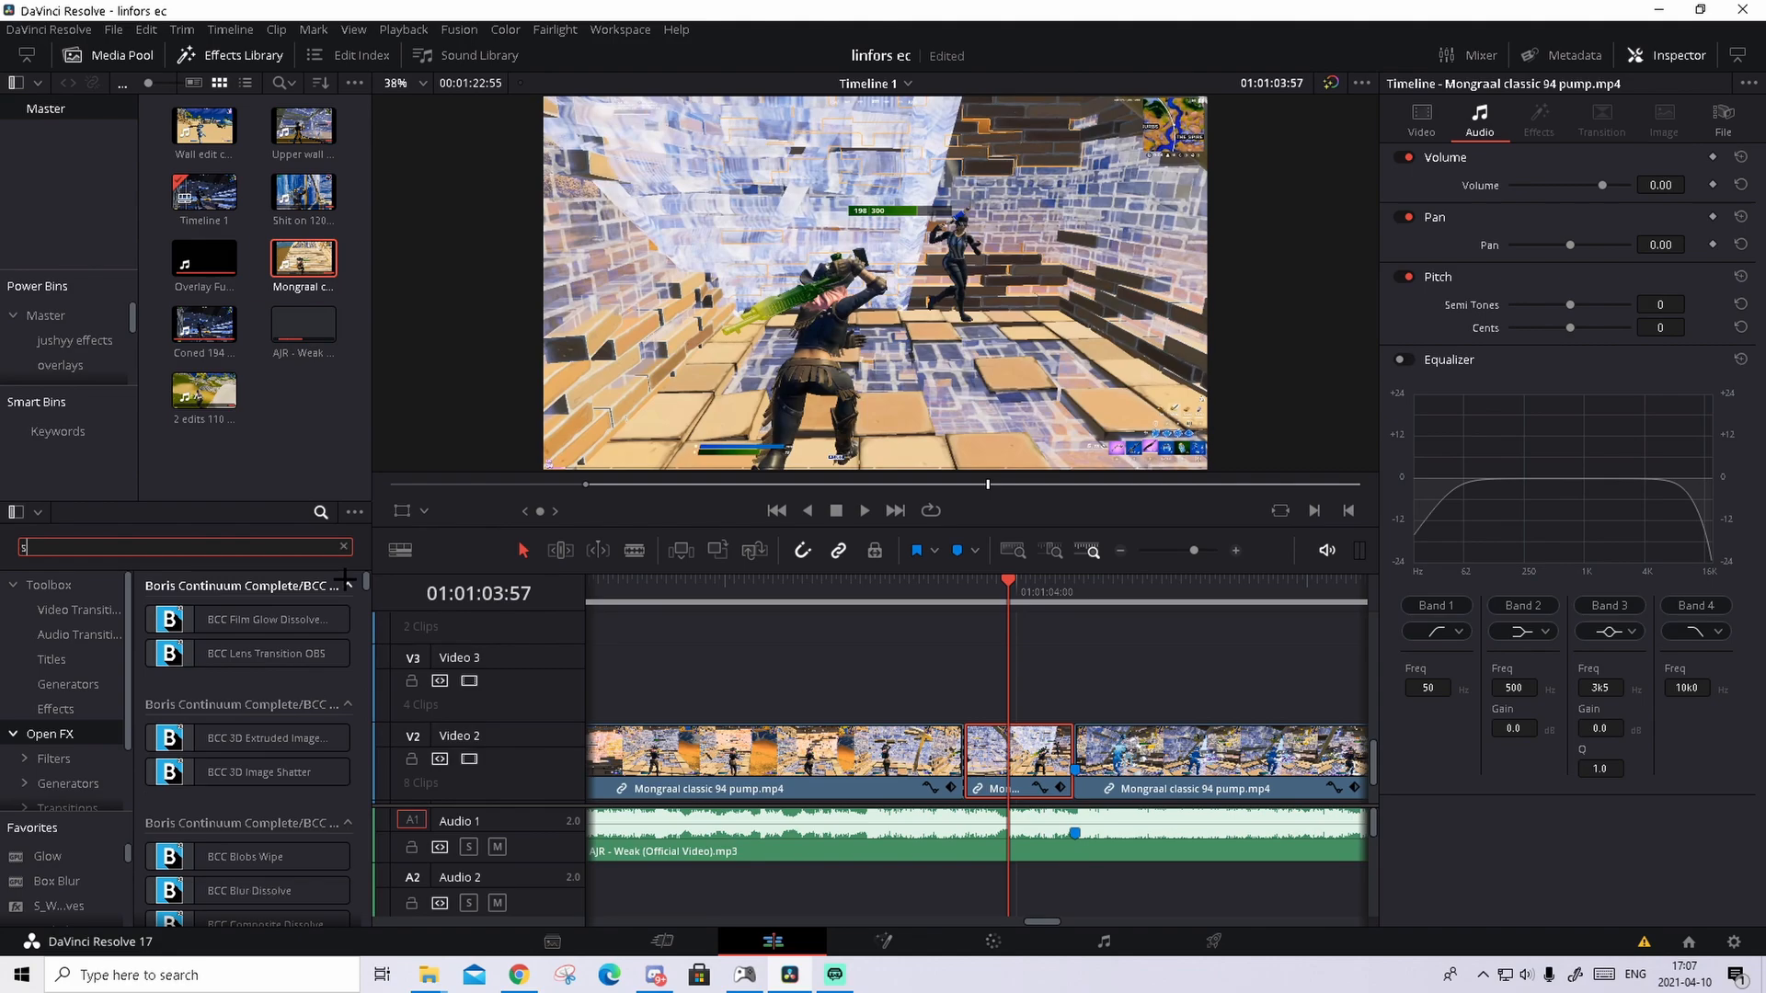
text(_tri)
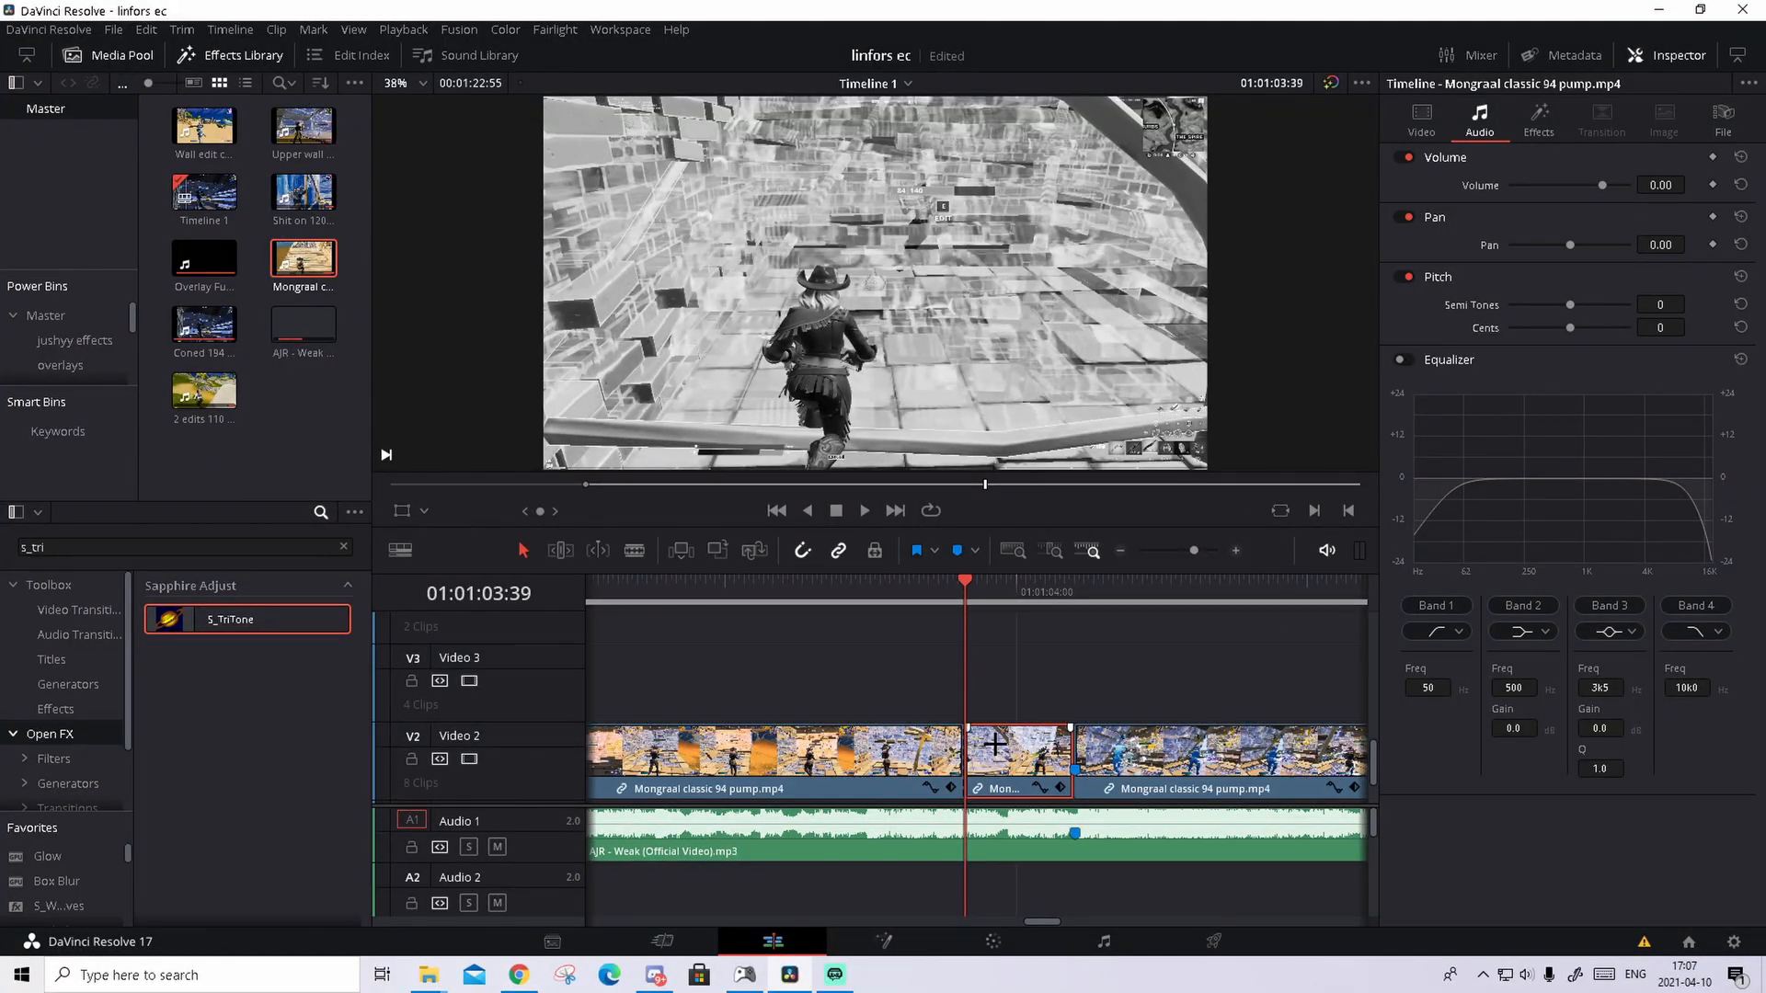
Keyframe S_TriTone's Mix With Source in the Inspector and duplicate the piece onto Video 3.
click(1538, 120)
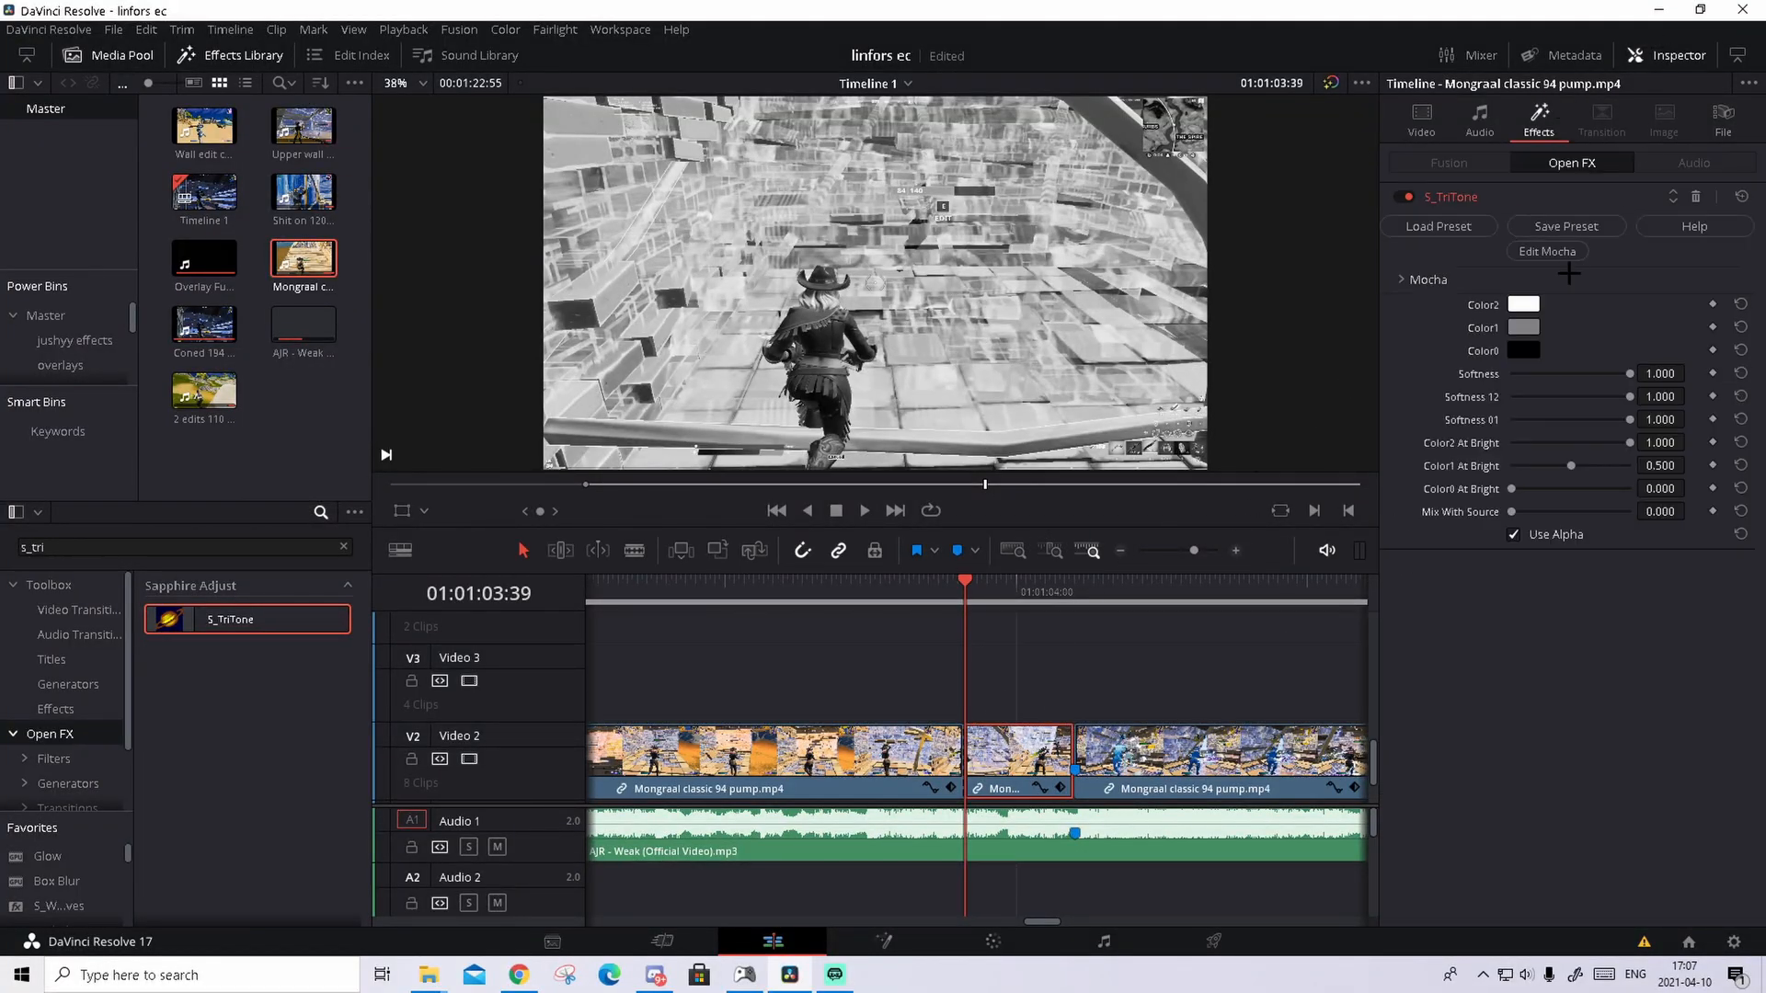
click(1687, 506)
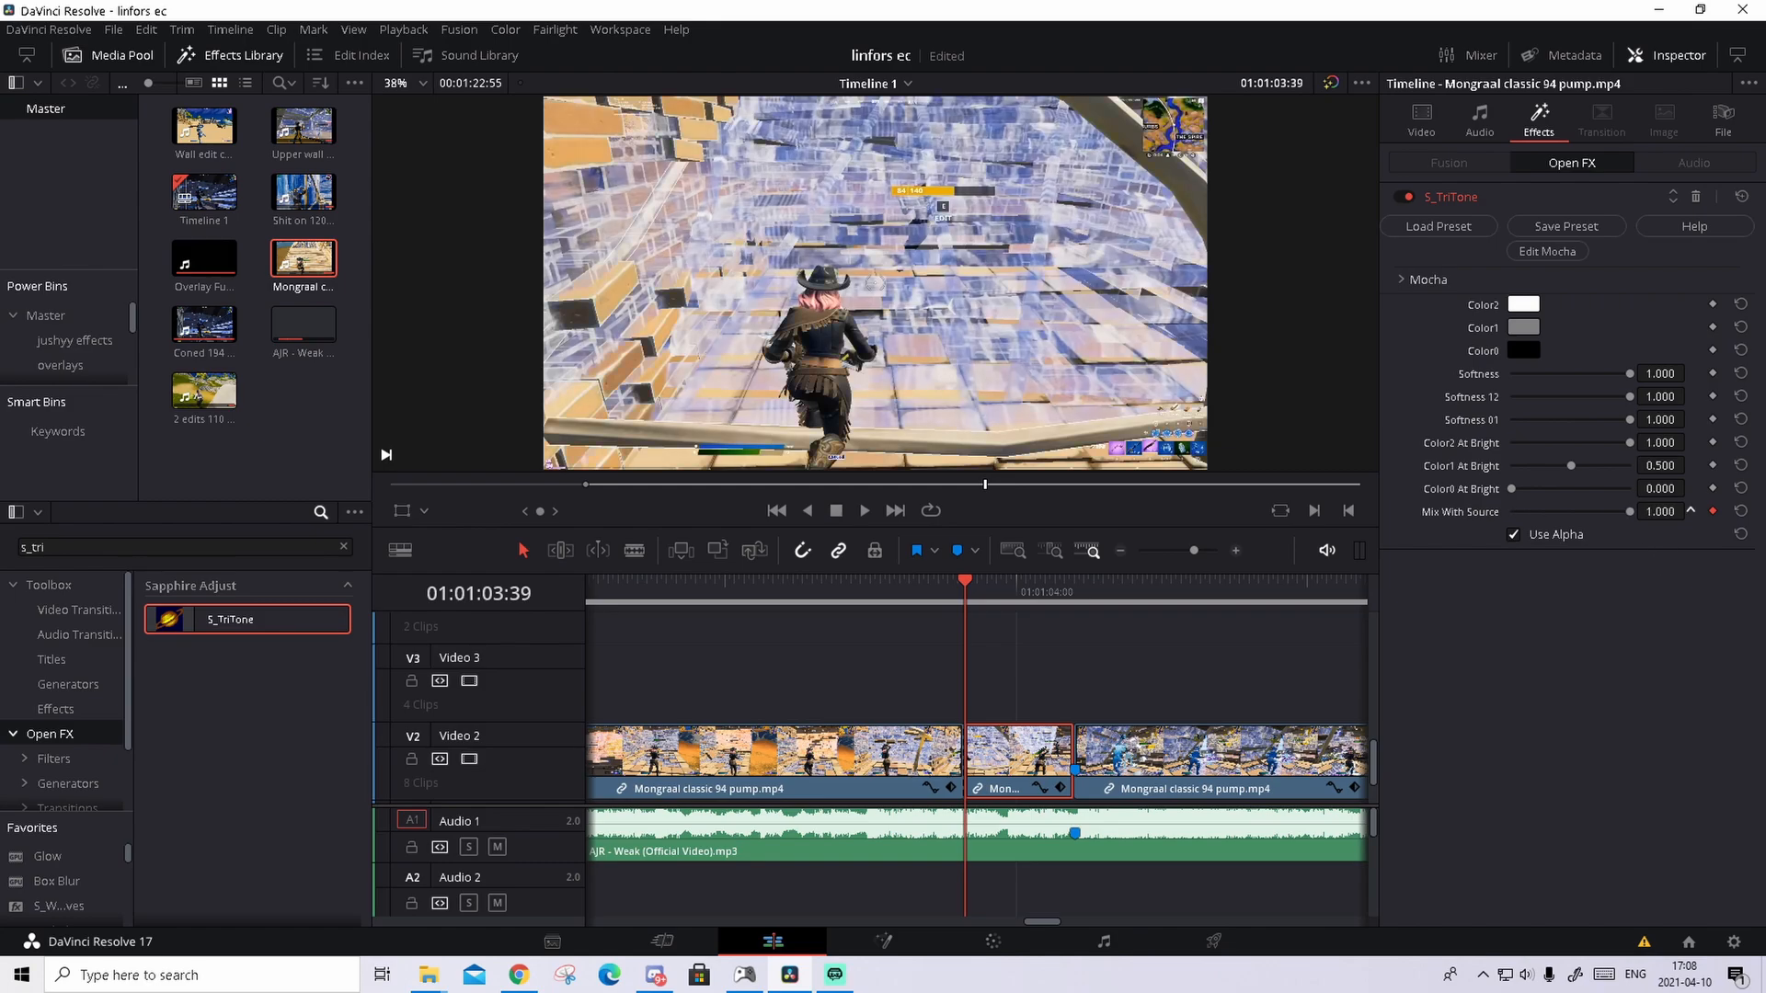
mouse_move(1062, 357)
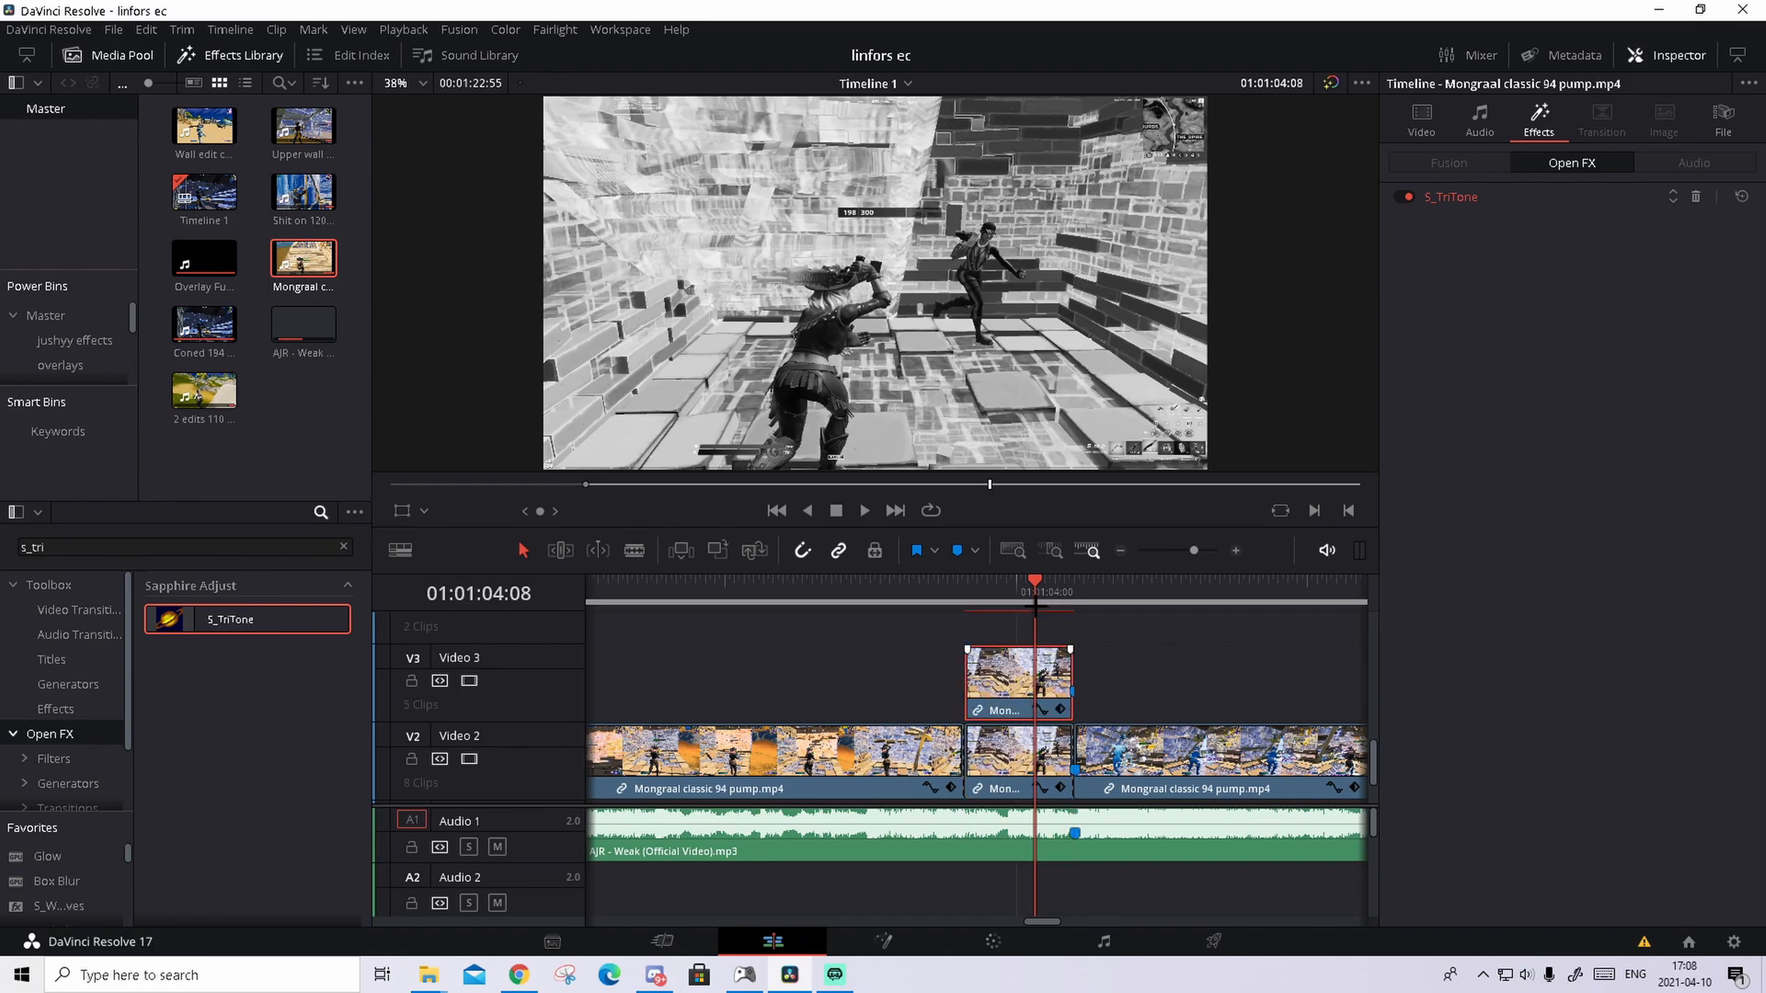
click(1451, 197)
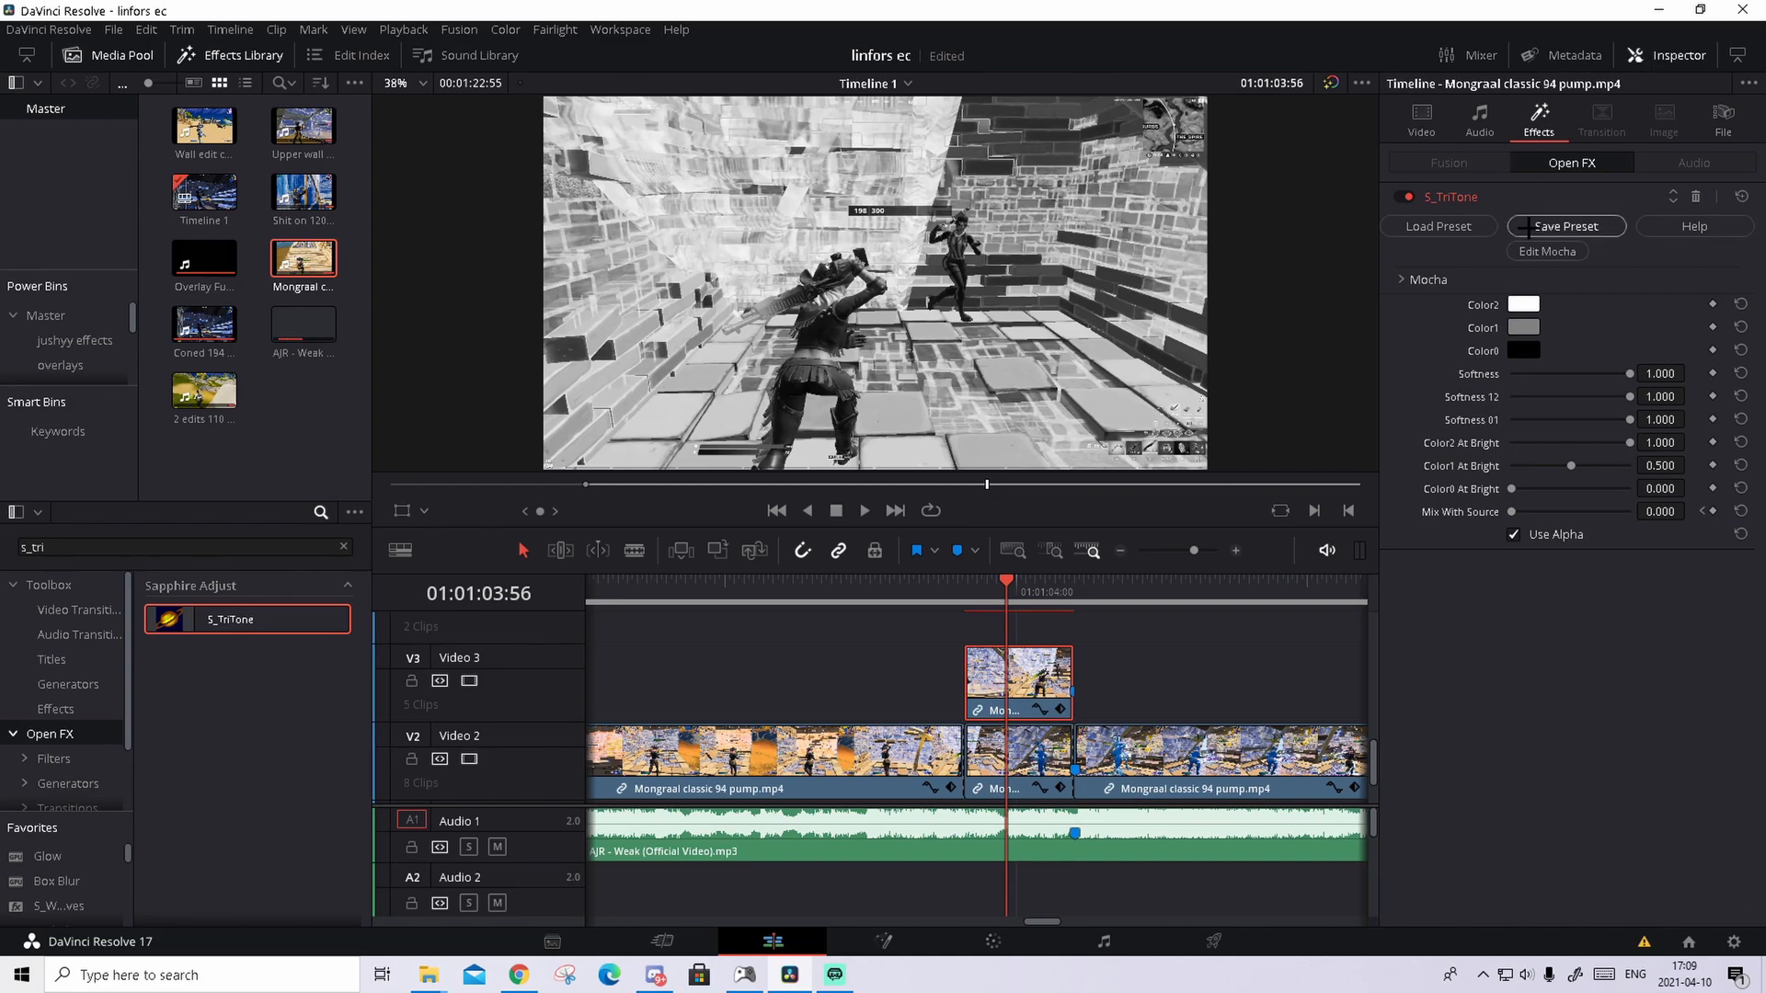
Set the S_TriTone Color1 middle tone on the Video 3 copy to dark red.
click(1522, 328)
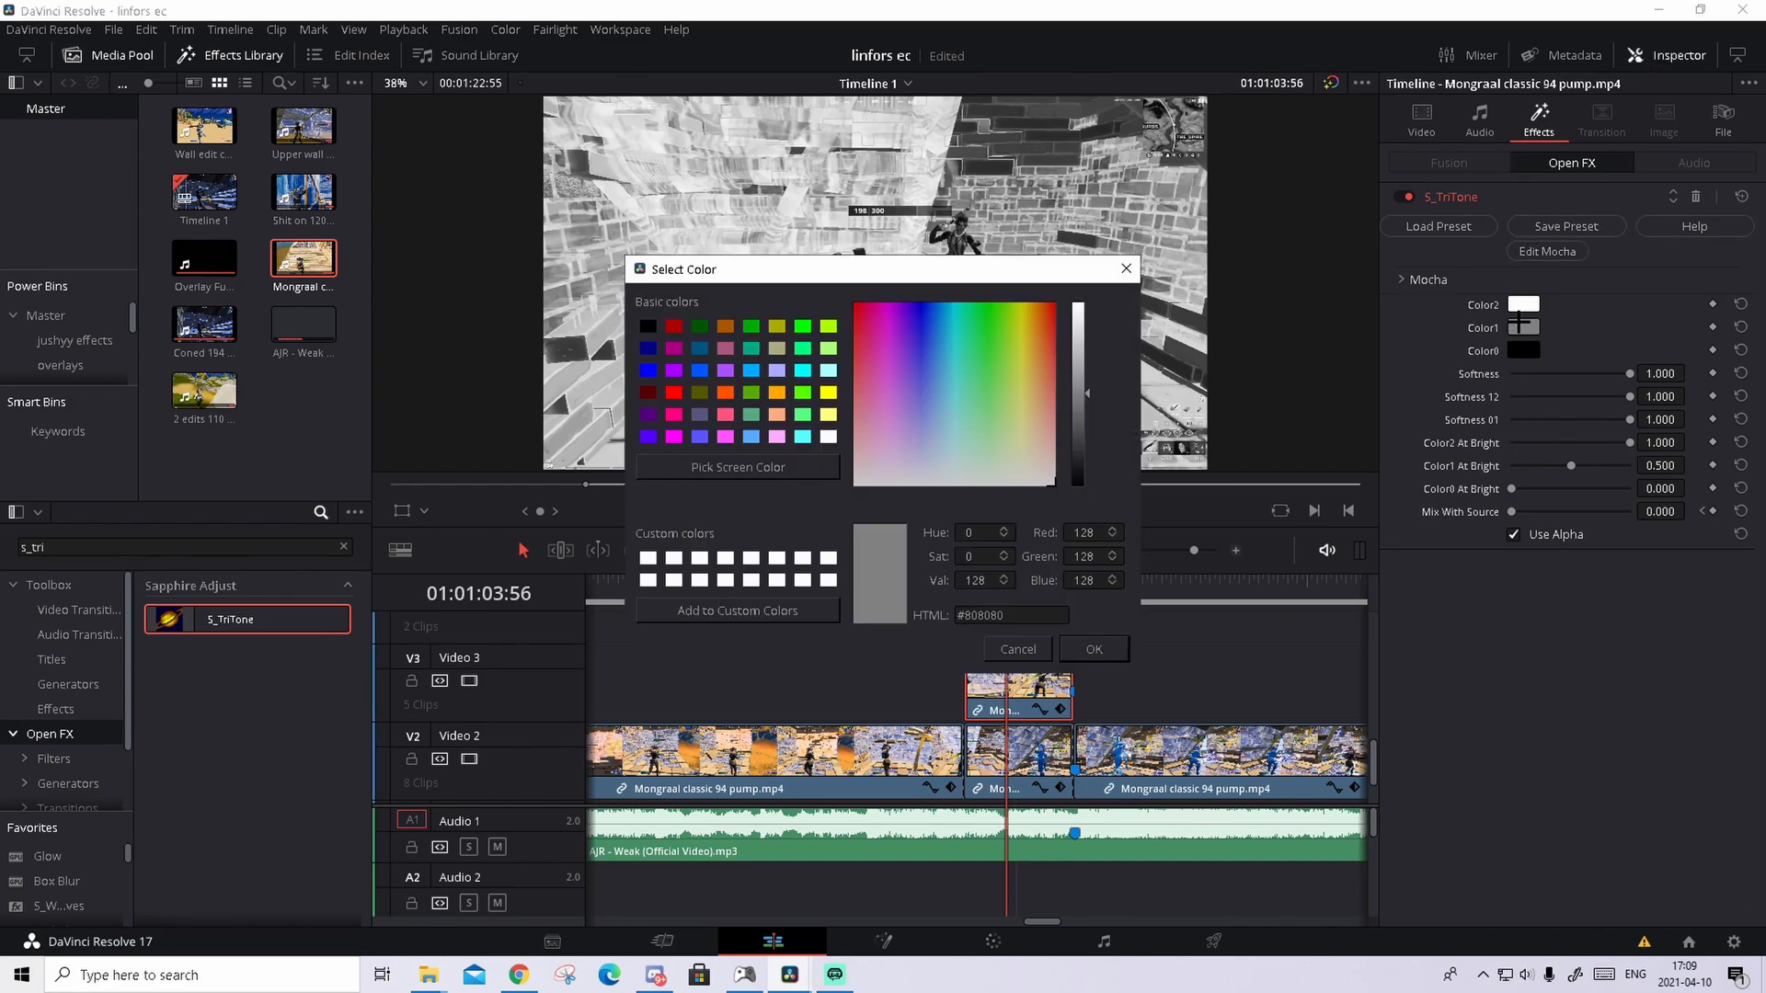
mouse_move(864, 346)
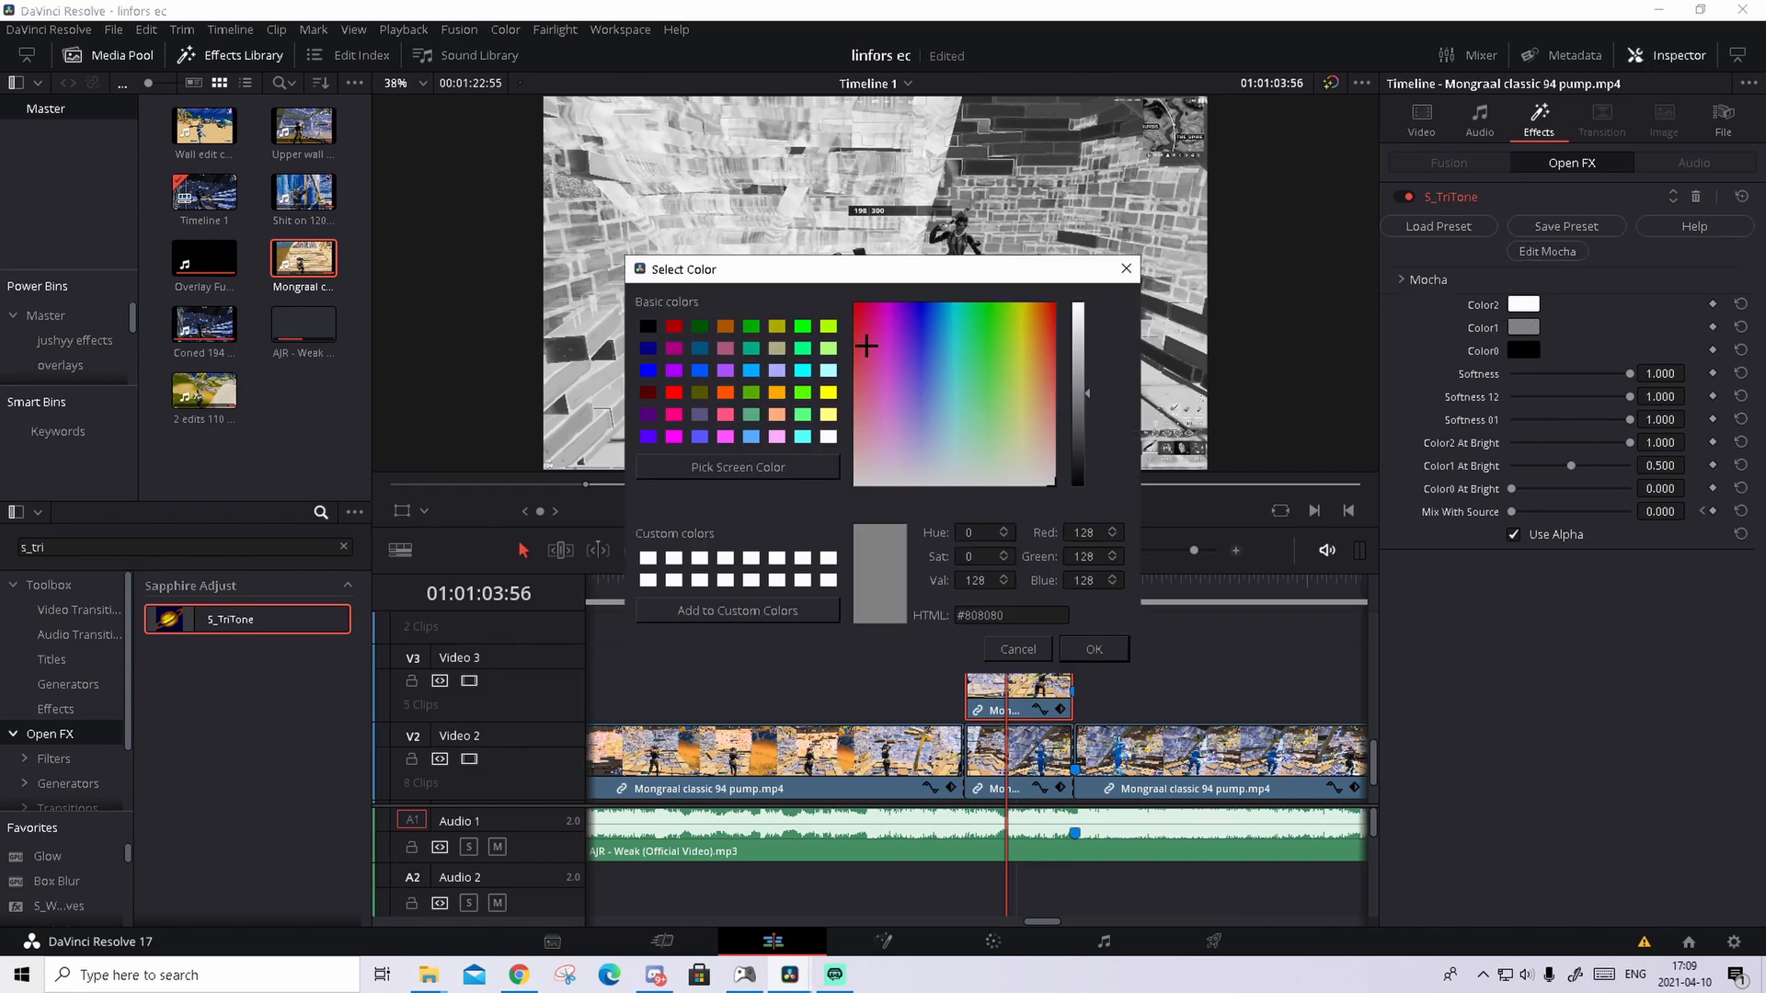
click(1071, 303)
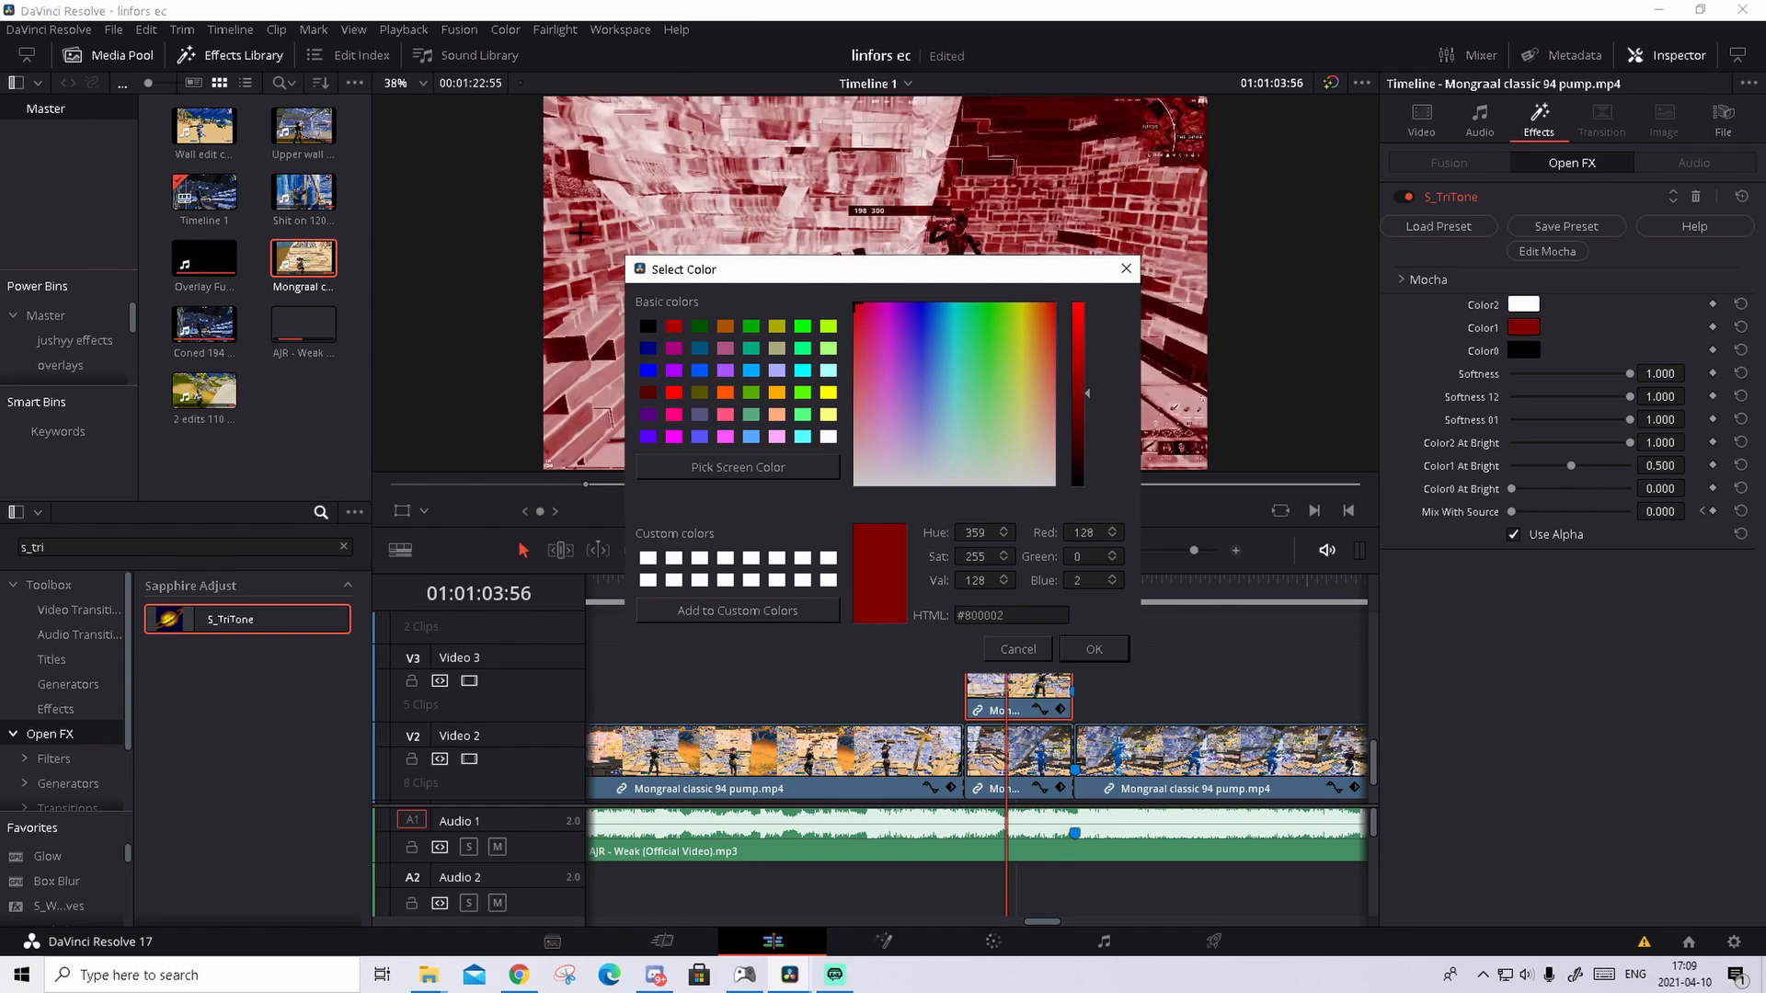
click(1093, 649)
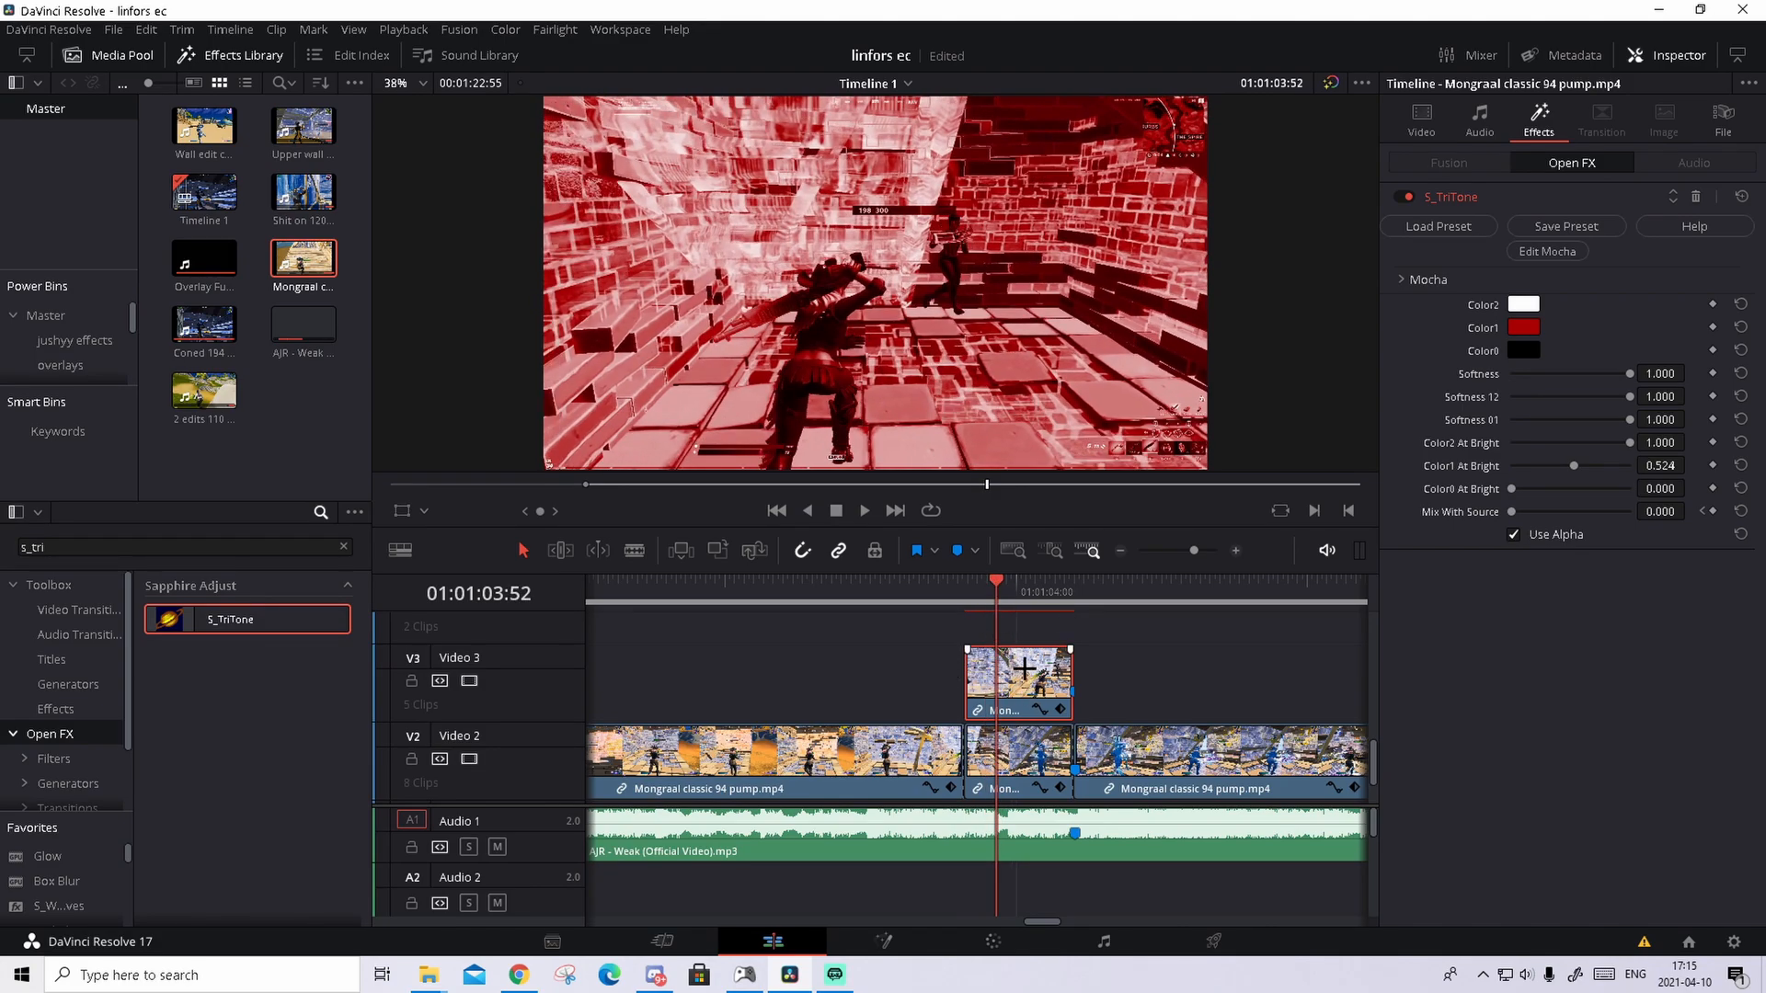
mouse_move(927, 845)
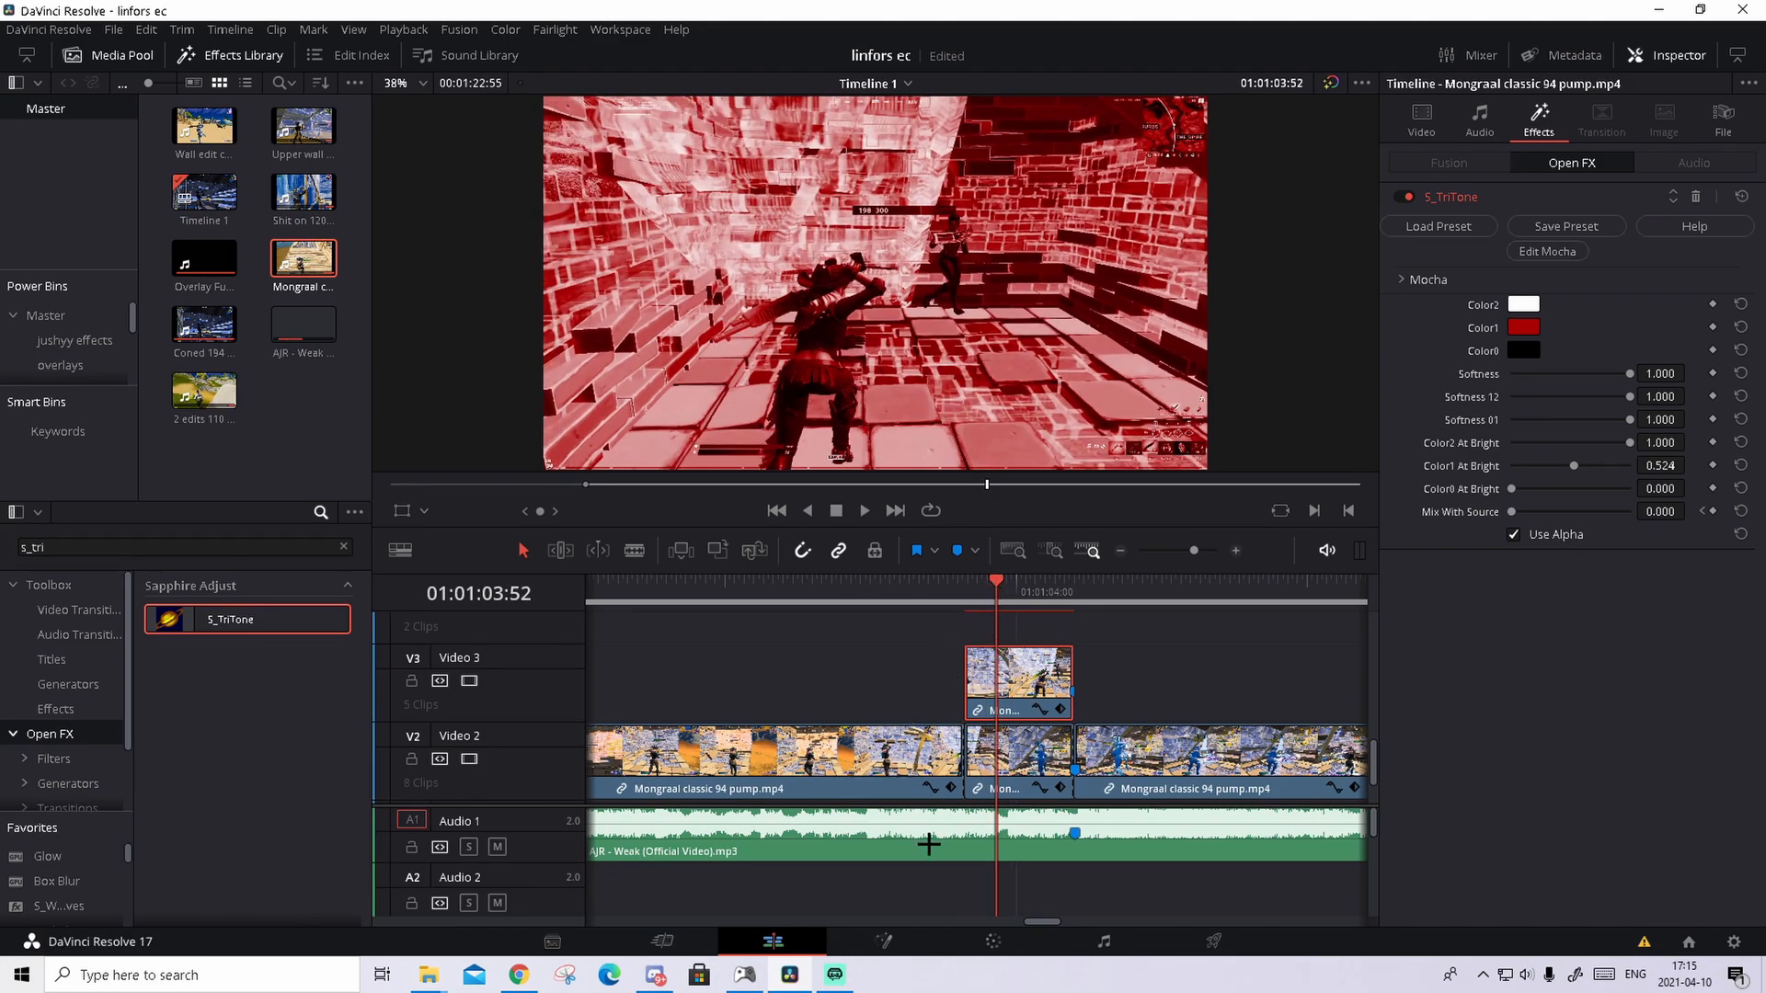
On the Color page, add a Circle power window around the character with Soft 1 at 7.
click(991, 940)
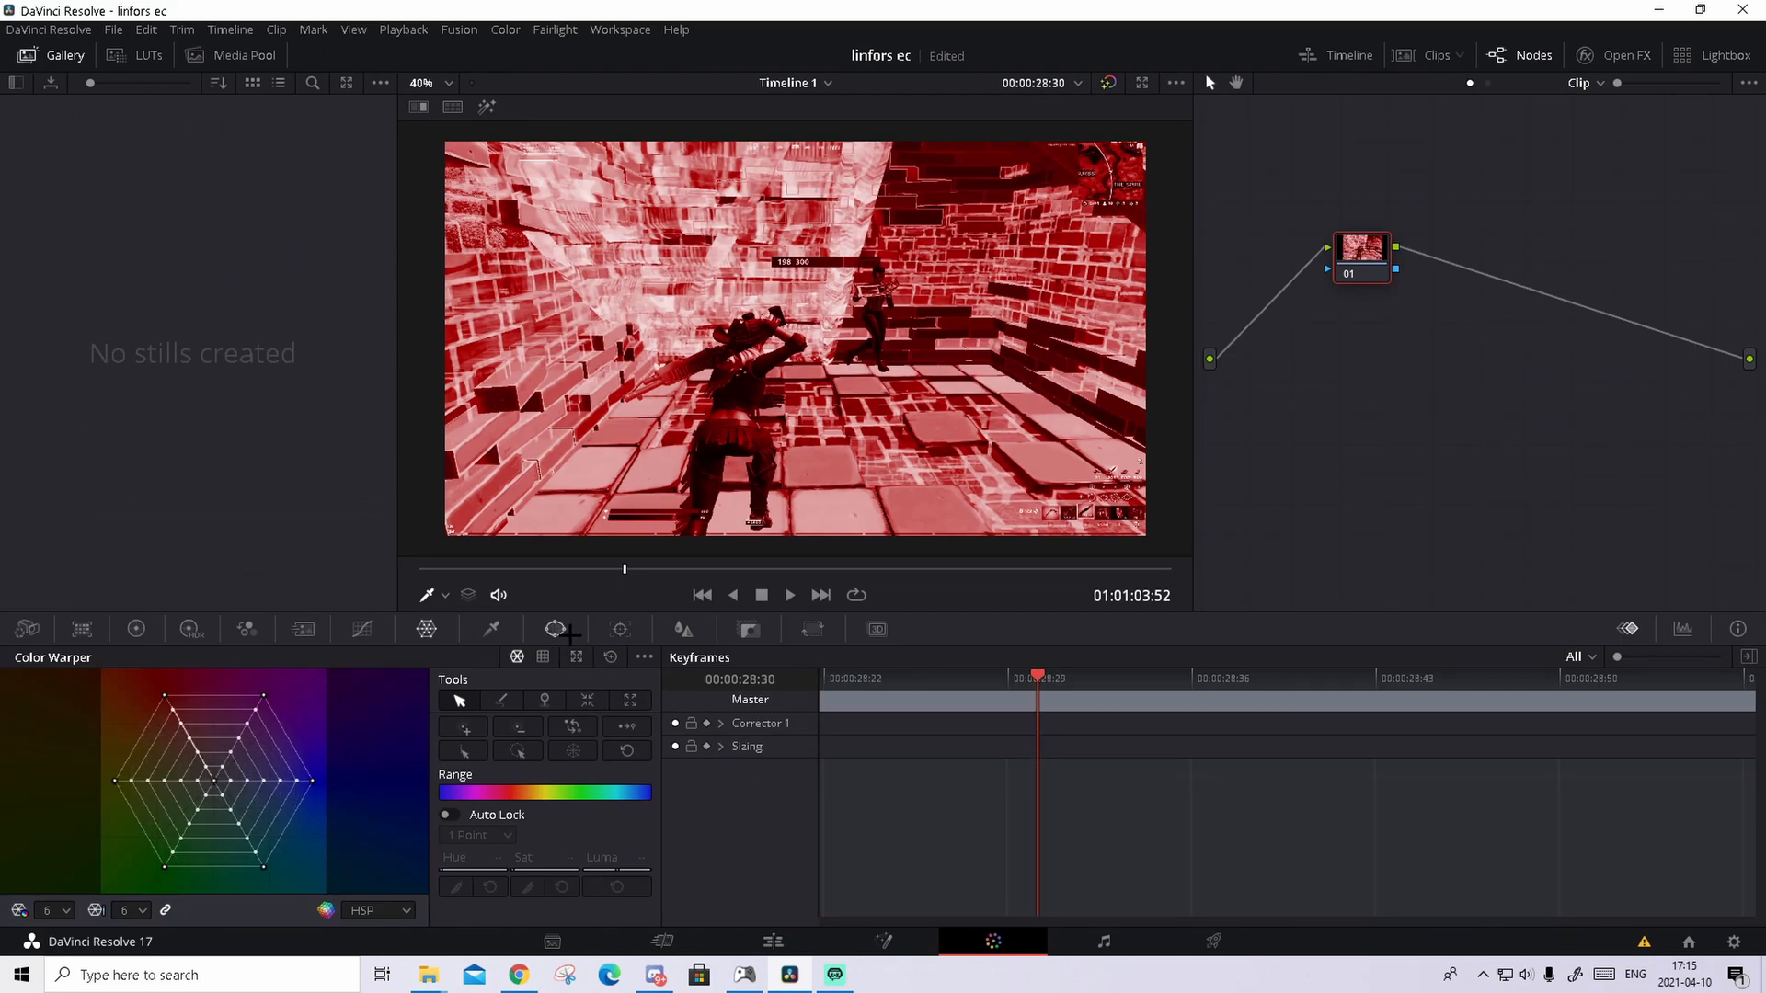
click(554, 629)
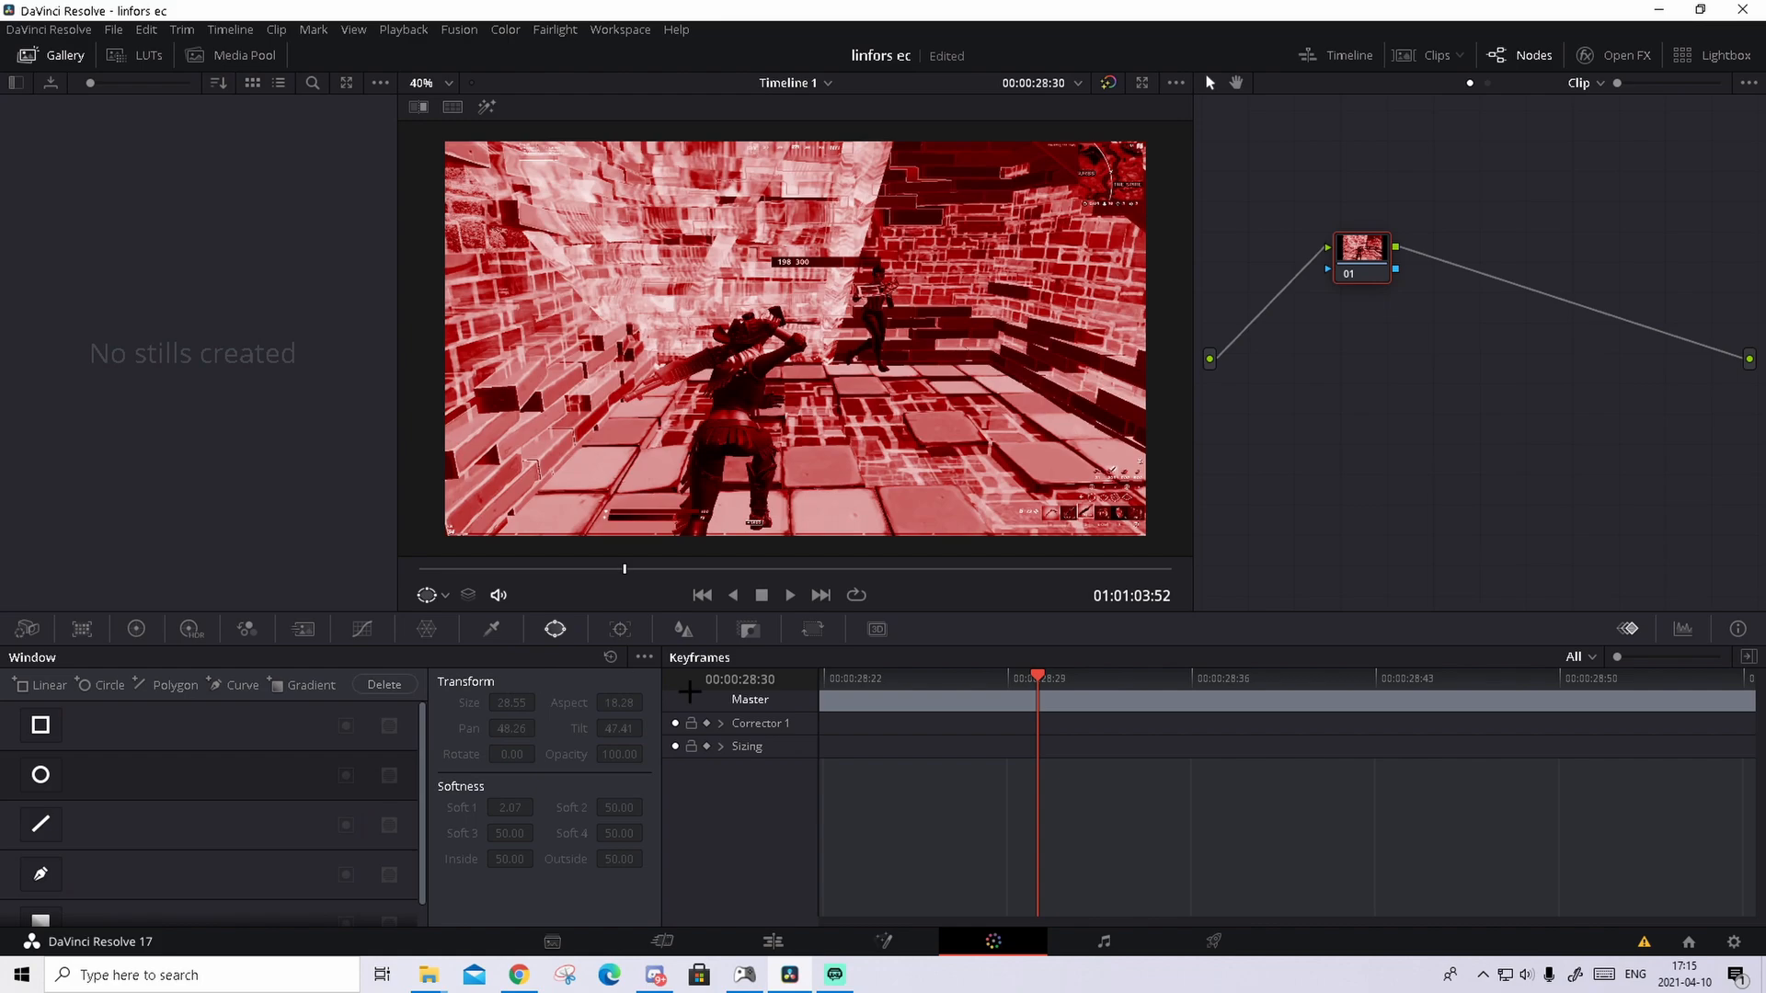
click(39, 774)
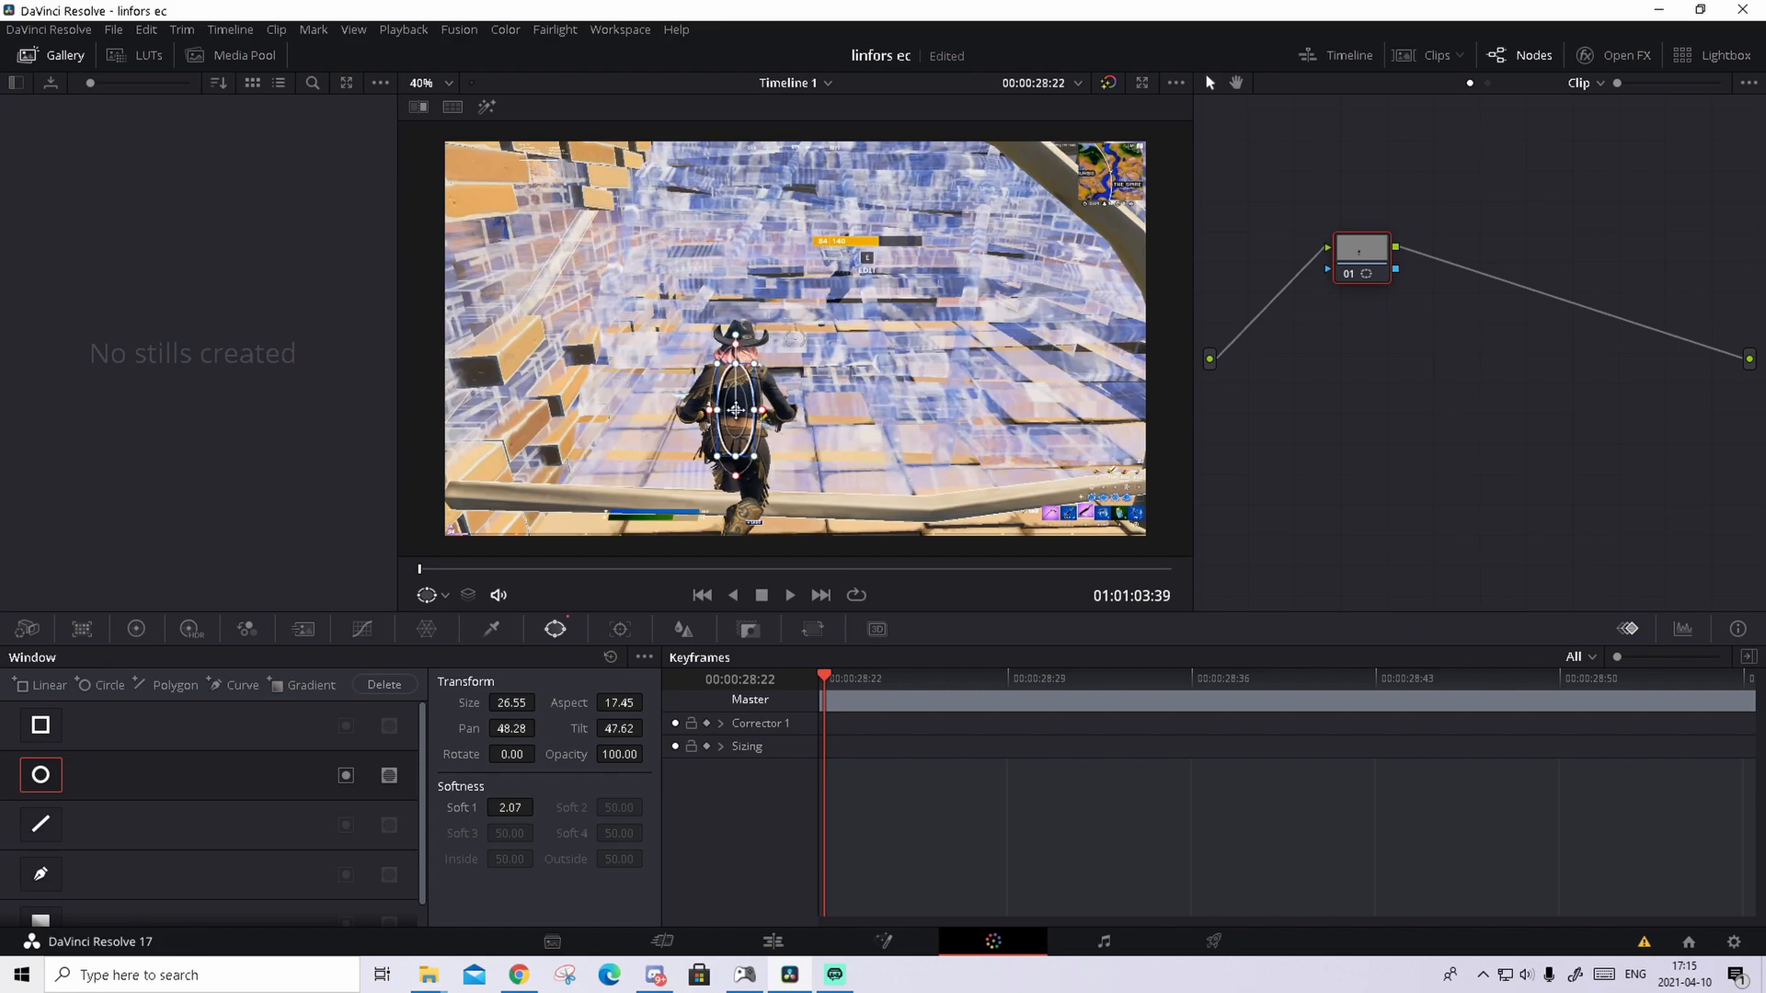
click(446, 83)
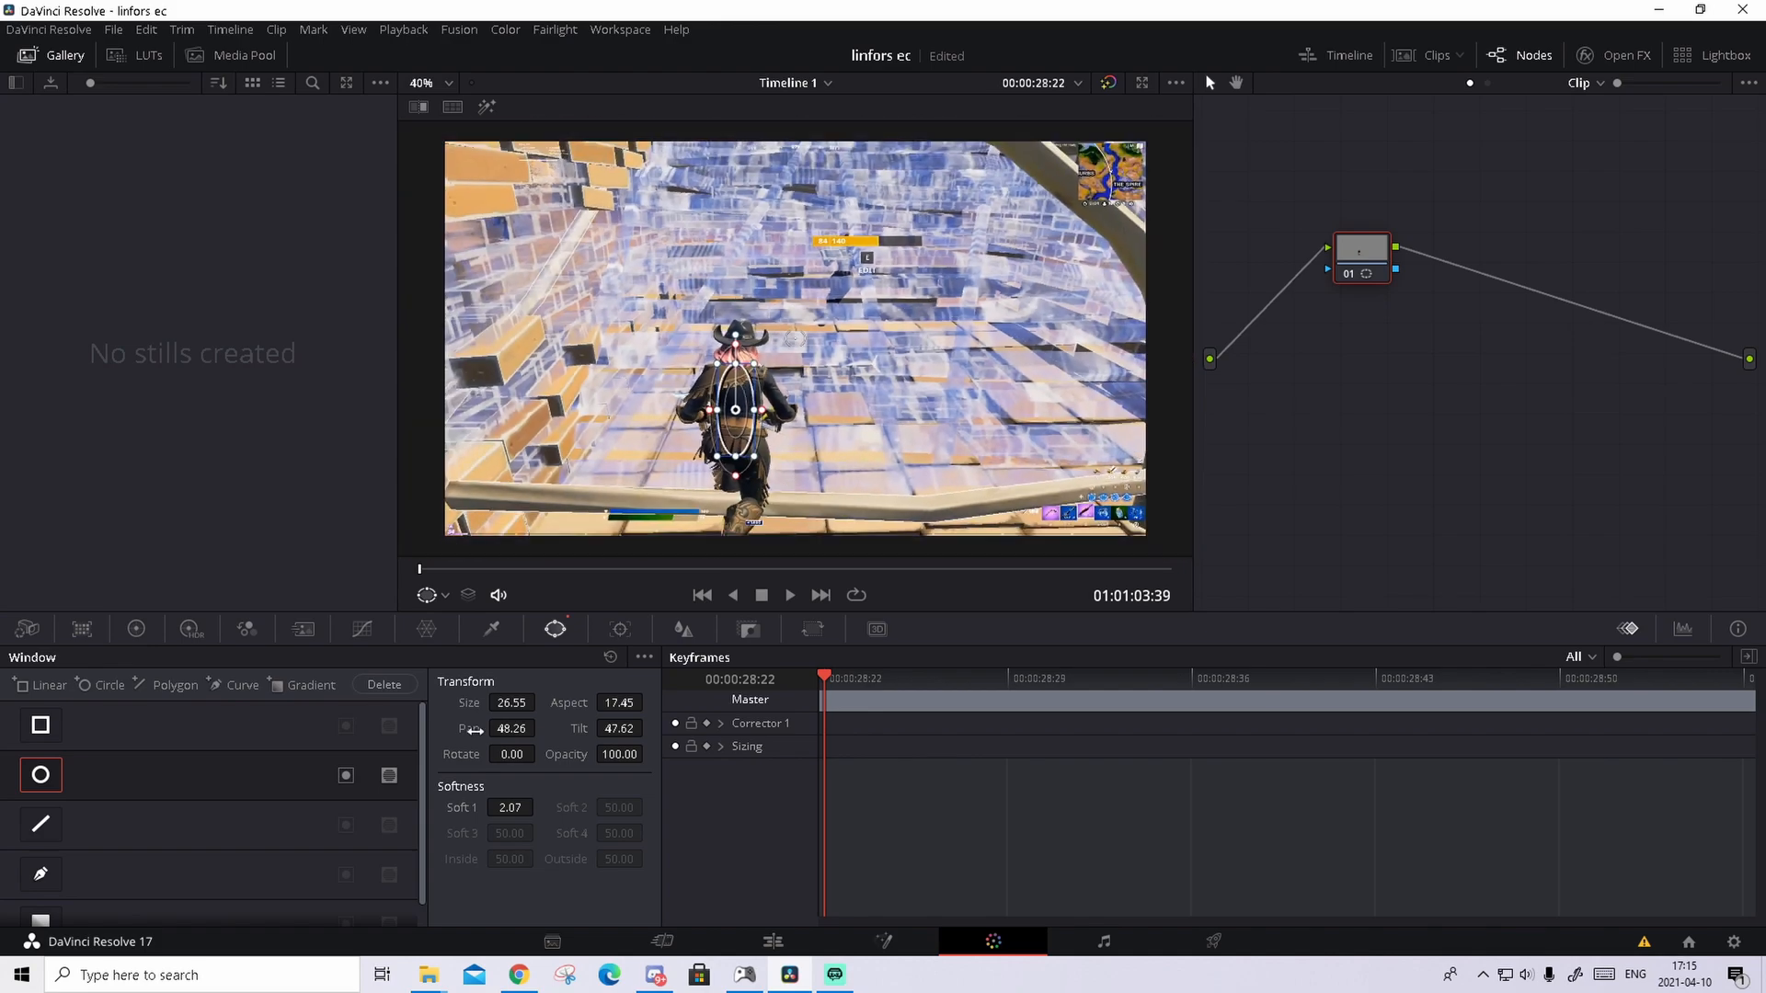
mouse_move(476, 732)
text(7)
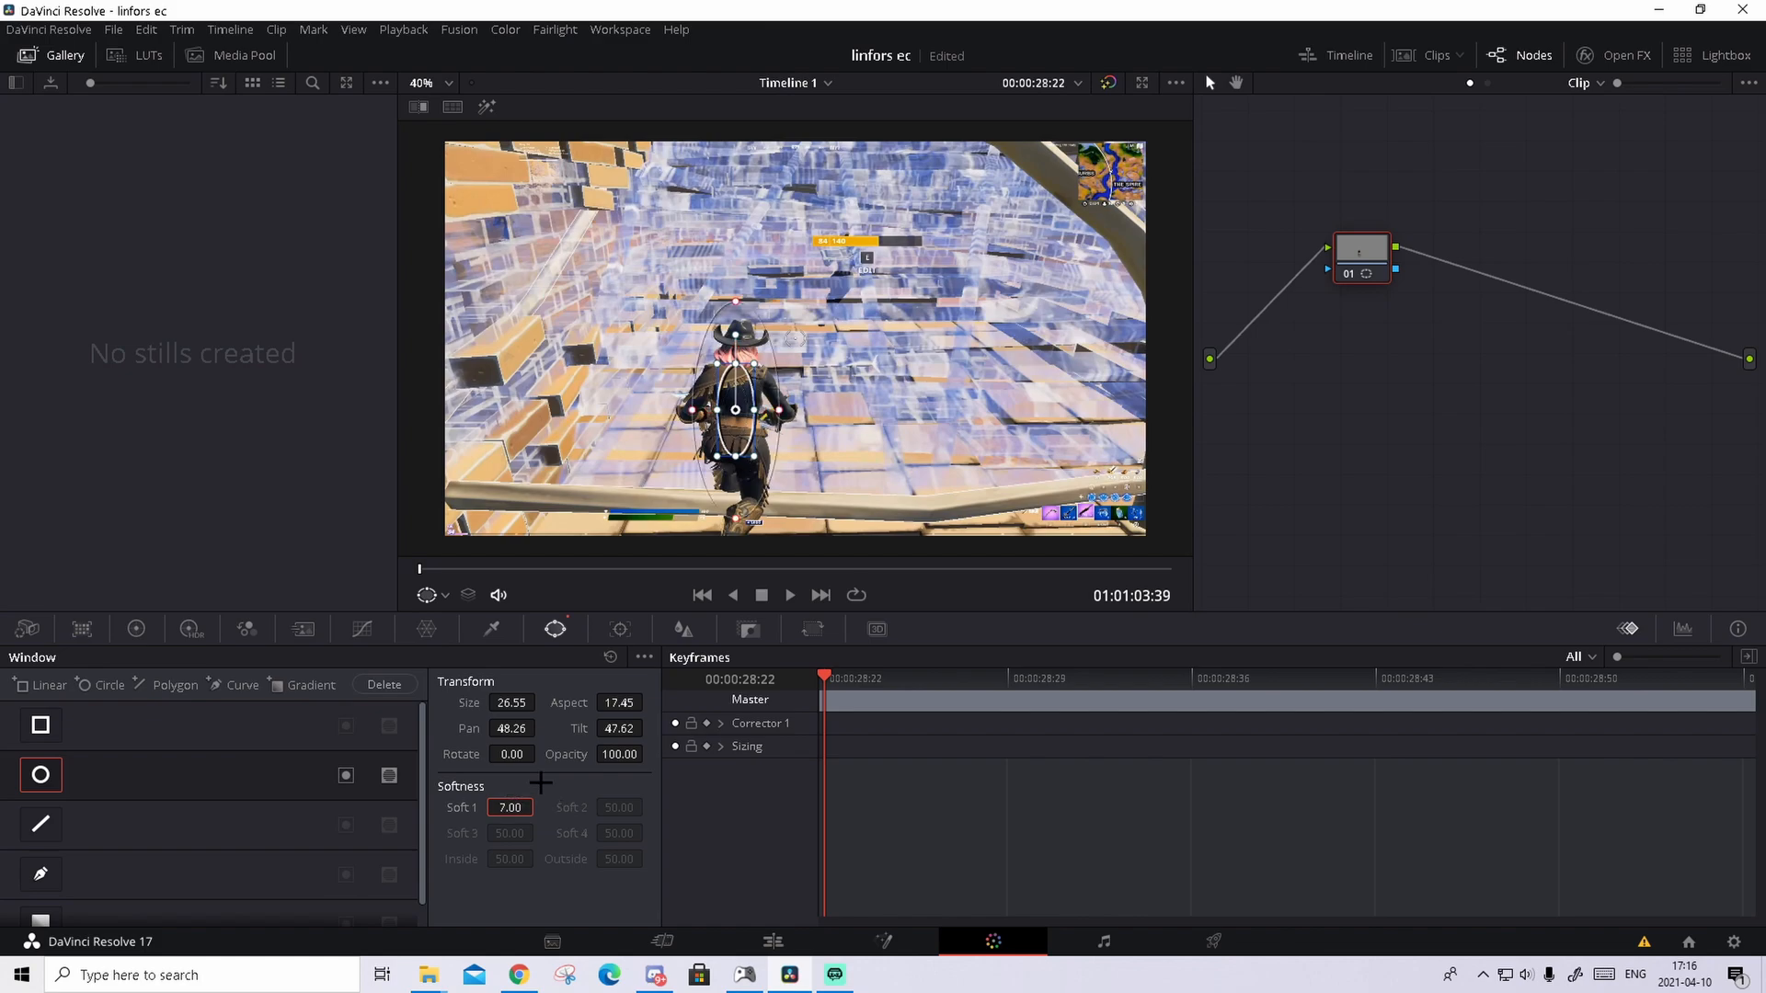
mouse_move(595, 776)
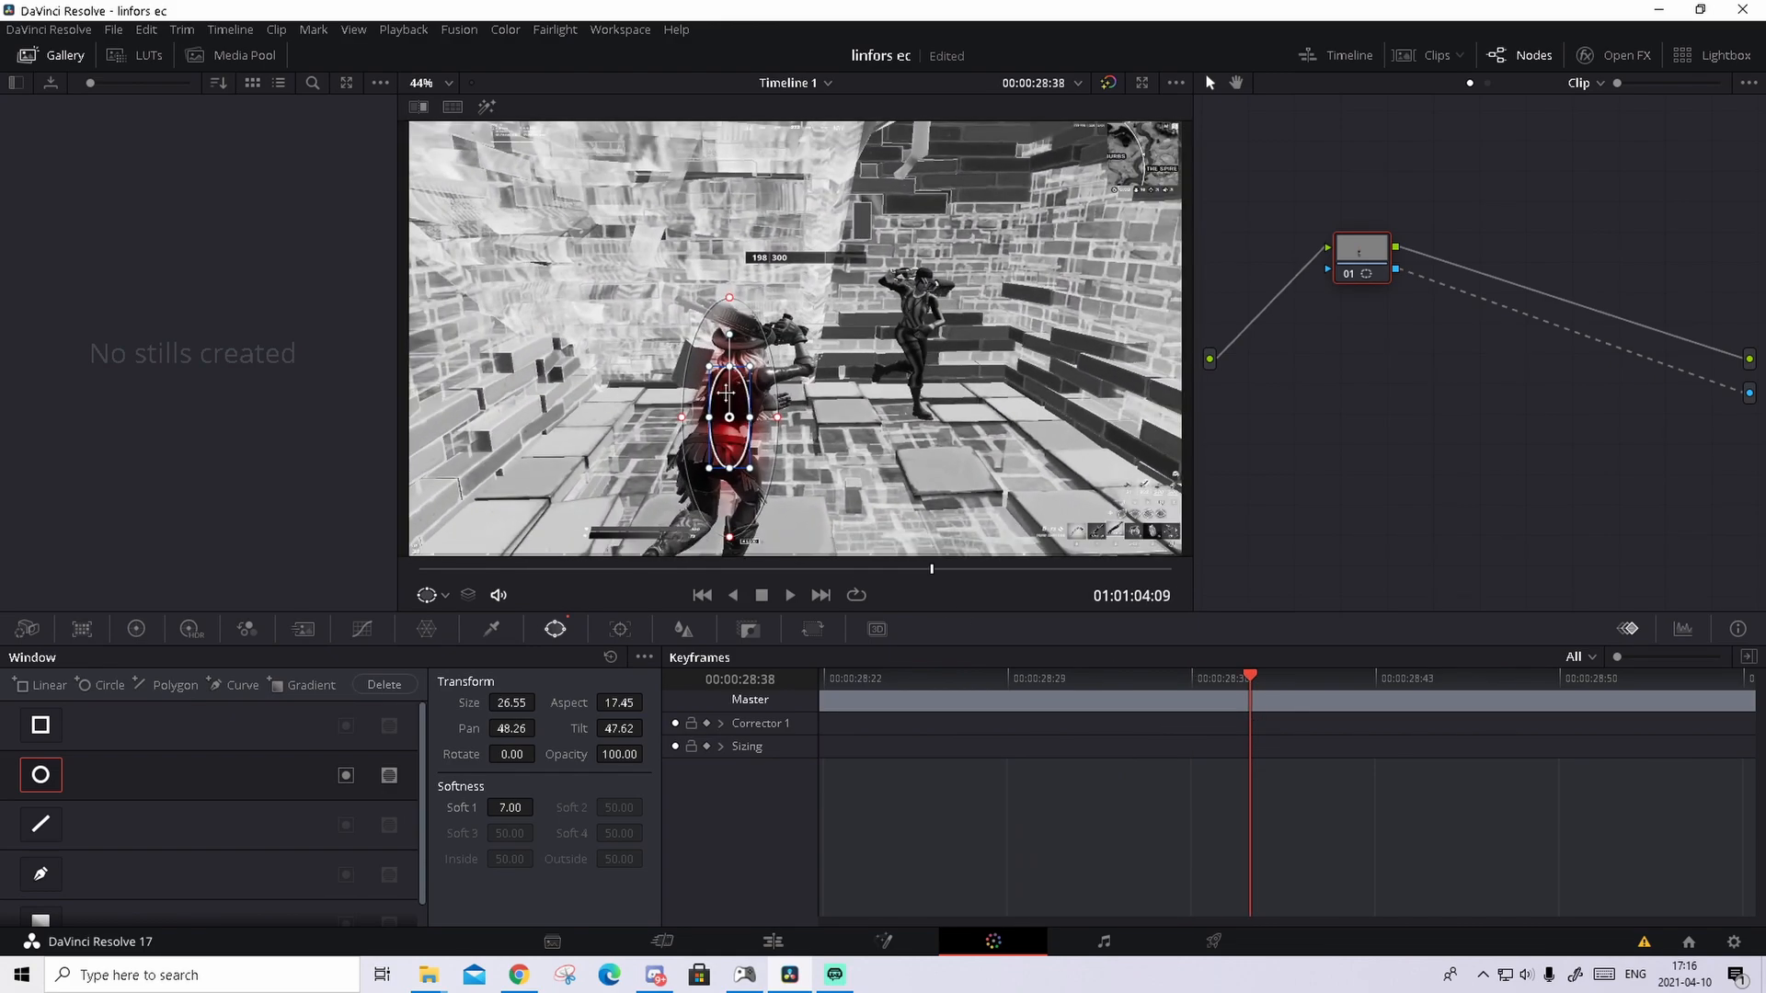
Raise the window's Soft 1 to 11.58 and return the playhead to the clip start.
click(539, 804)
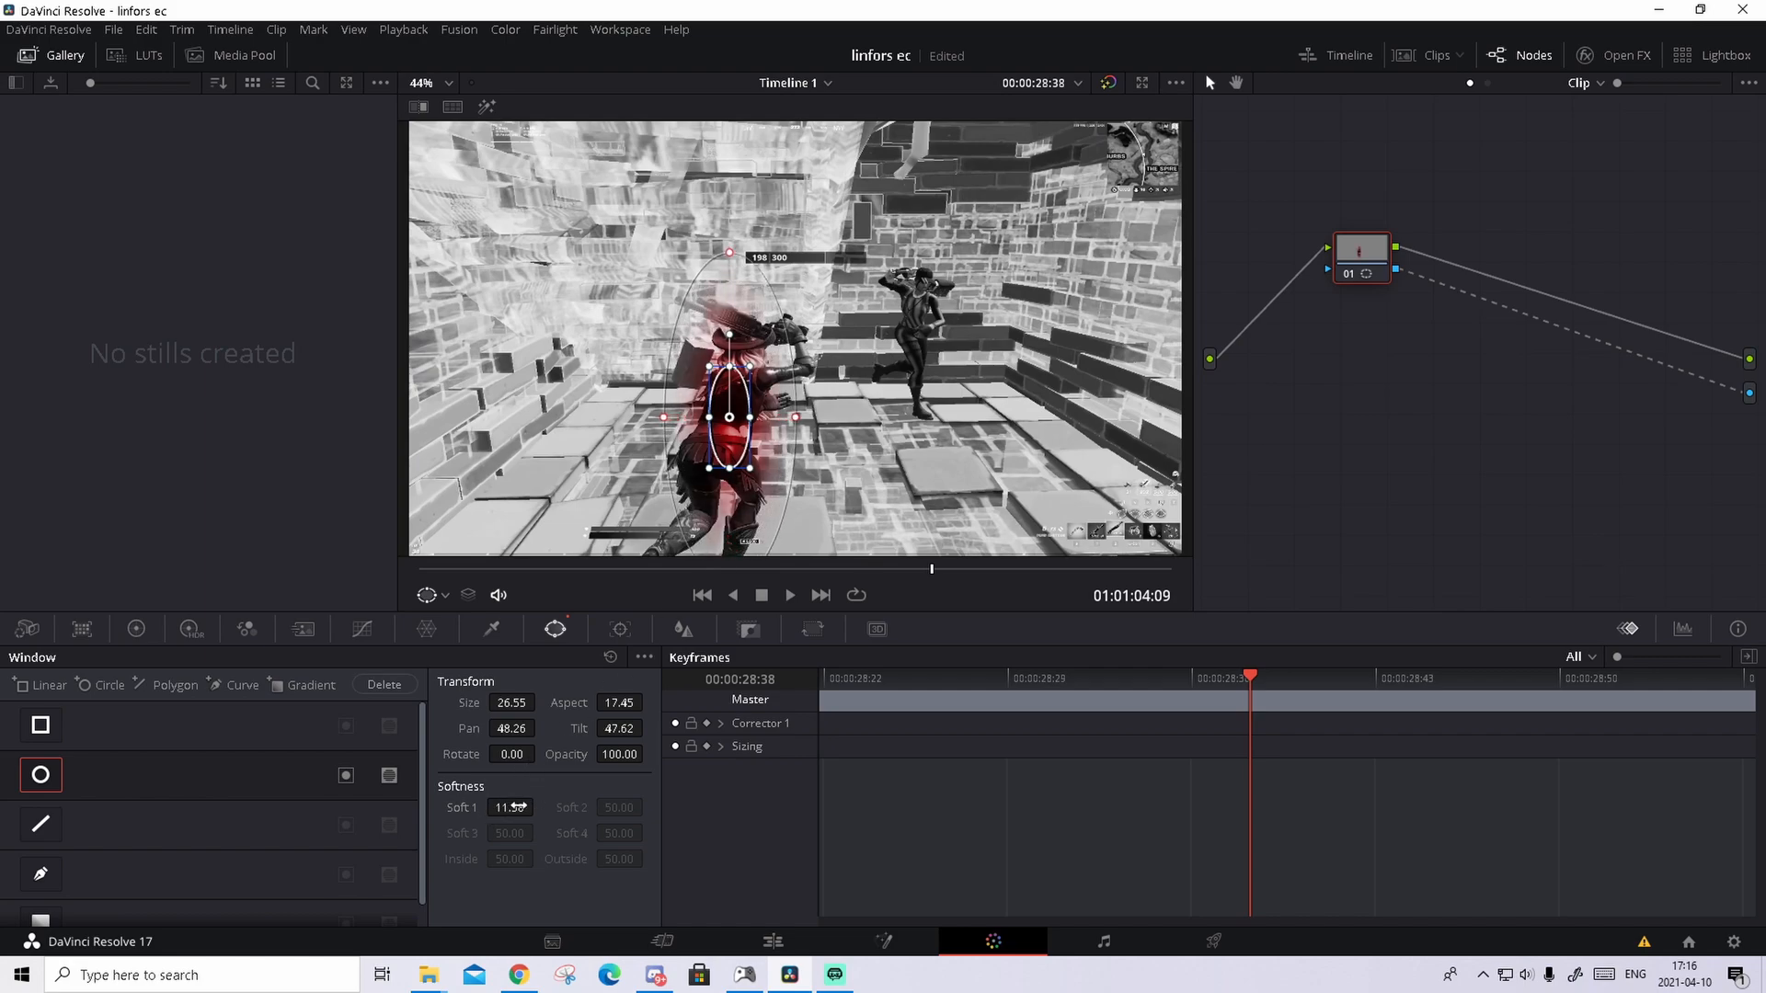
click(824, 675)
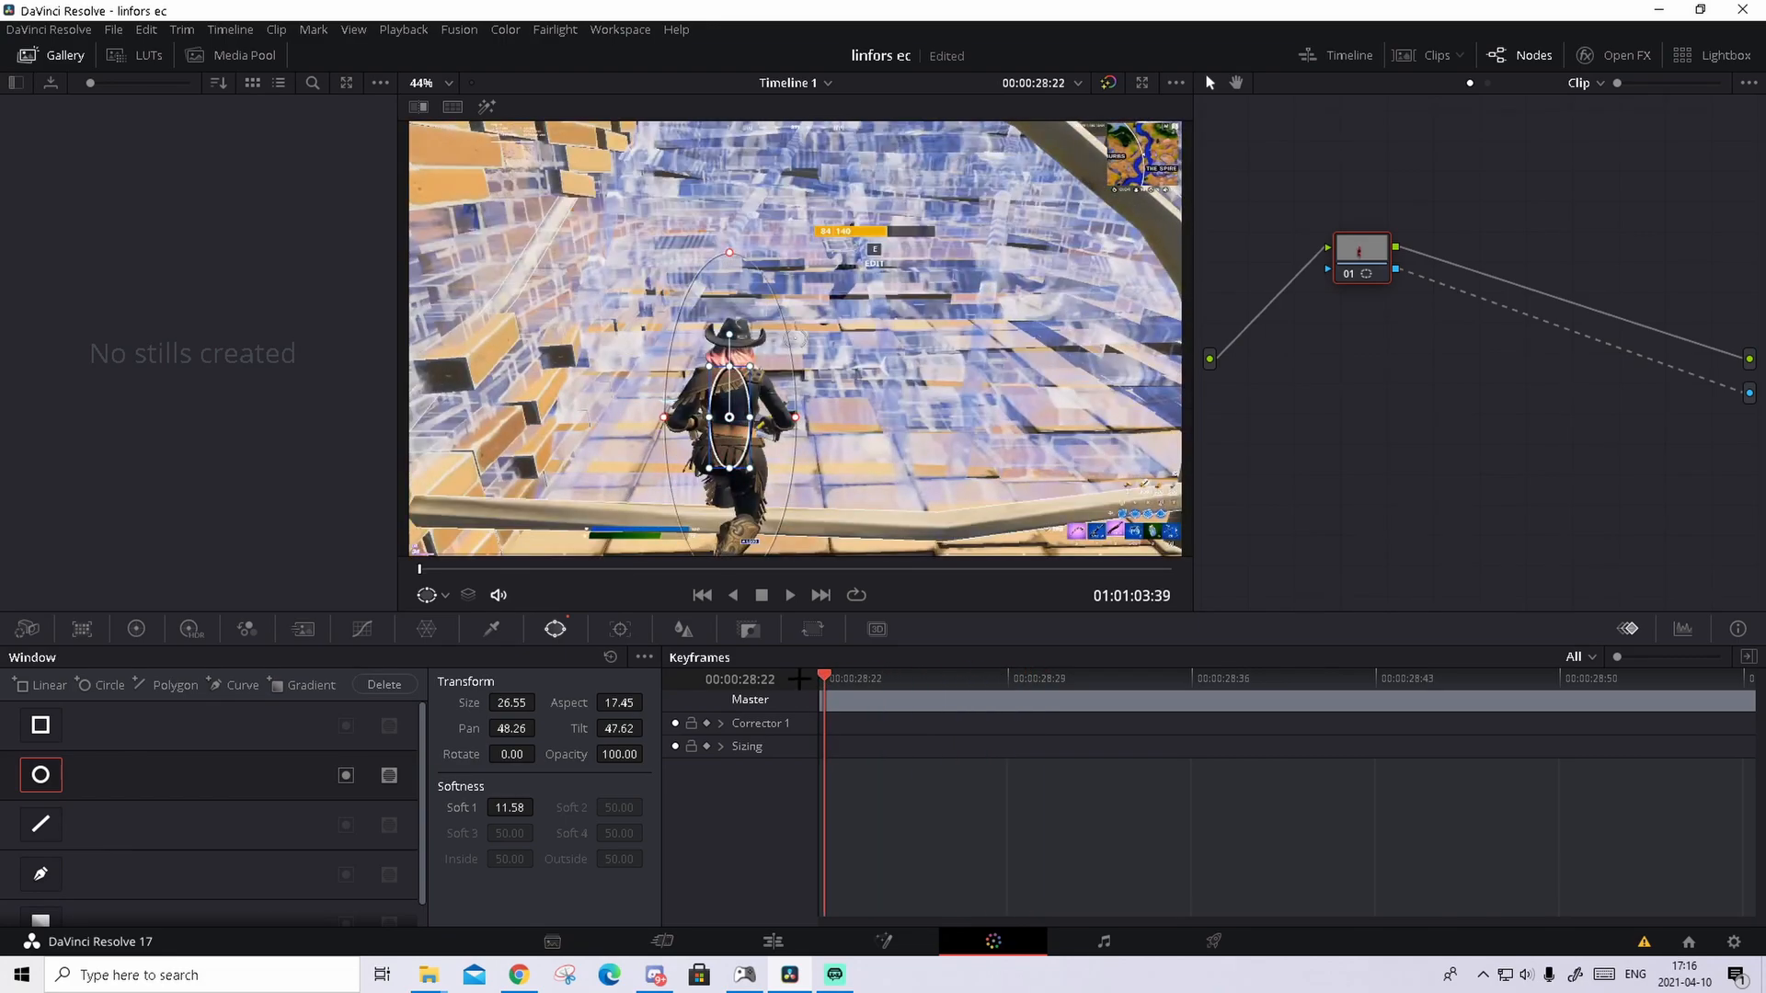
mouse_move(800, 546)
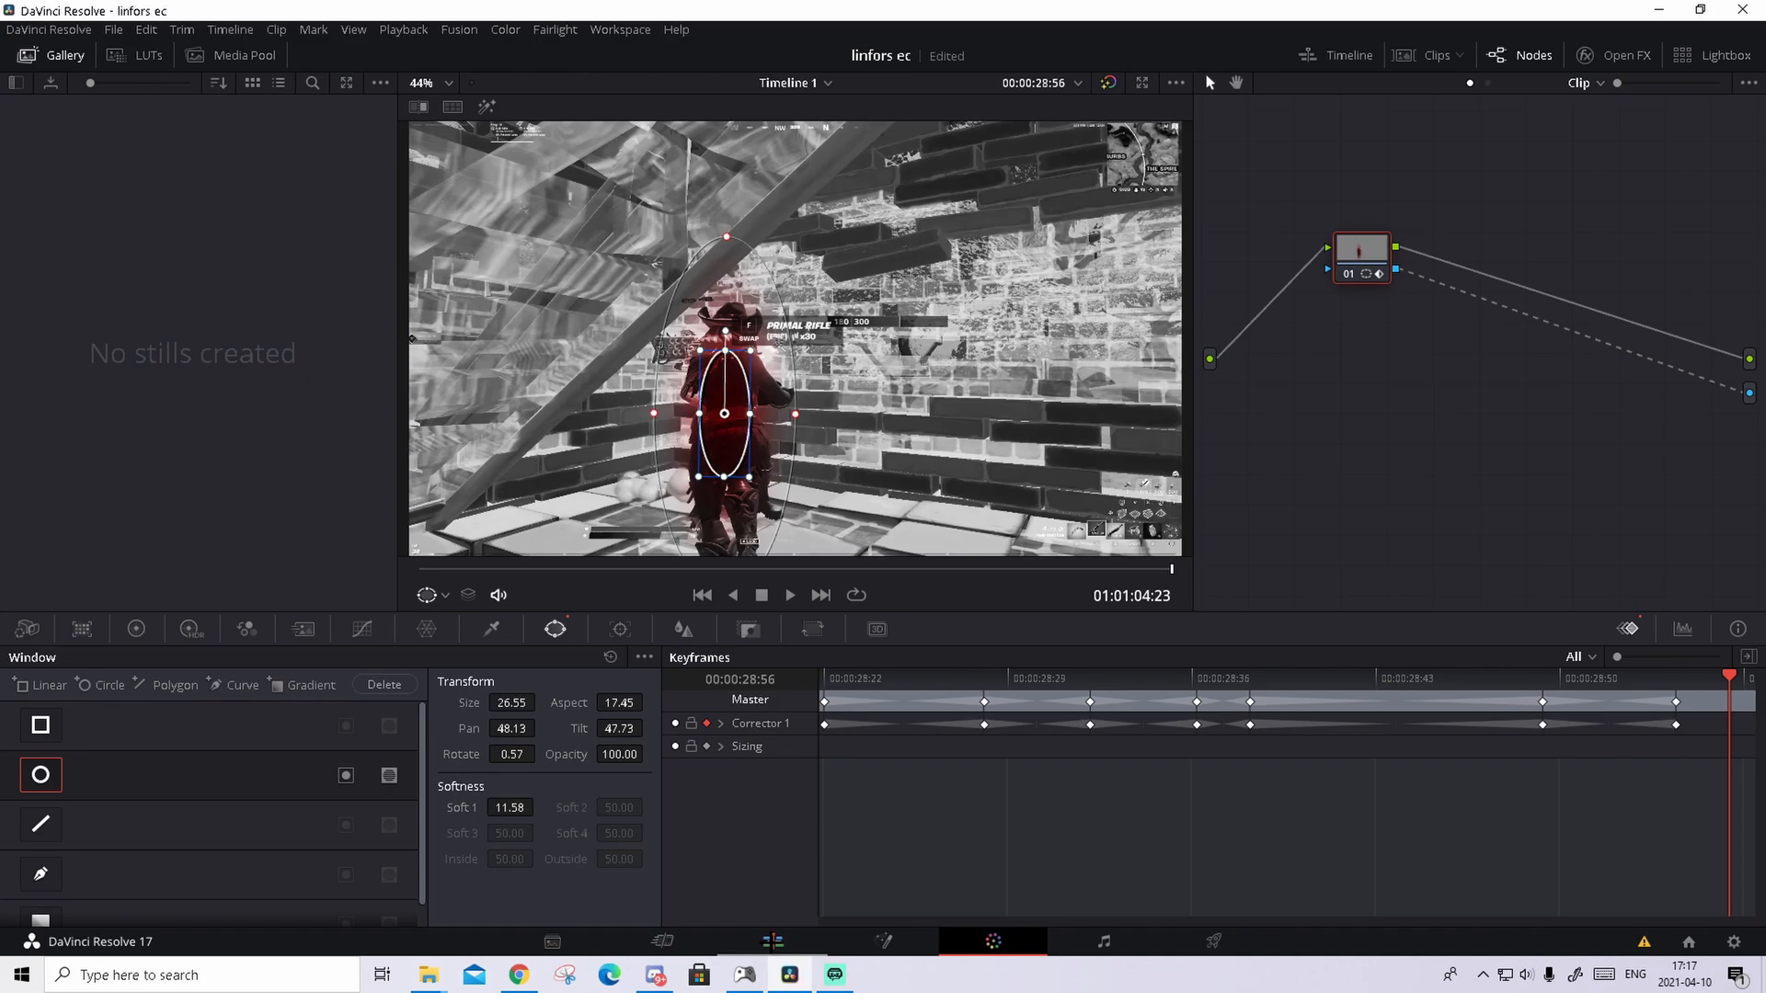
Return to the Edit page after keyframing the oval window.
click(770, 940)
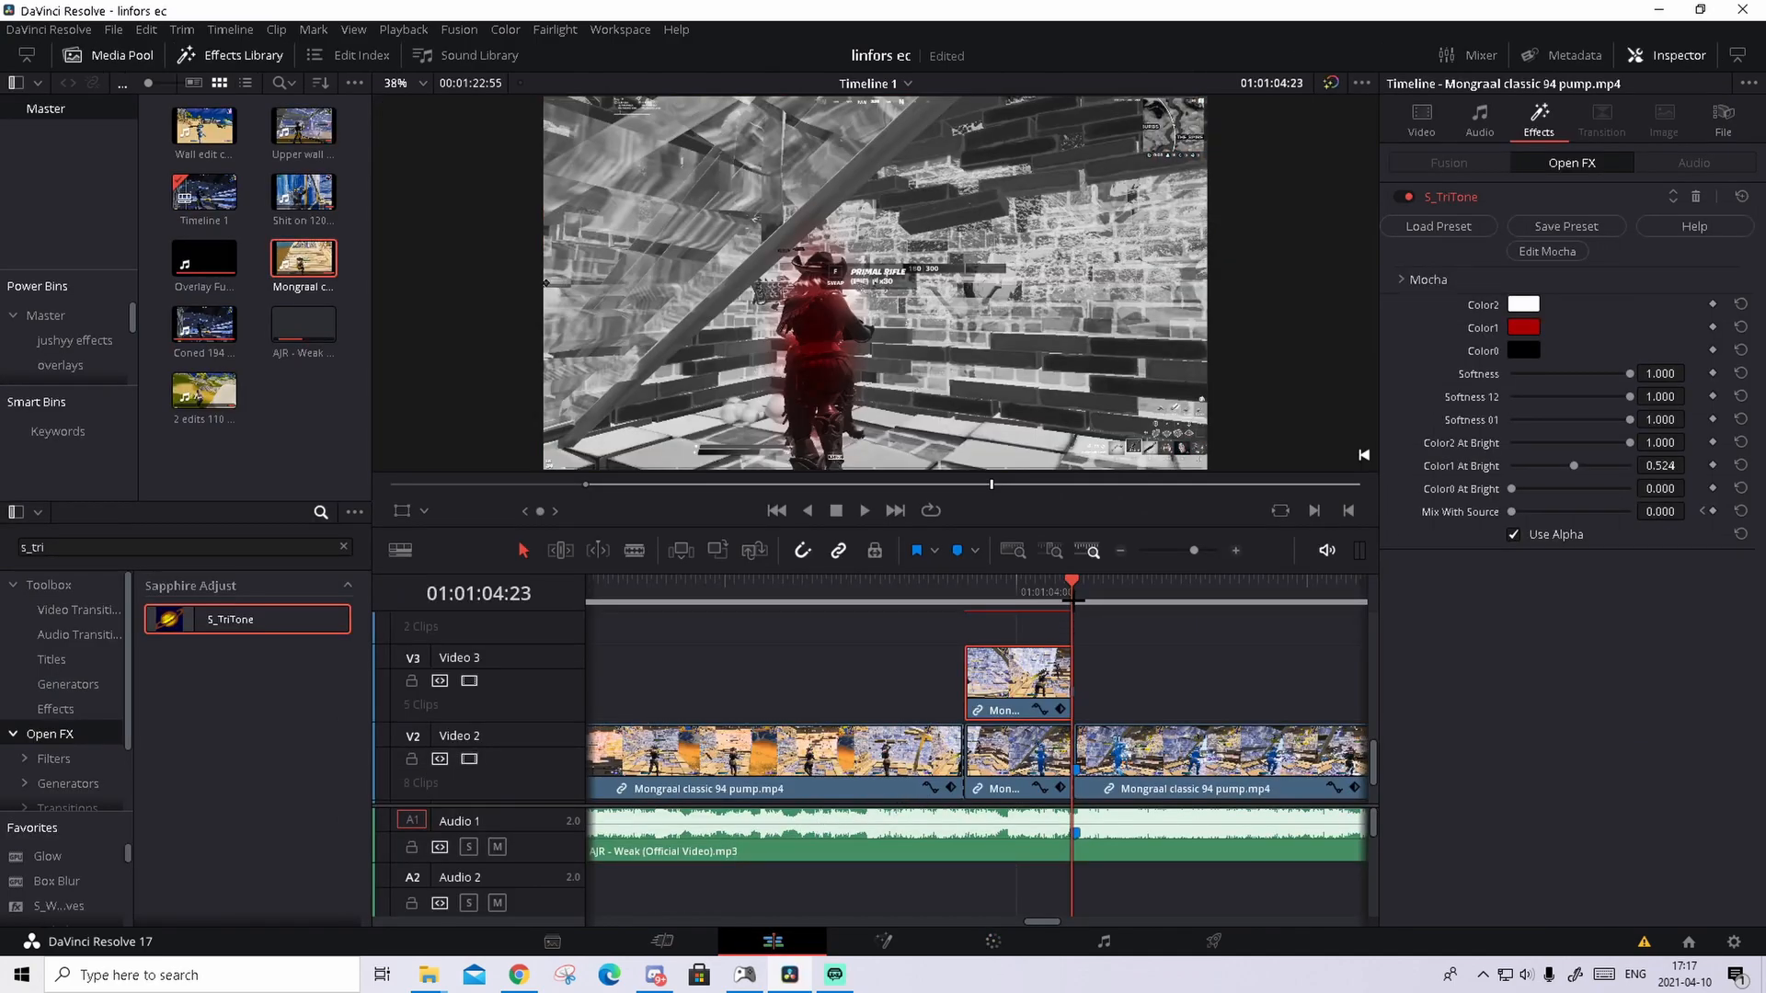
click(864, 510)
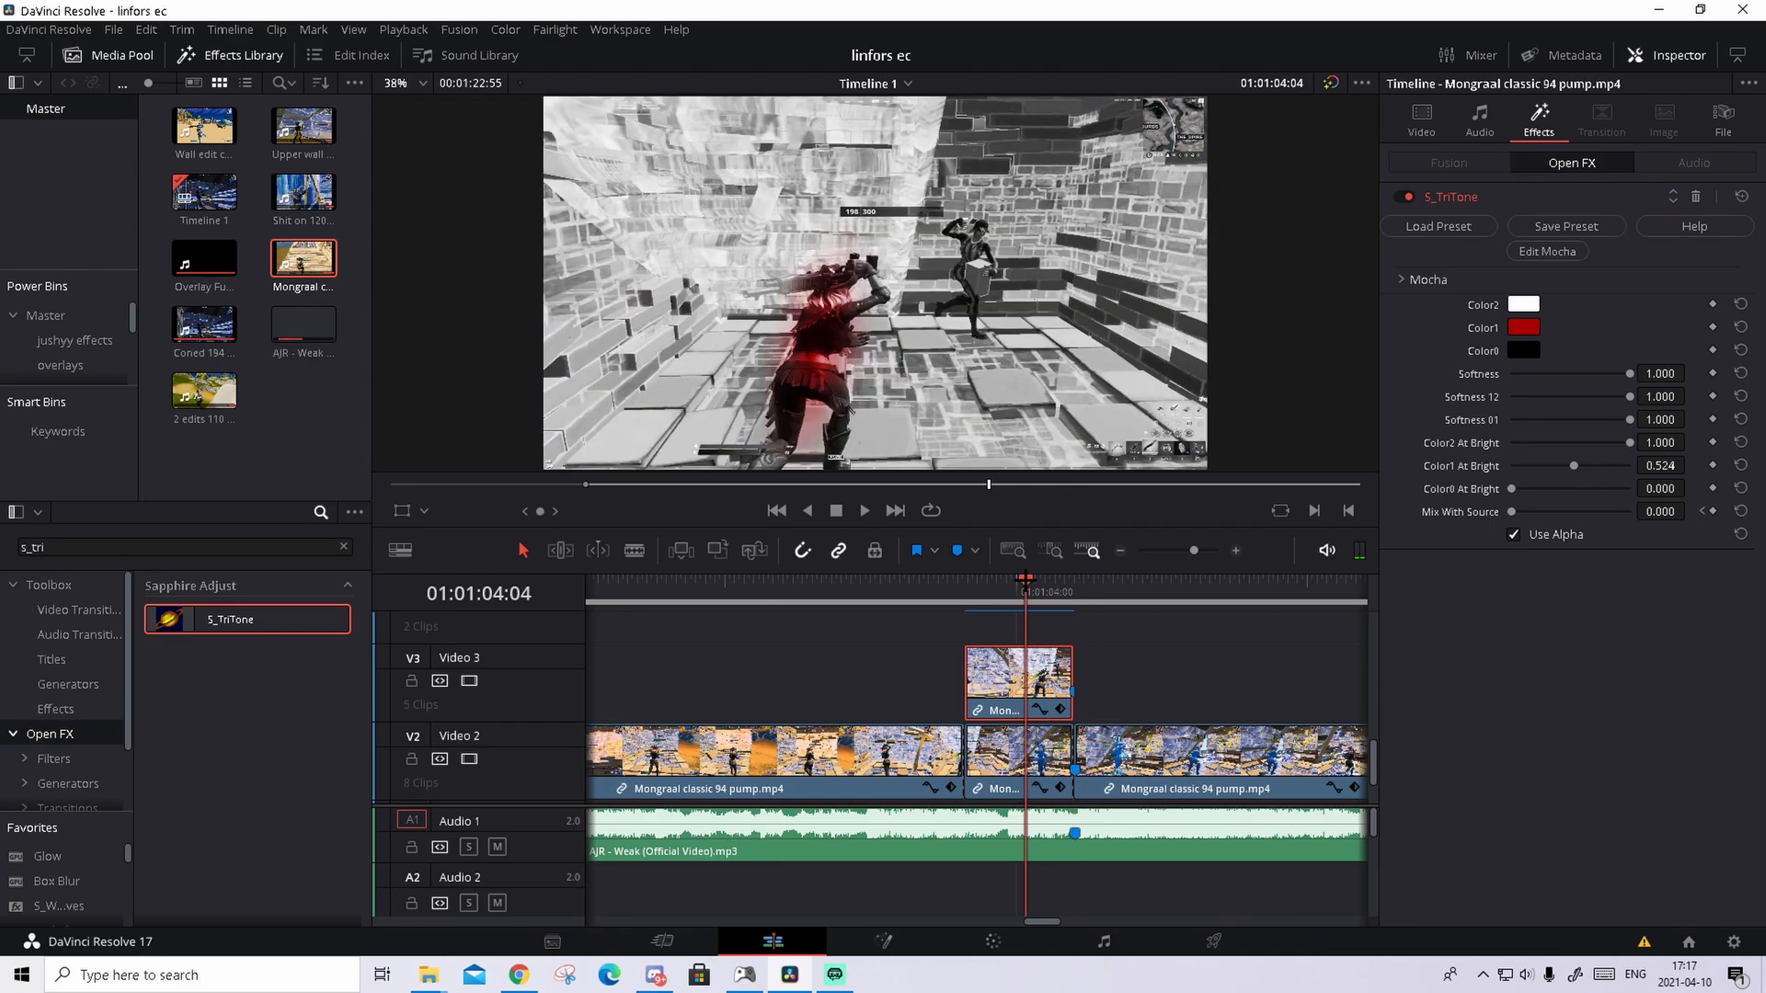
click(1521, 328)
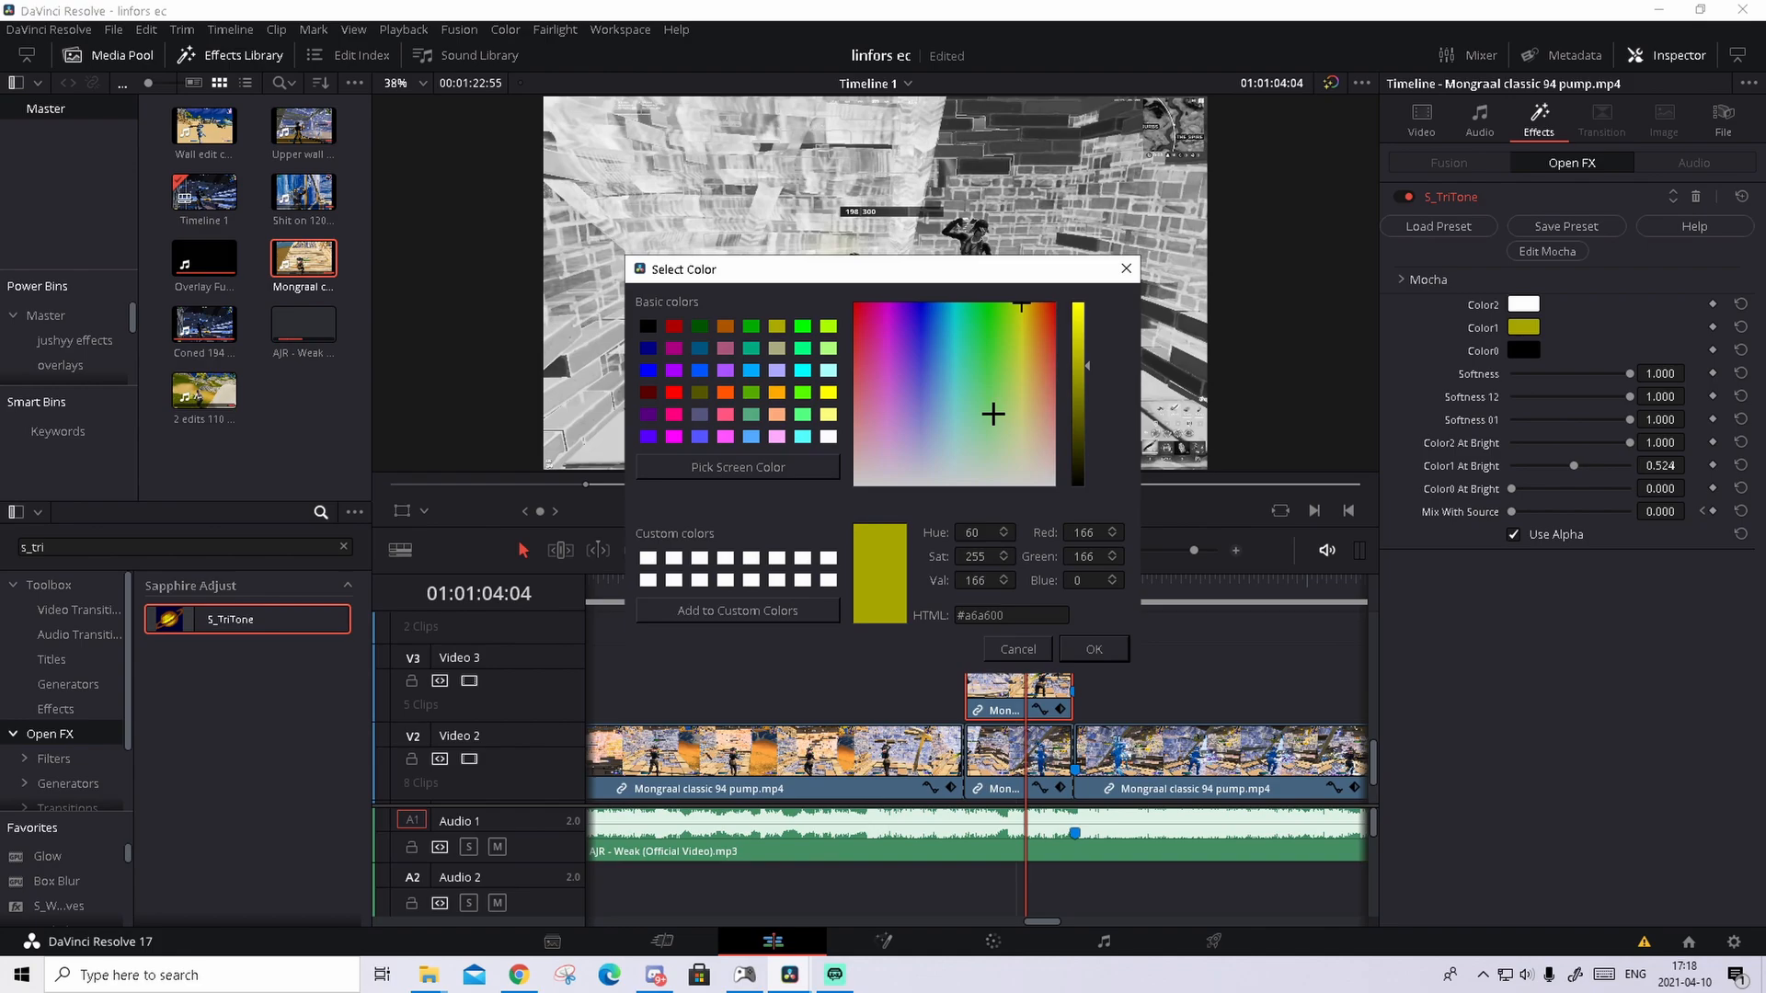
click(1091, 649)
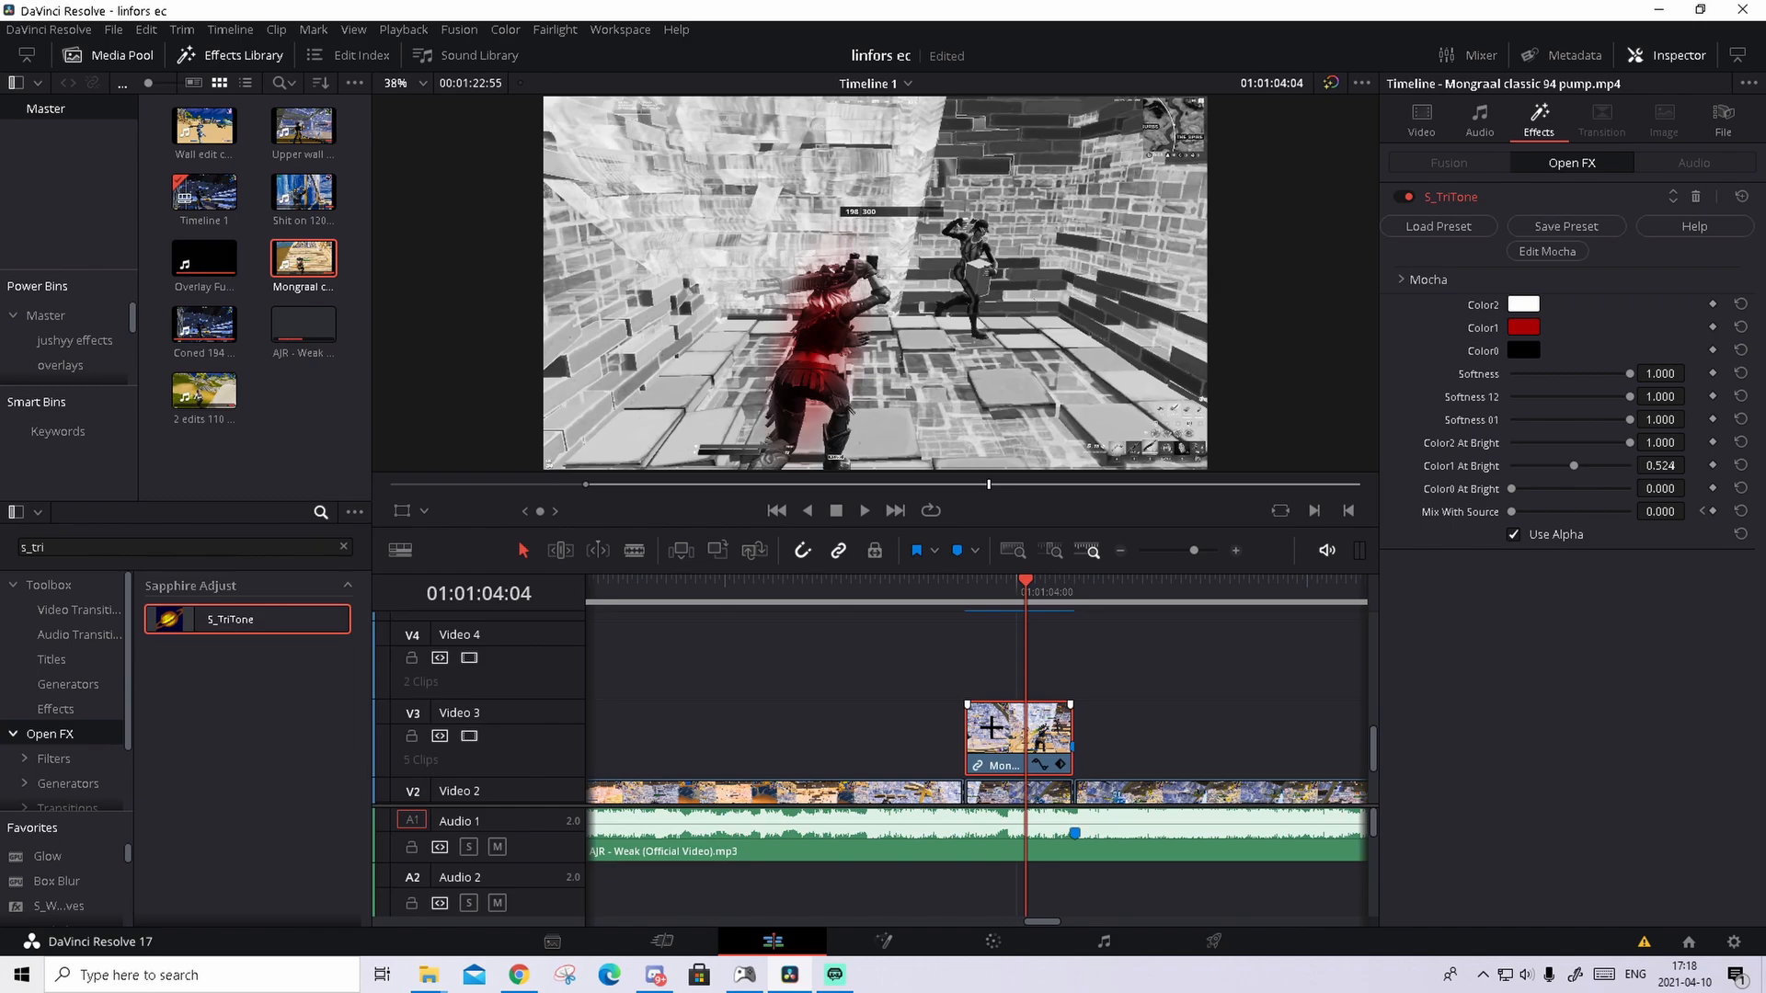
Create a compound clip named 'Compound Clip 1' from the glowing V3 clip.
right_click(1014, 738)
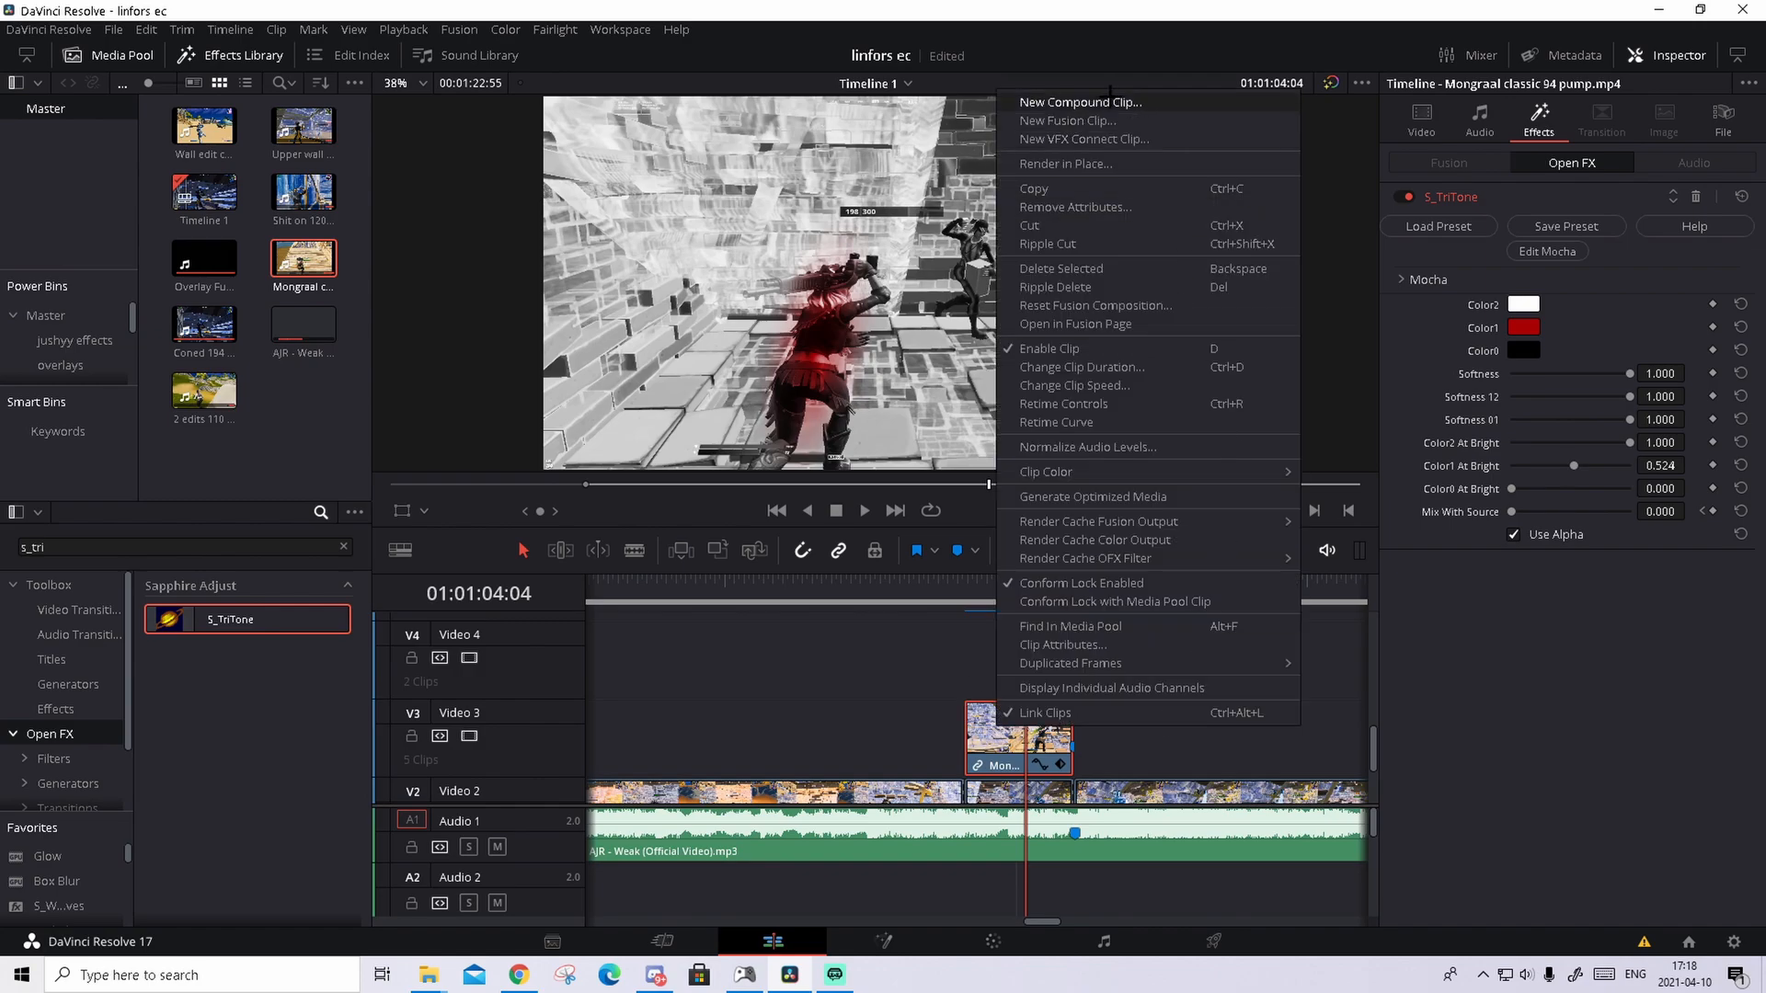
click(1080, 103)
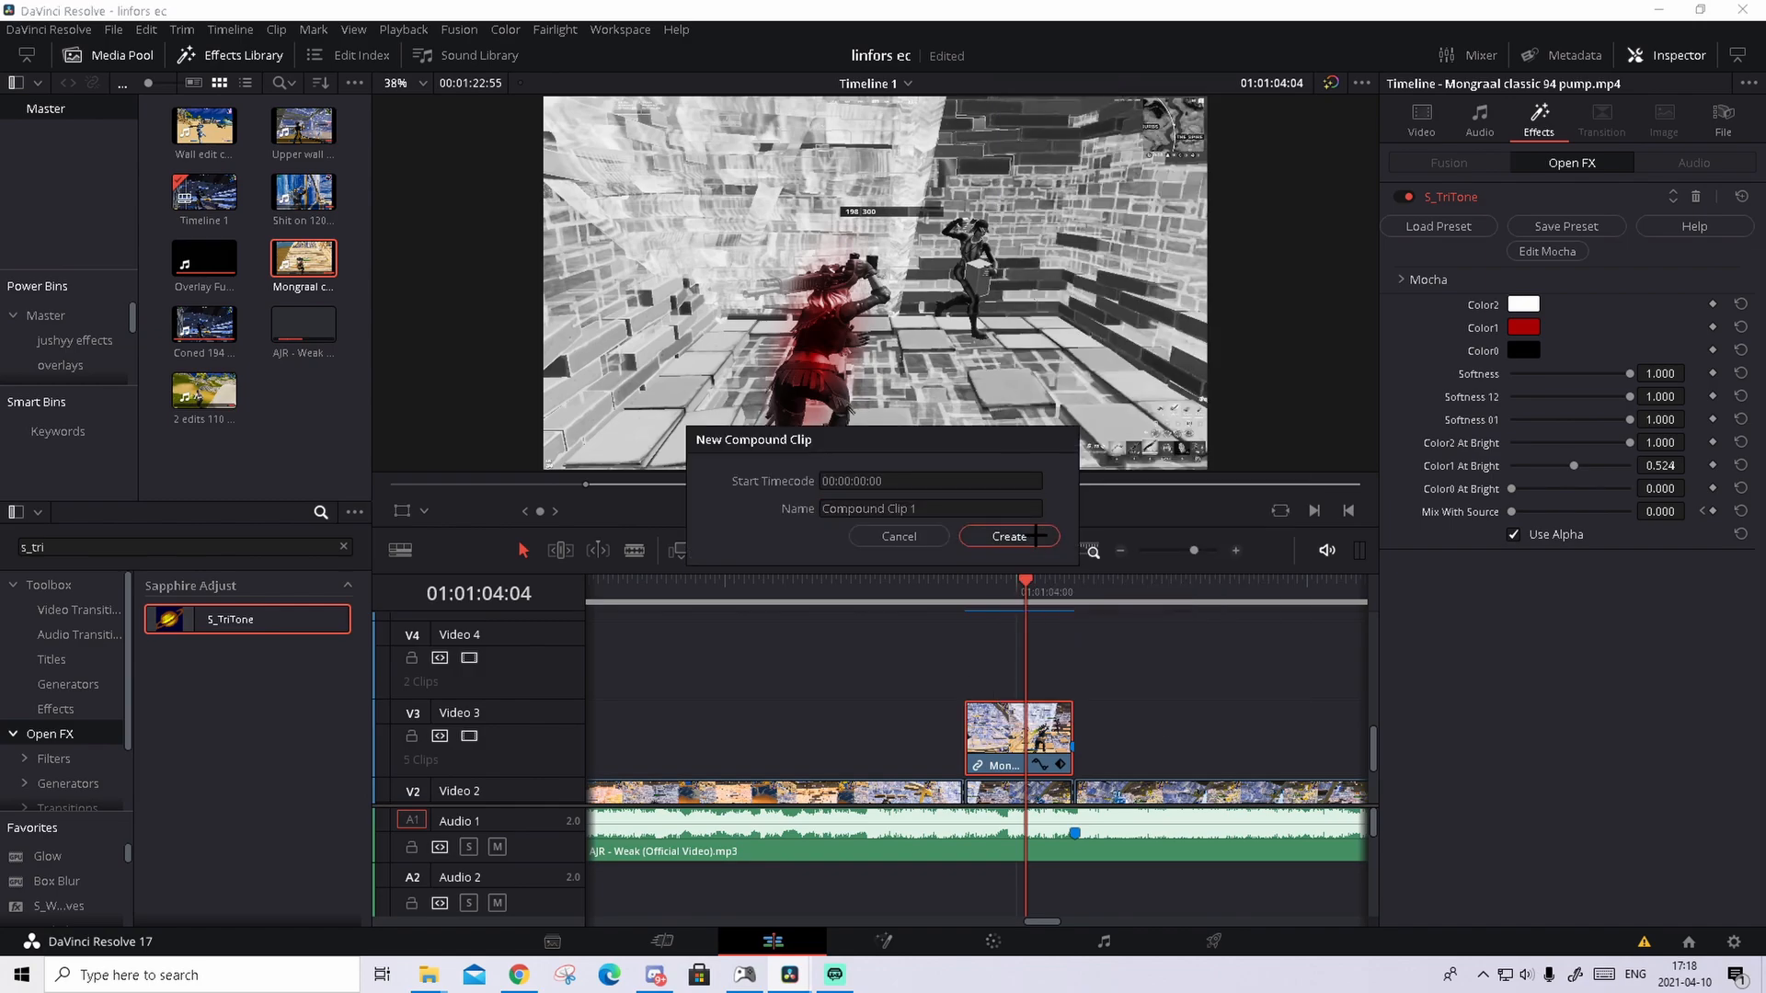
click(1007, 535)
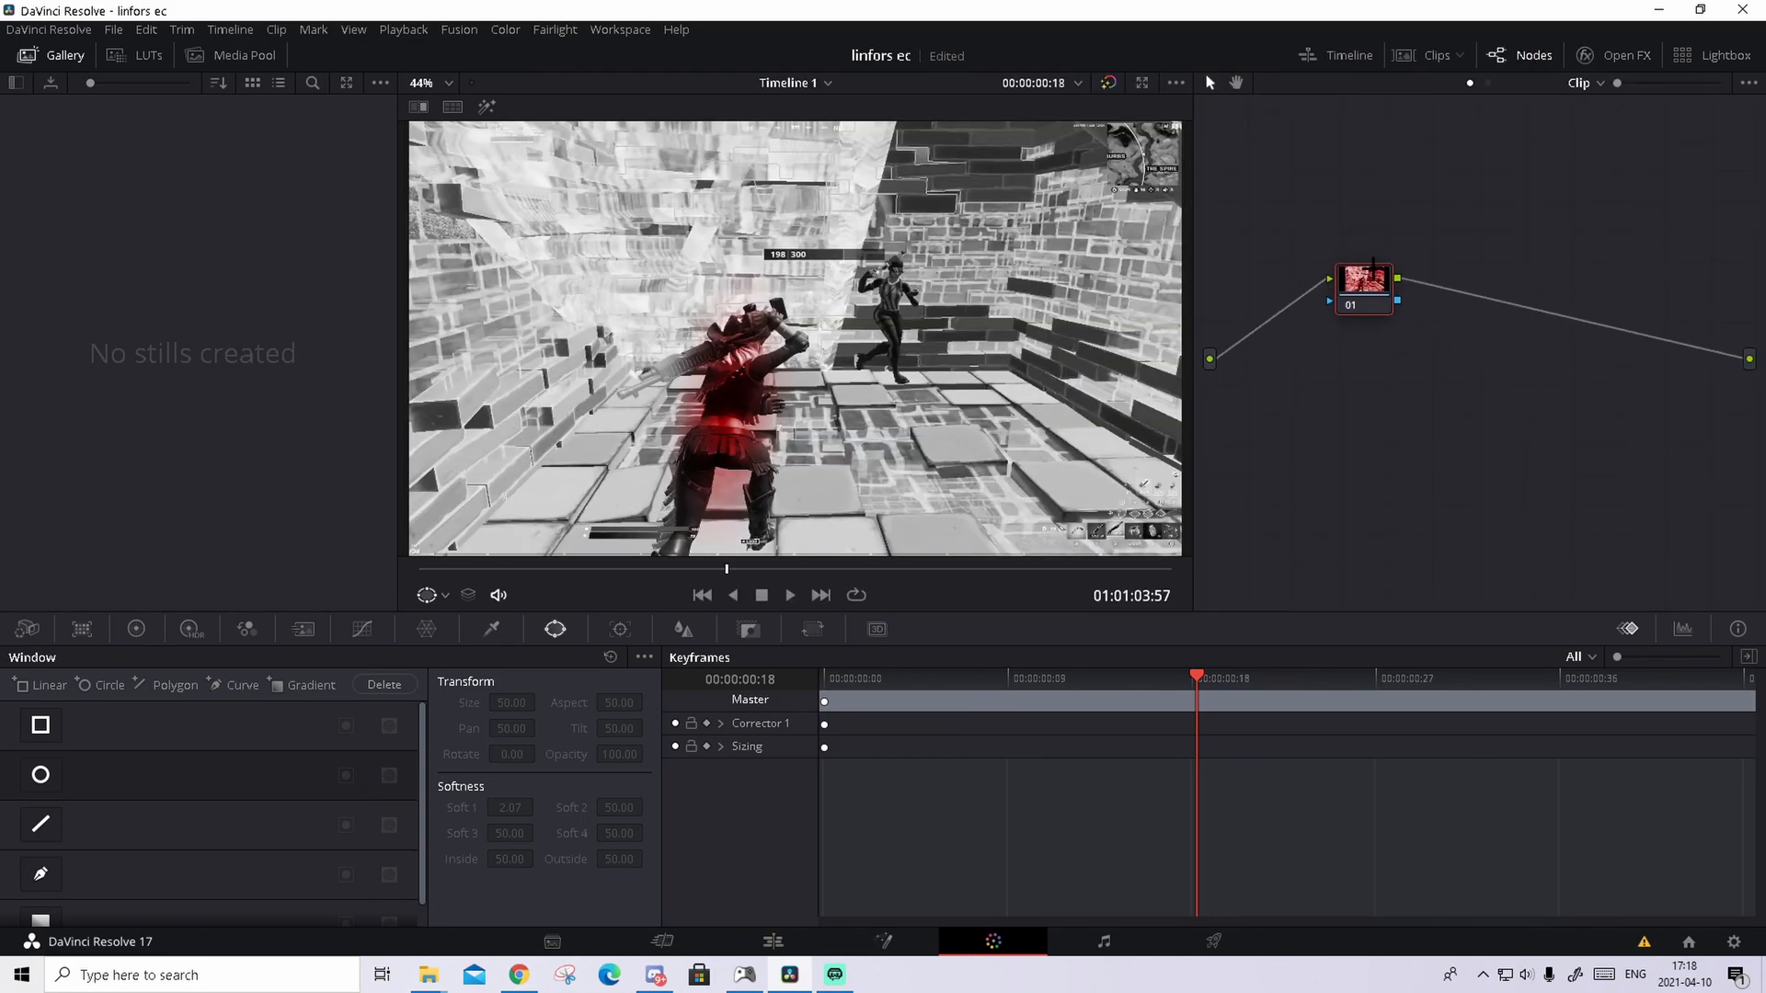
Add a splitter/combiner (Alt+Y) splitting the grade into three channel nodes with node 03 pan 25.5.
key(alt+y)
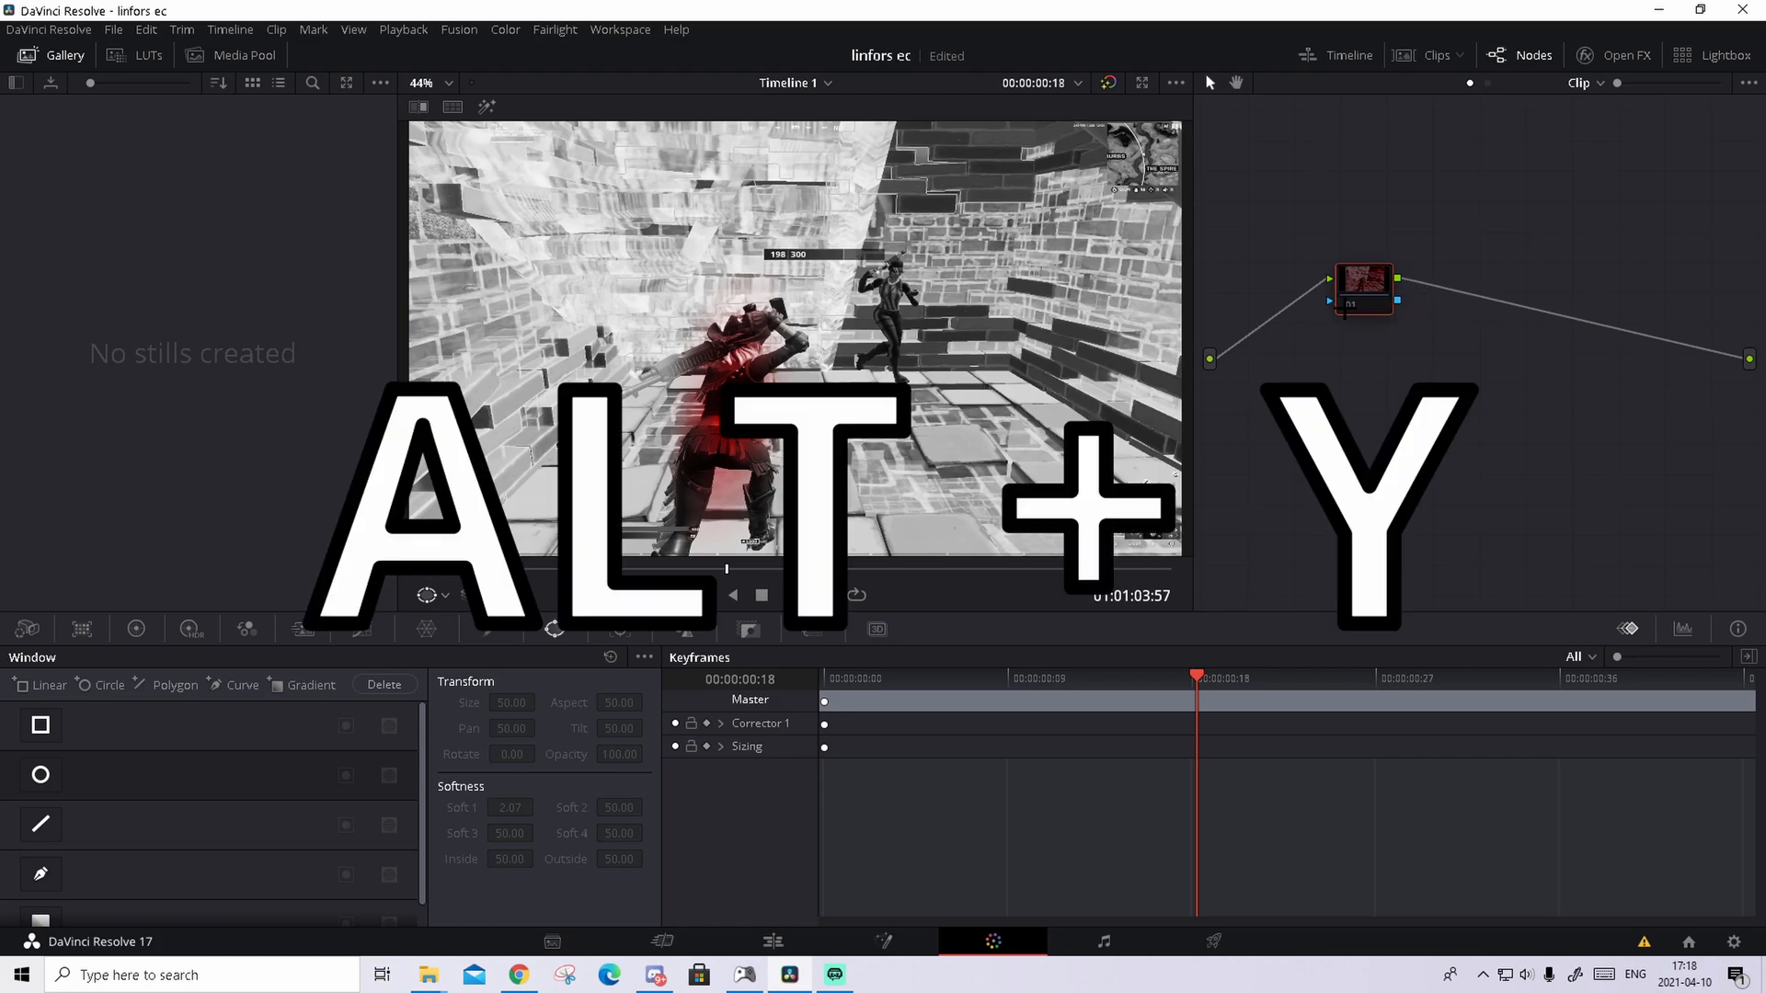
key(alt+y)
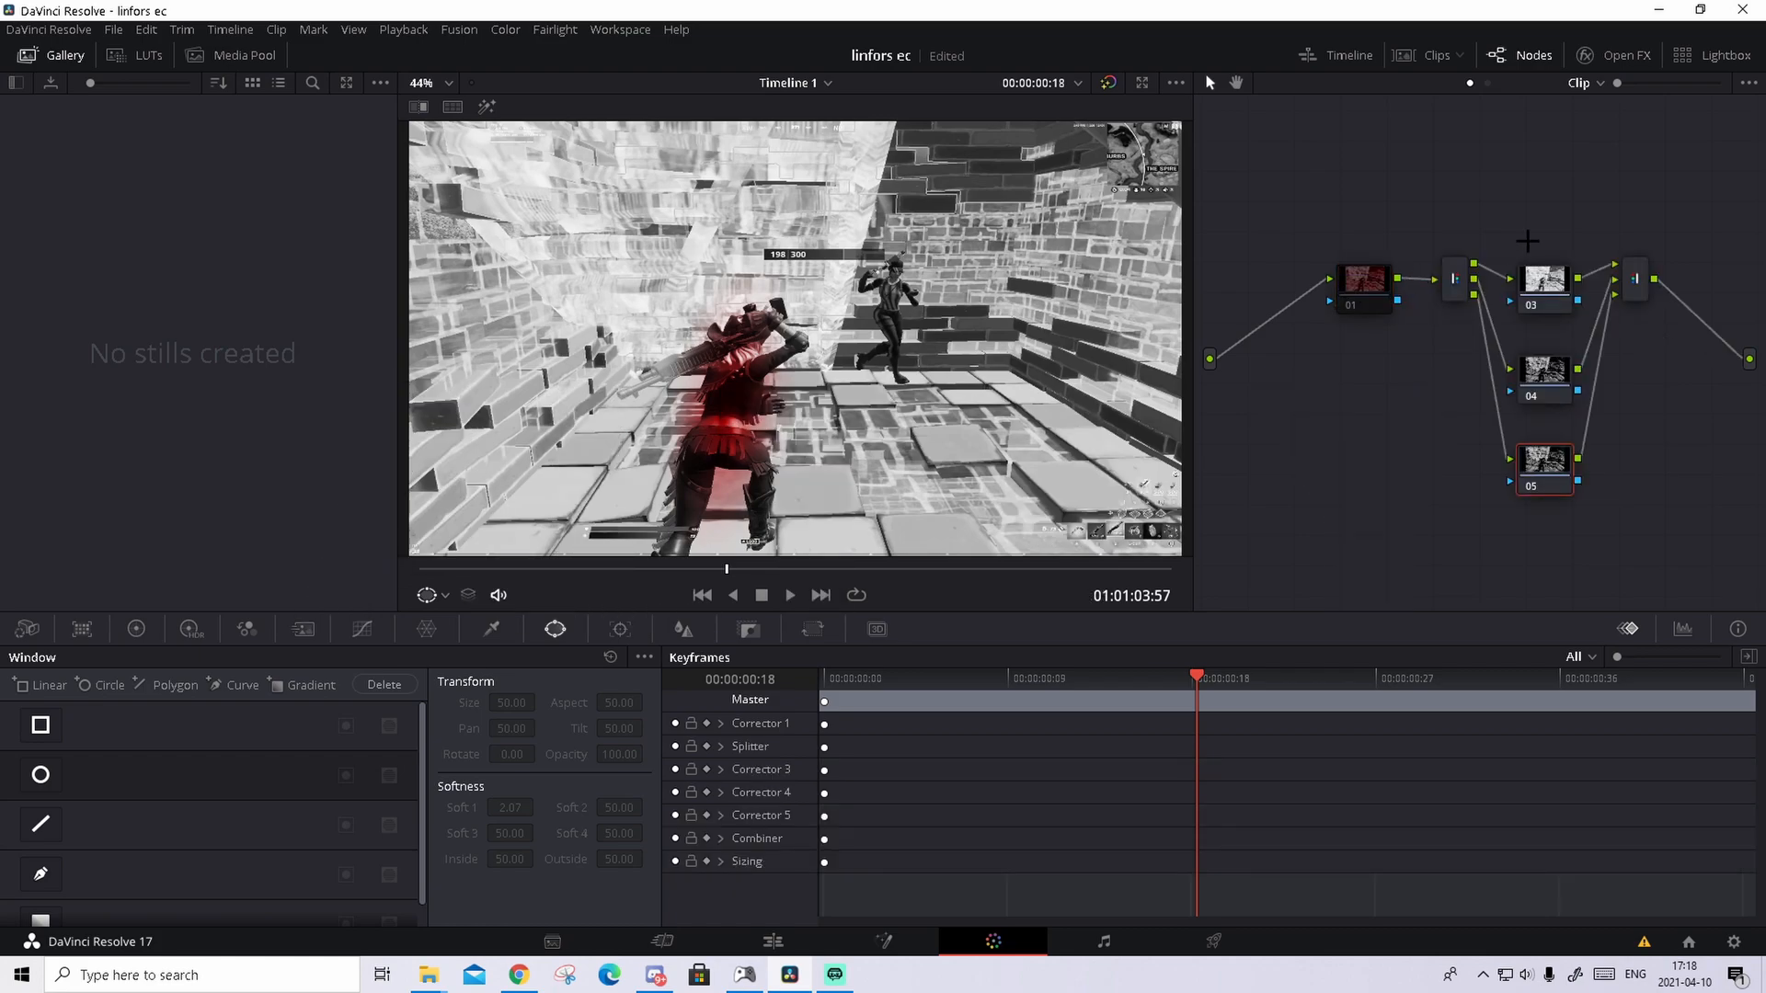
mouse_move(1676, 465)
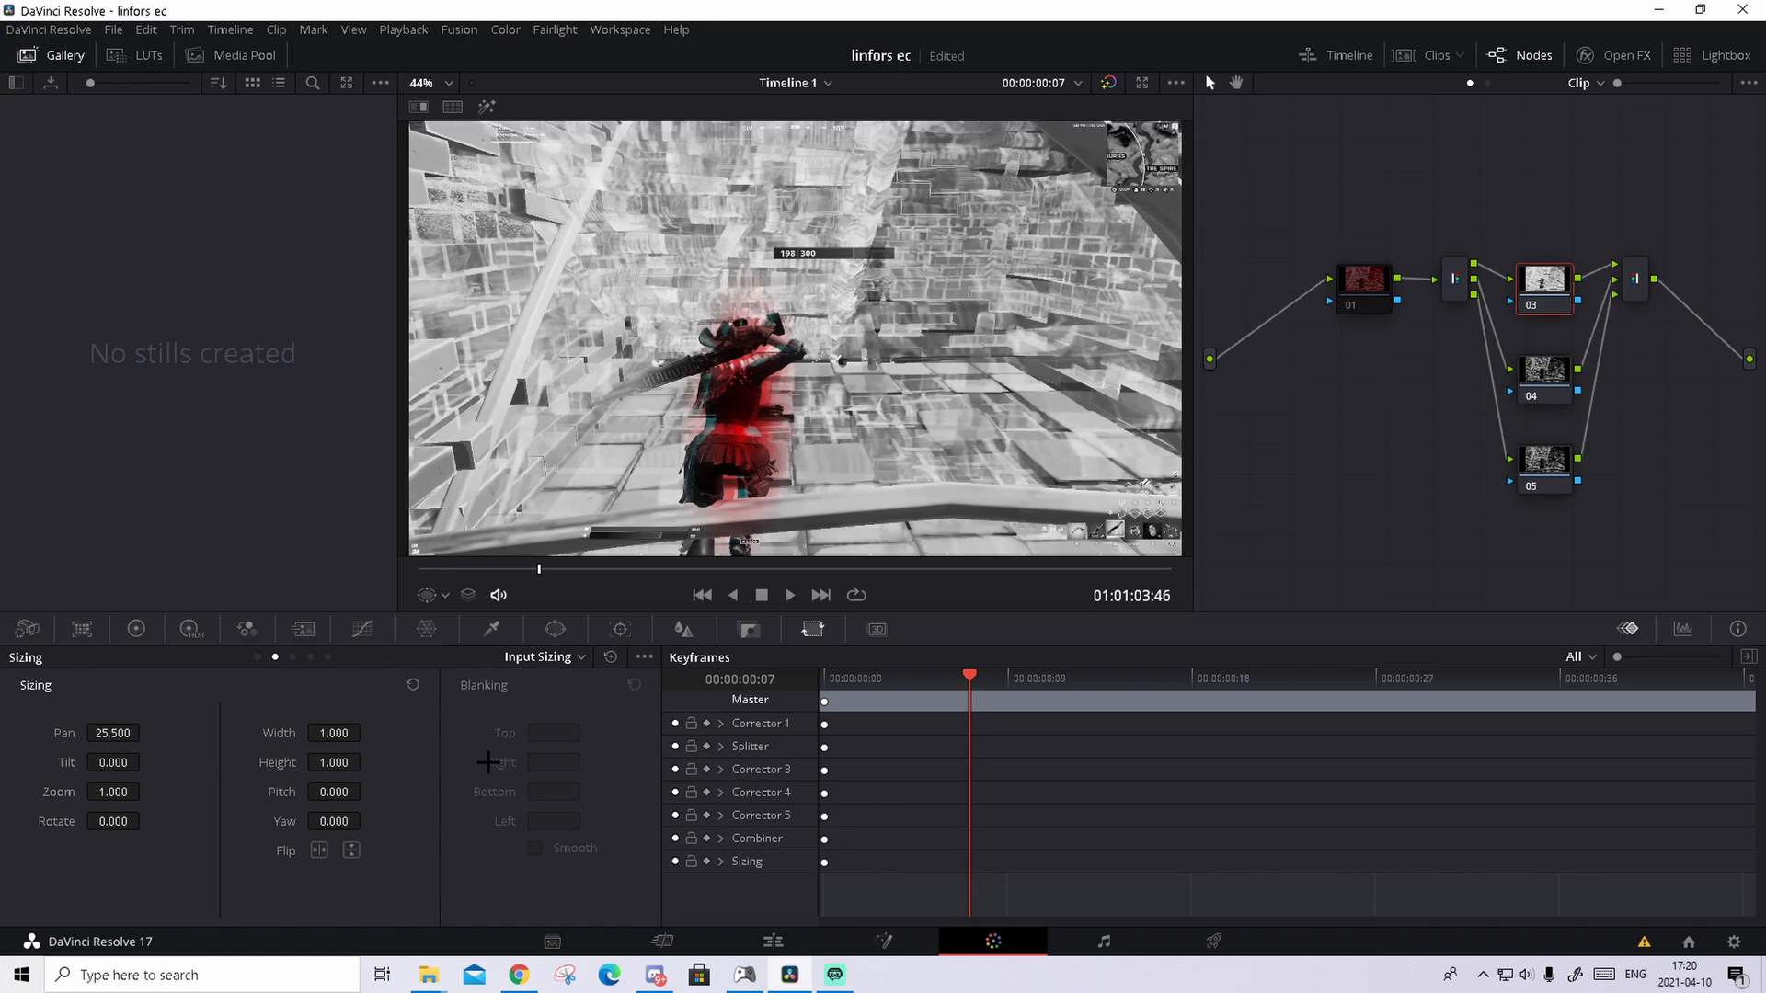
click(771, 940)
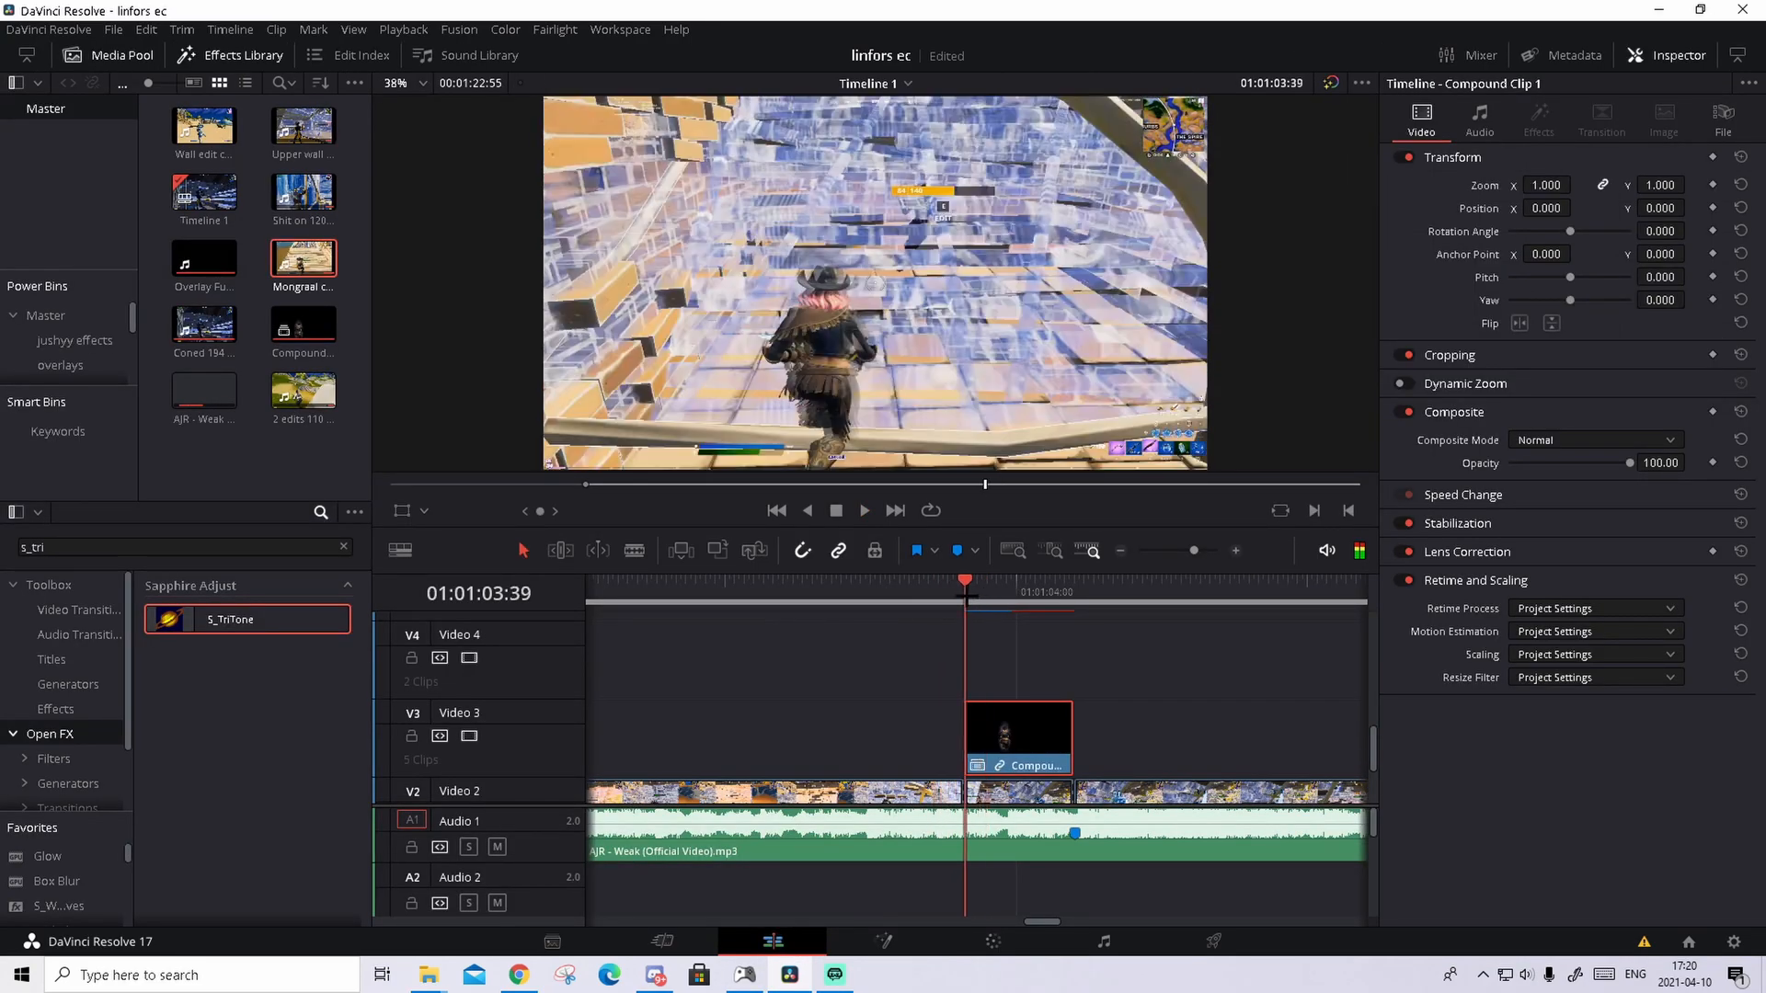